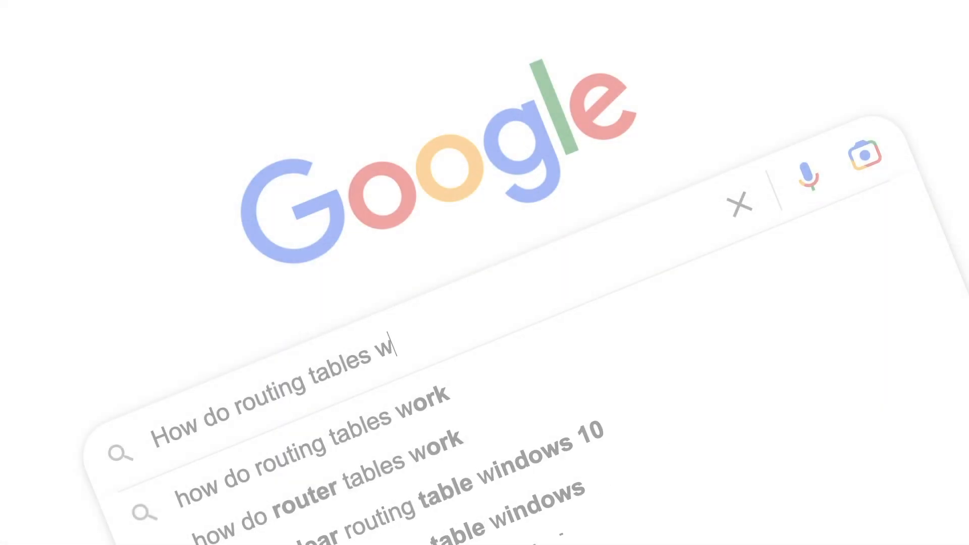
Step: Bring up the Lightsail home dashboard listing the running Ubuntu-1 instance in Frankfurt
text(Why does AWS suck)
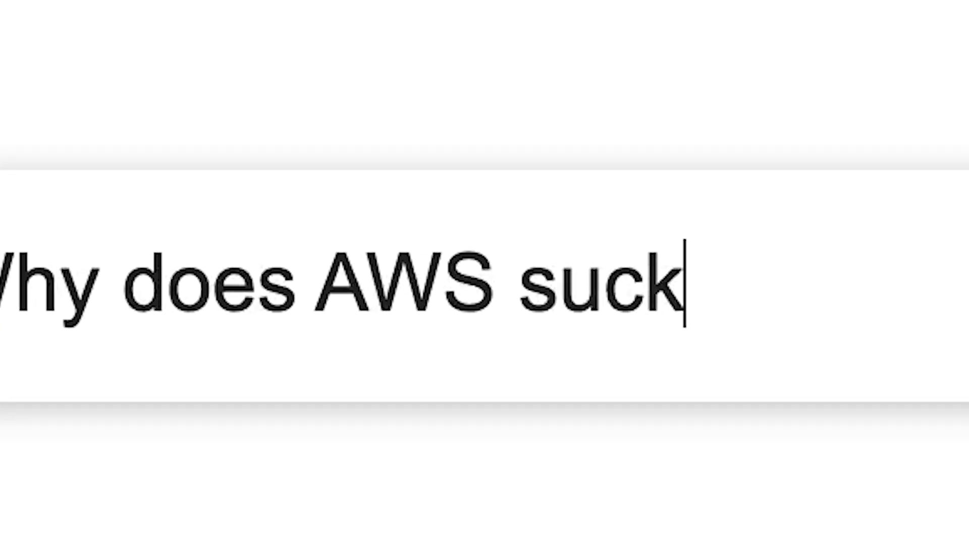
text(???)
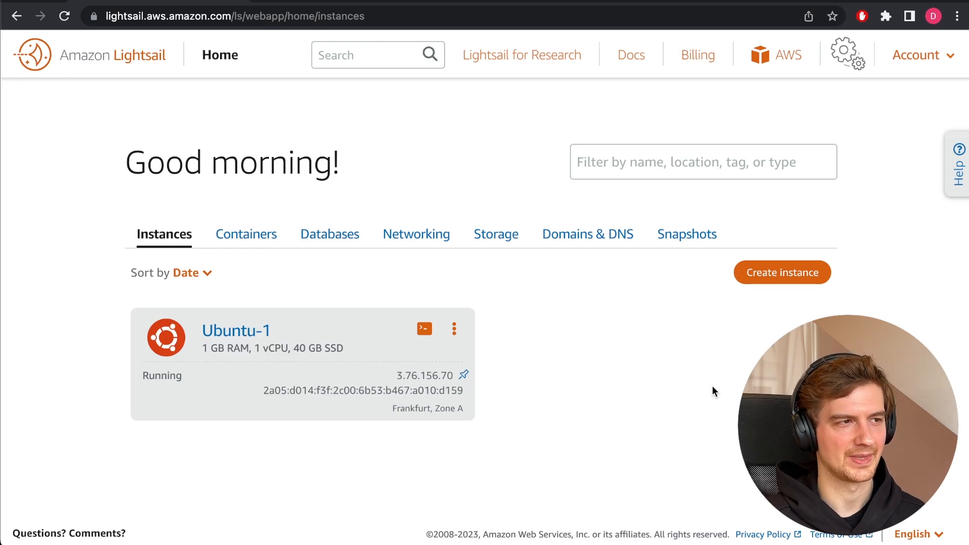
mouse_move(274, 63)
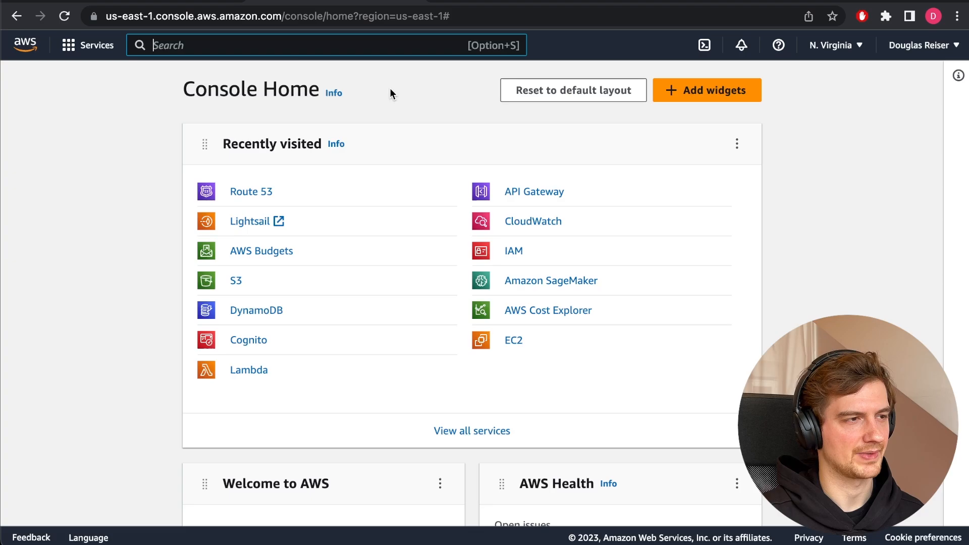
text(lightsa)
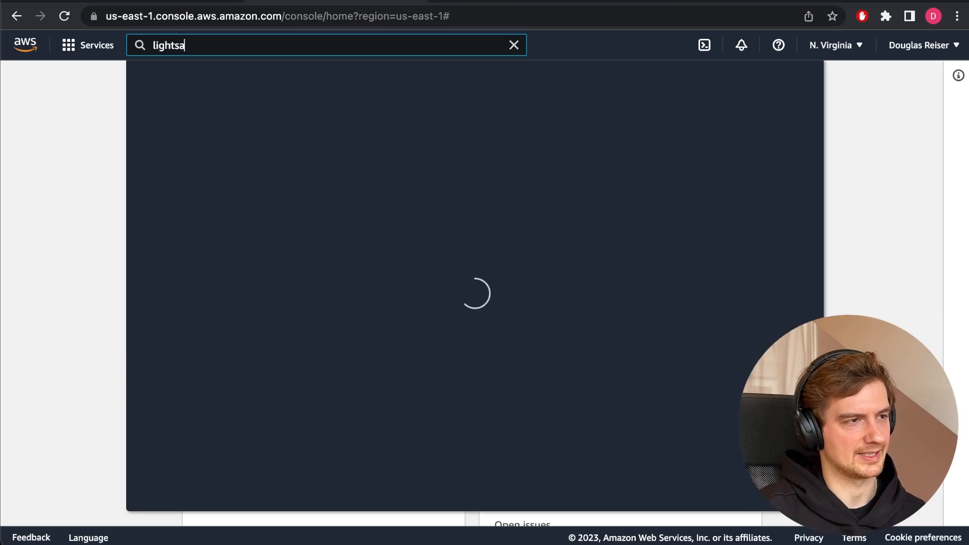
click(379, 157)
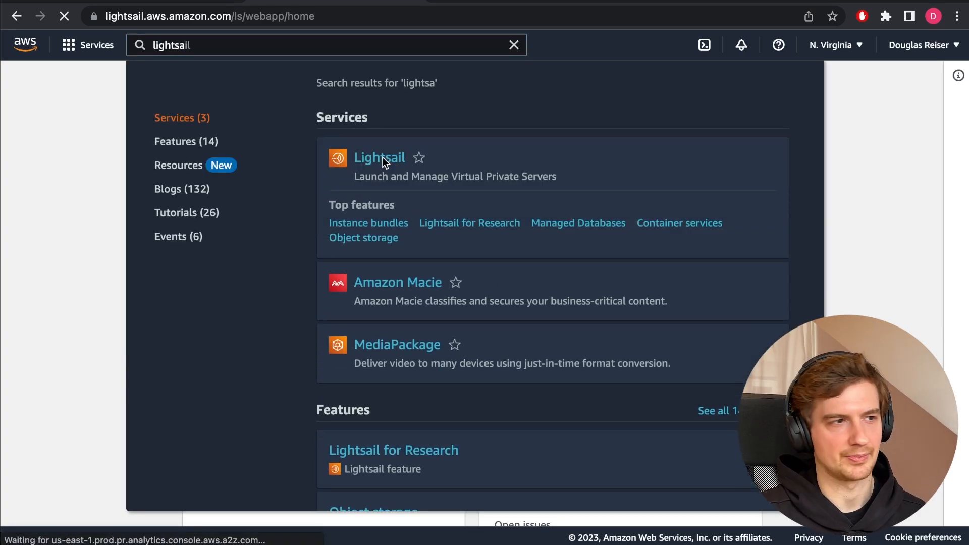
click(379, 158)
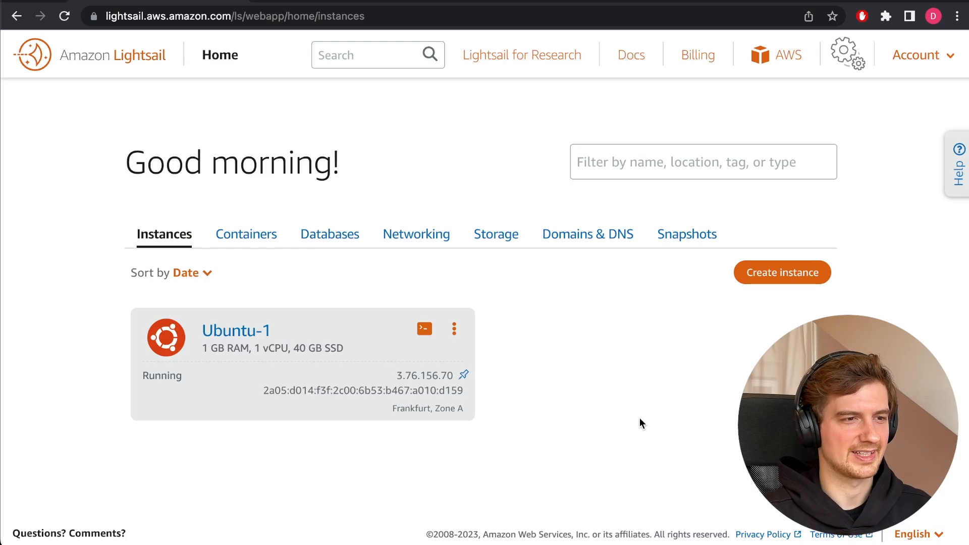
Step: Start creating a new Lightsail instance, keeping the Linux/Unix platform
click(781, 272)
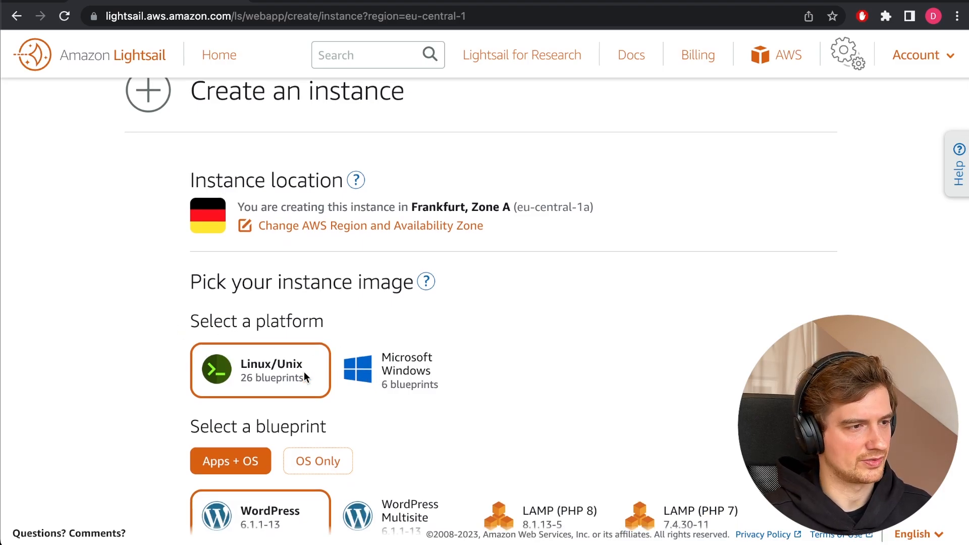
scroll(down, 3)
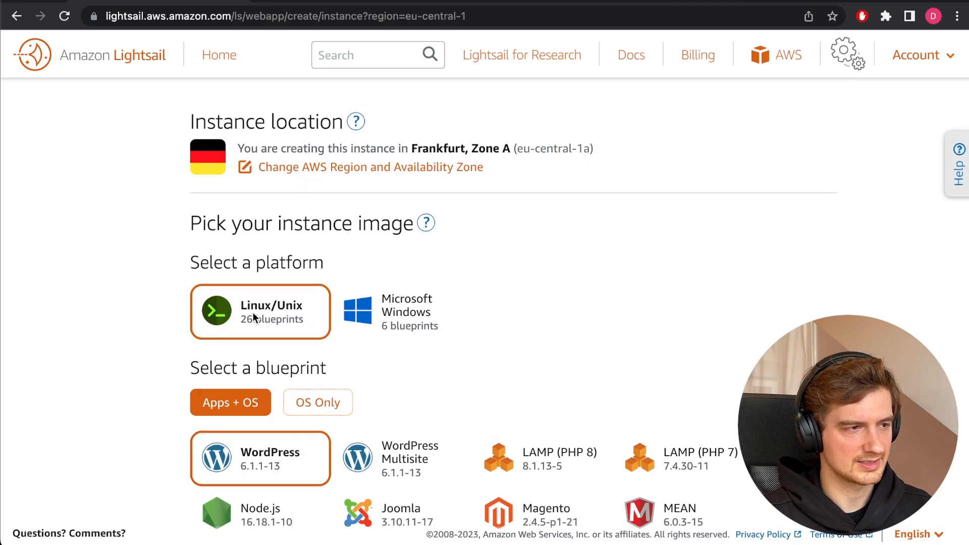
scroll(down, 3)
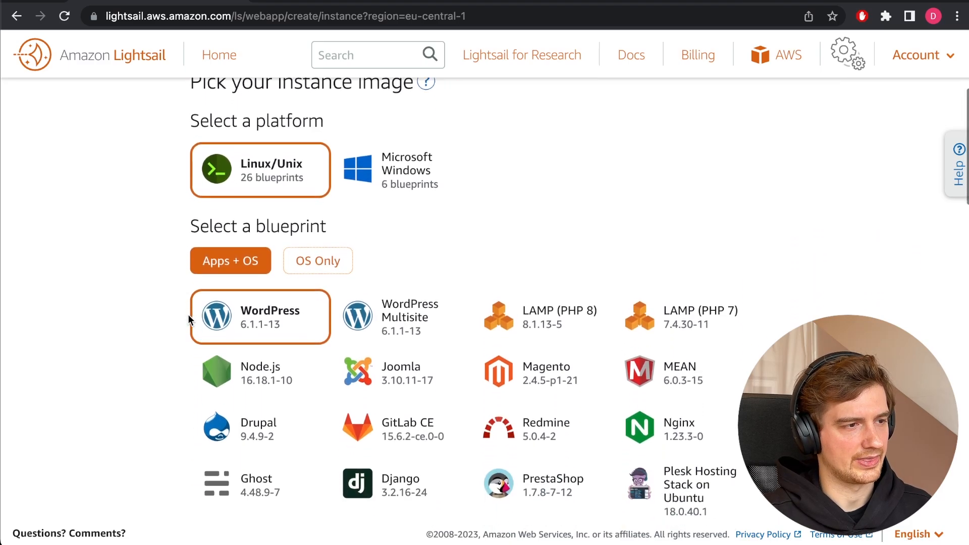
scroll(down, 3)
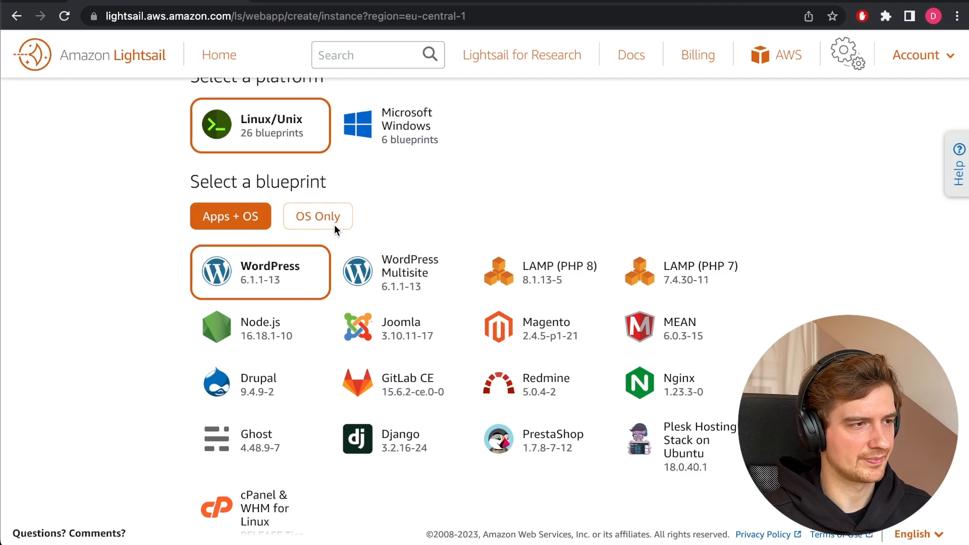
Step: Choose the OS Only blueprints and keep Ubuntu 20.04 LTS selected
click(317, 216)
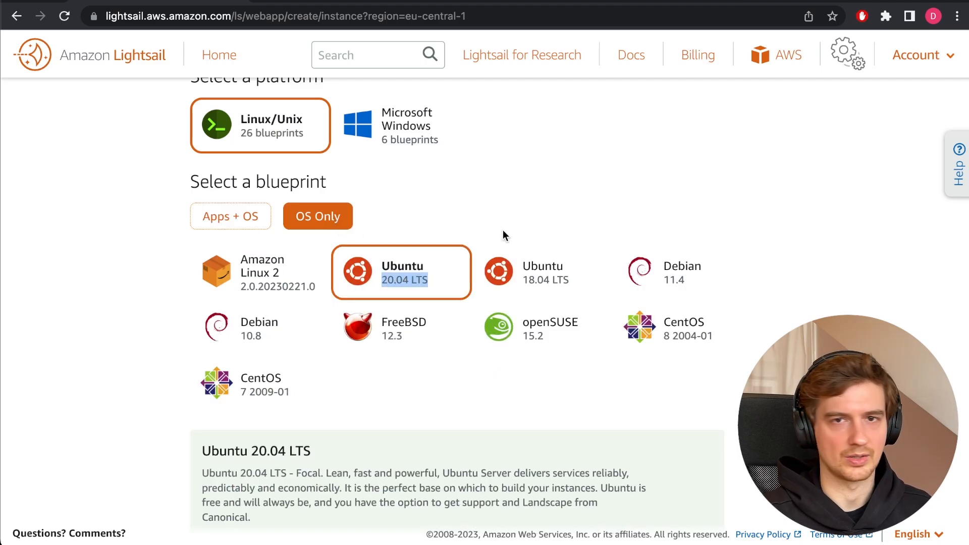
mouse_move(539, 216)
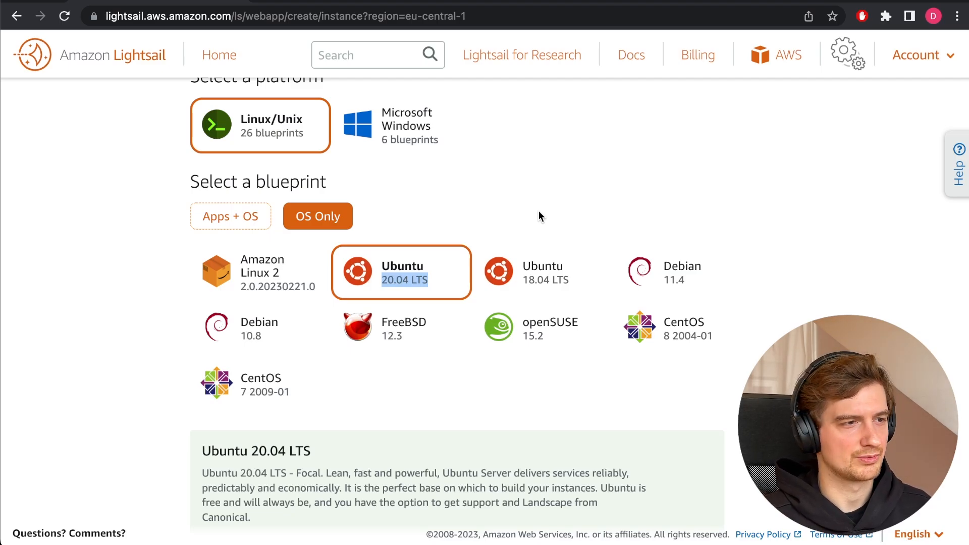
scroll(down, 3)
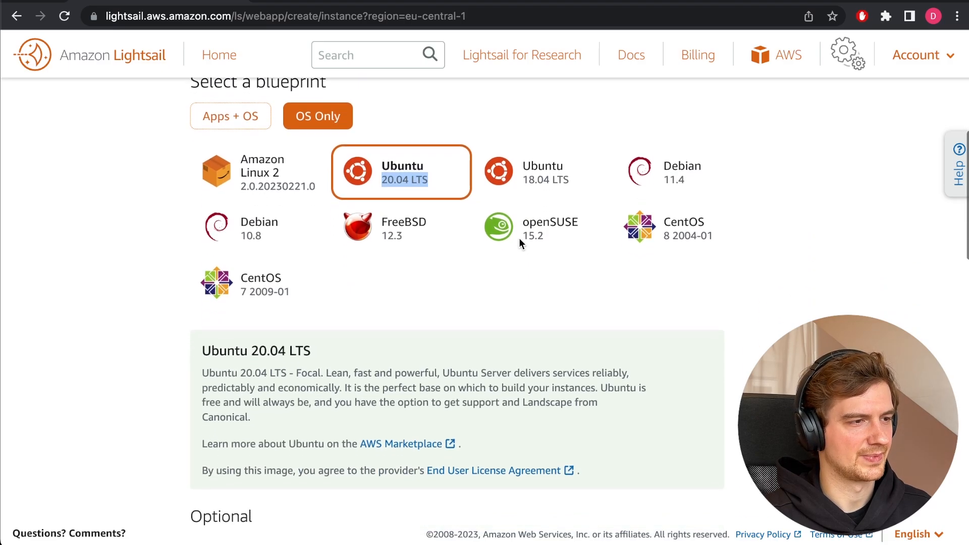
scroll(down, 3)
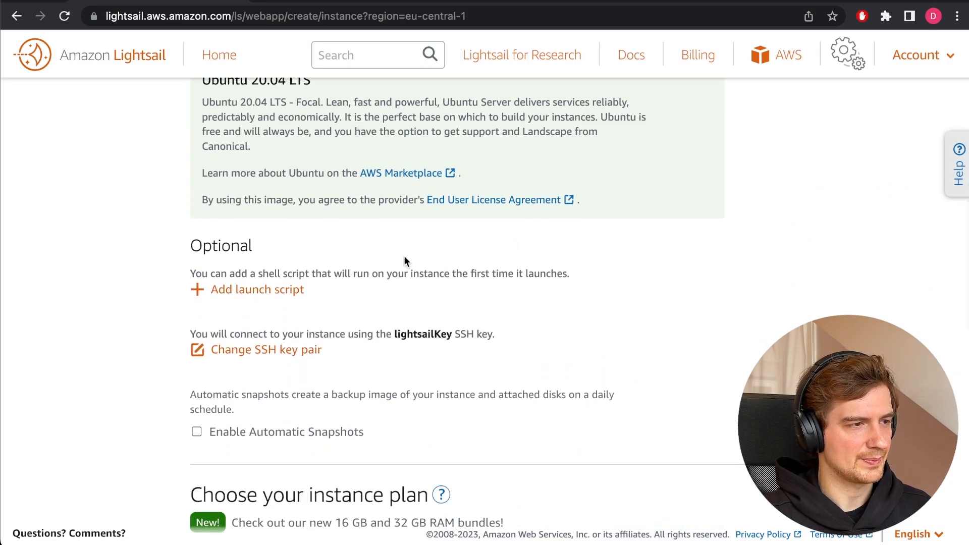
Step: Expand the Change SSH key pair options under Optional
scroll(down, 3)
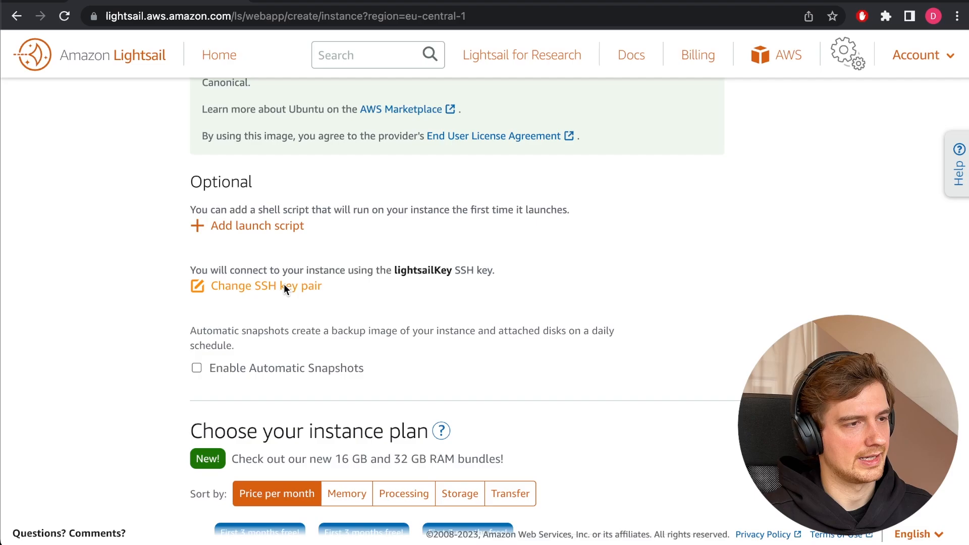
click(265, 285)
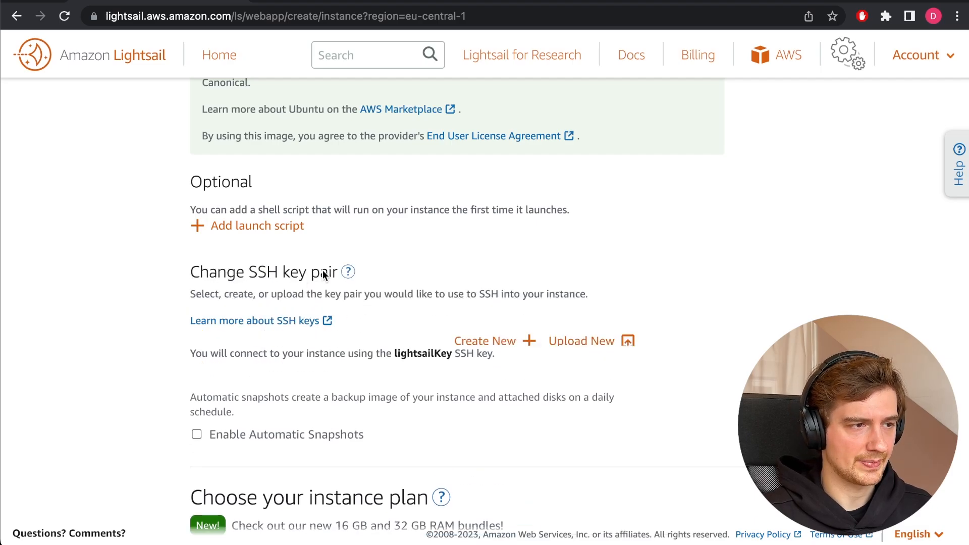
Step: Generate a new SSH key pair named nginx-lightsail-key in the Frankfurt region
click(485, 340)
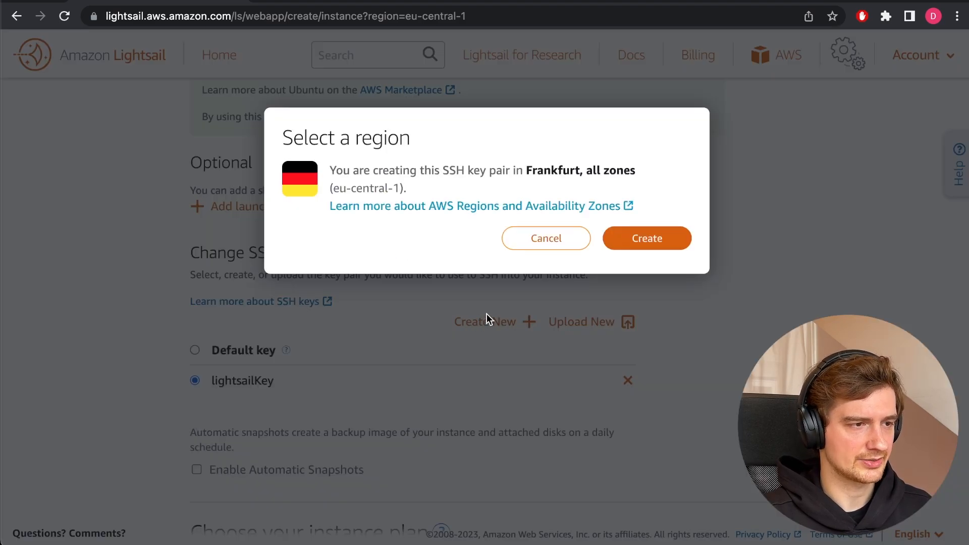
mouse_move(646, 238)
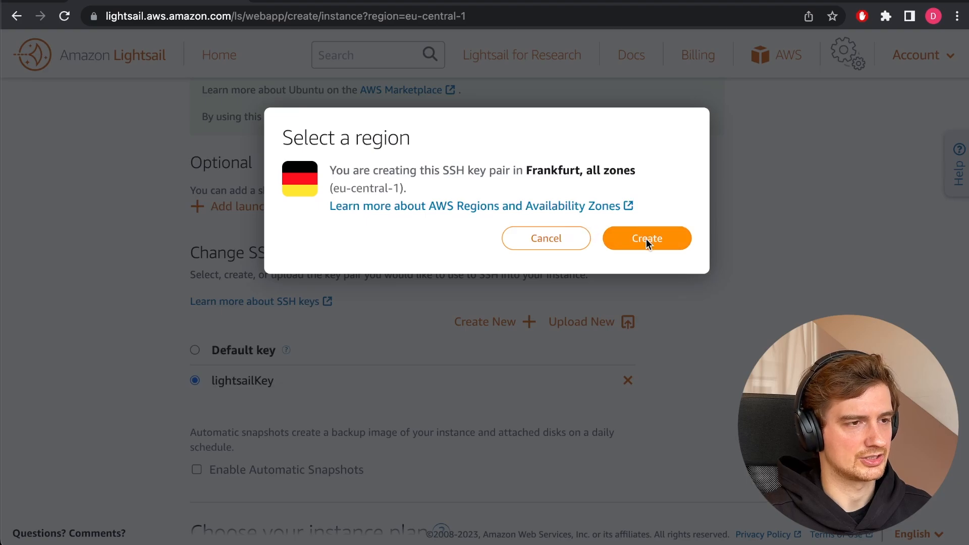
click(646, 238)
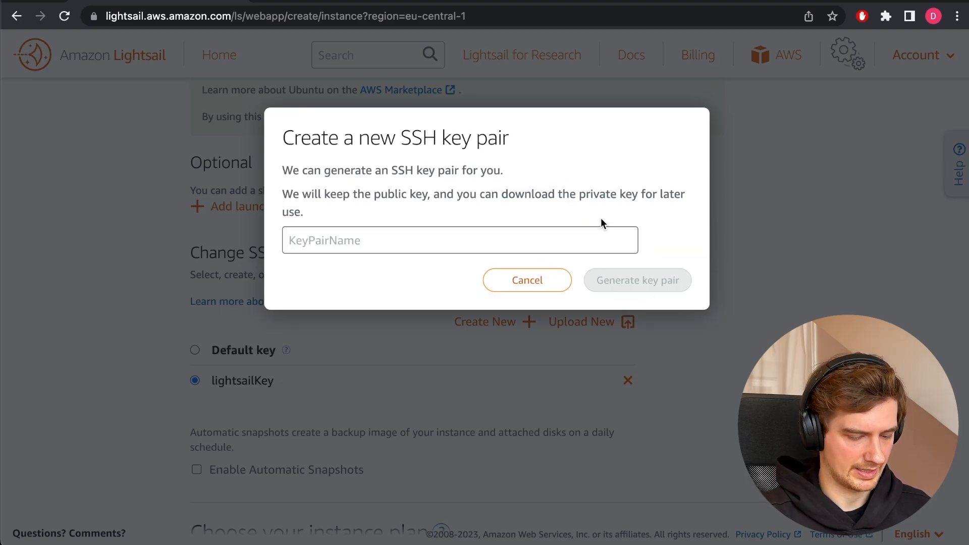
text(nginx-)
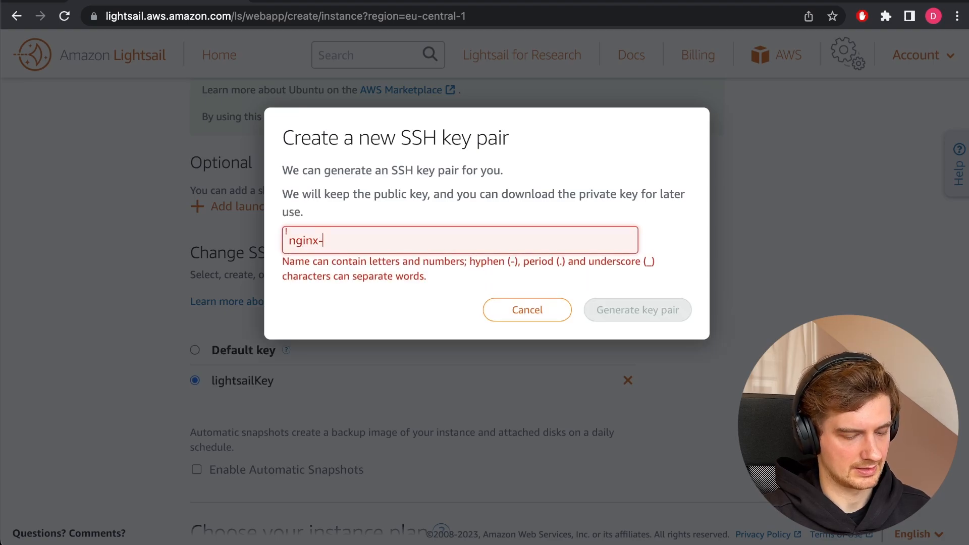
text(lightsail-key)
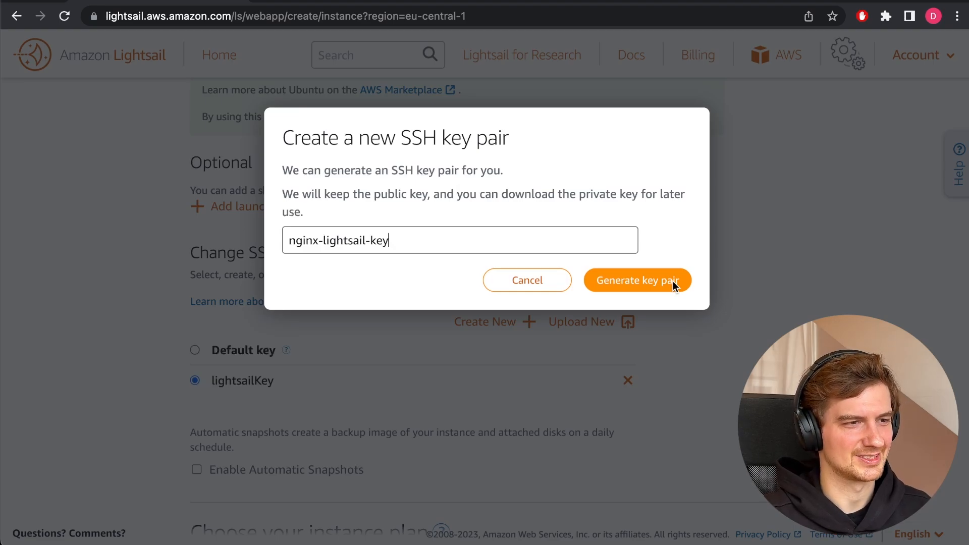
click(637, 279)
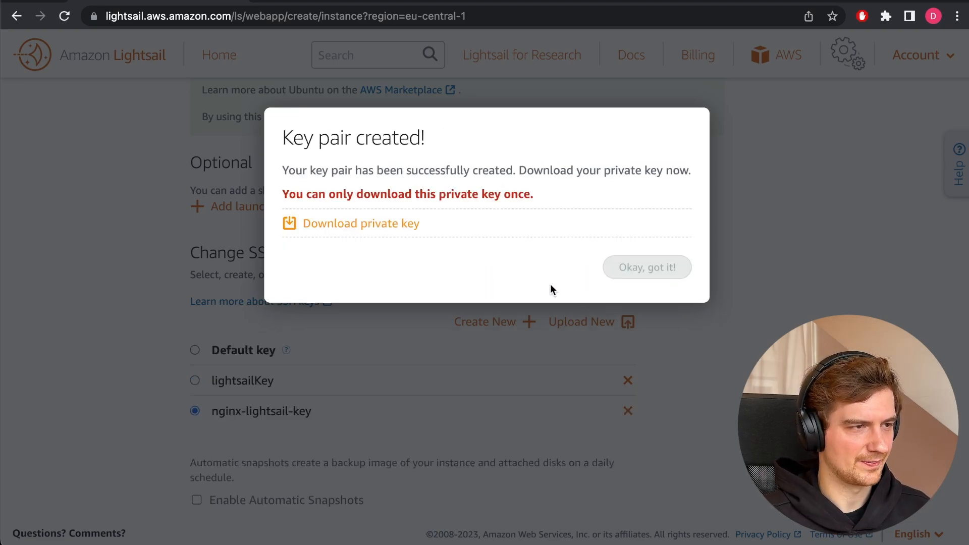
Step: Download the nginx-lightsail-key private key and dismiss the notice
click(358, 223)
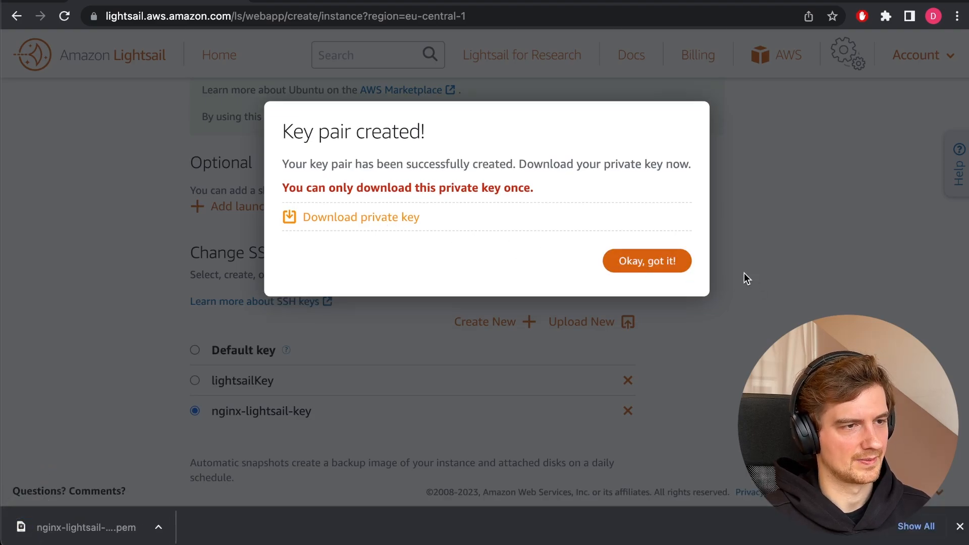
click(645, 260)
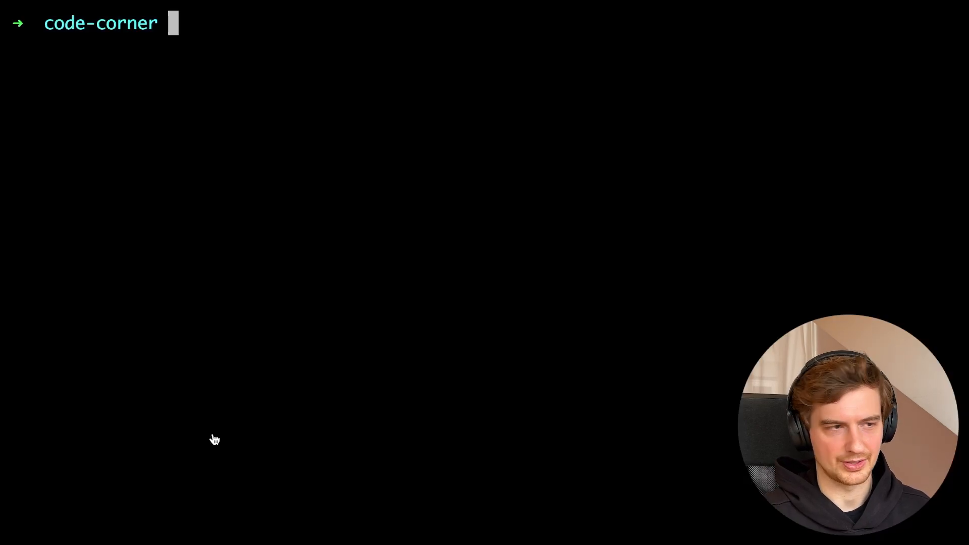
mouse_move(750, 333)
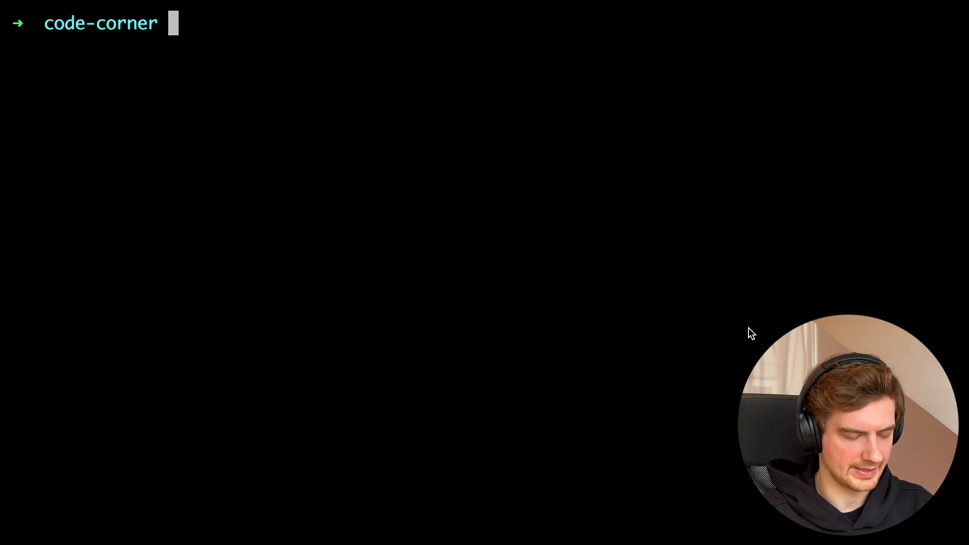
Step: Move nginx-lightsail-key.pem from Downloads into ~/.ssh
text(cd ~/.s)
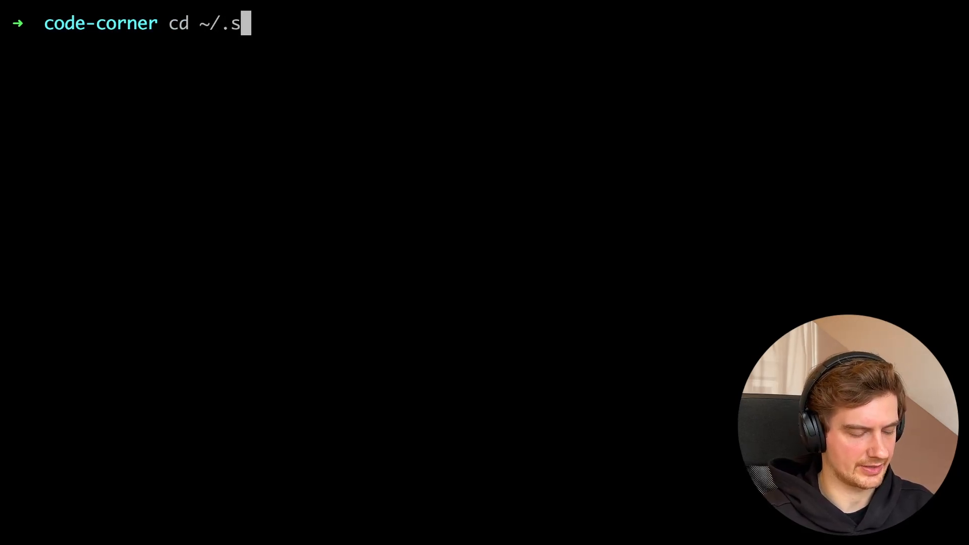
text(sh/)
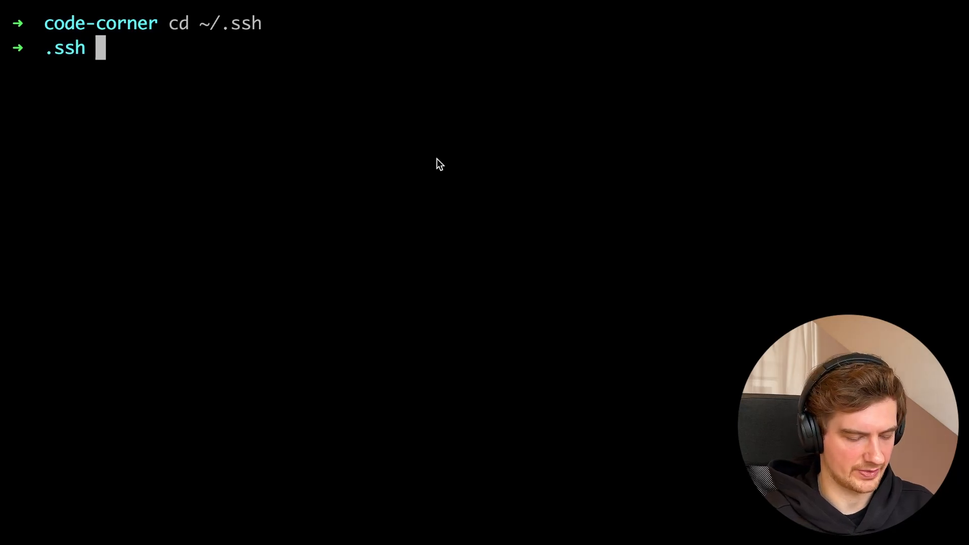
text(mv)
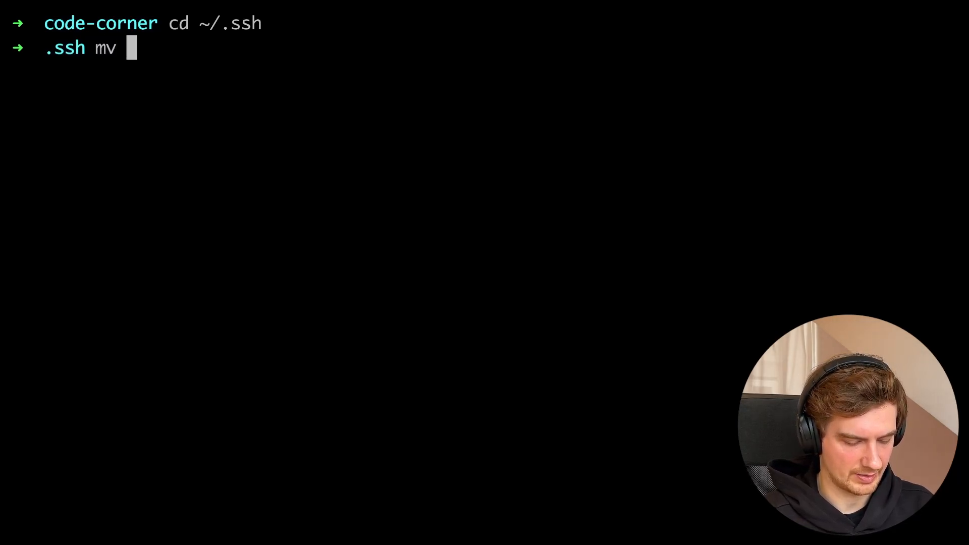
text(~/Down)
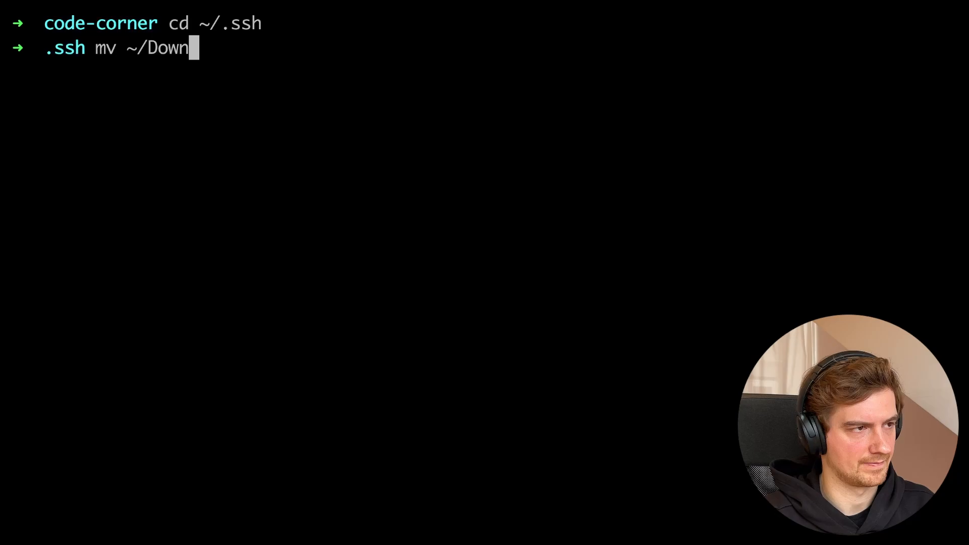
text(loads/nginx)
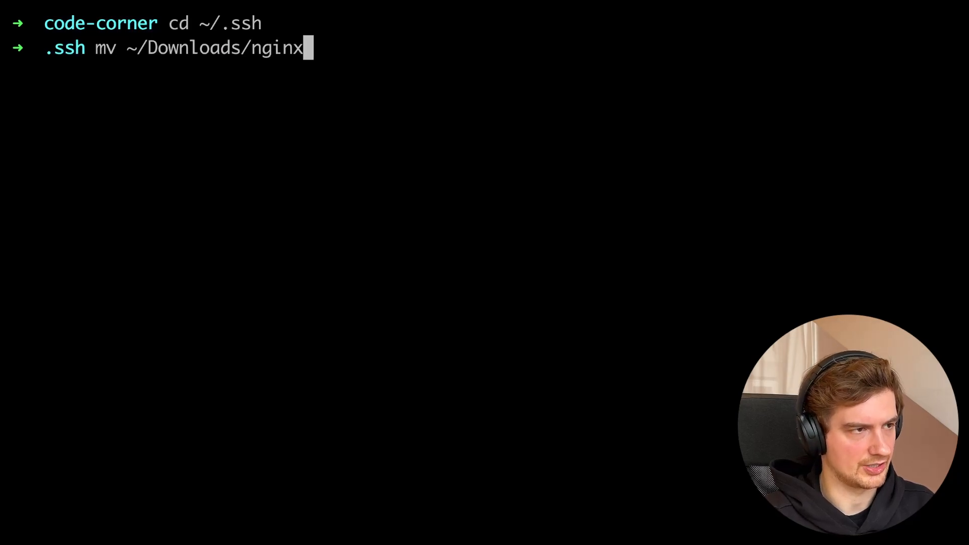
text(-lightsail-key.pem)
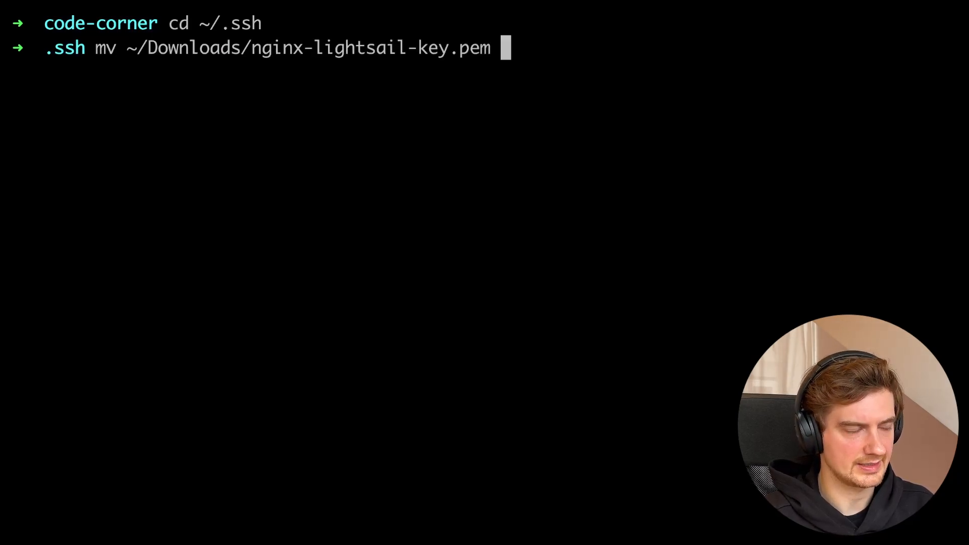
text(.)
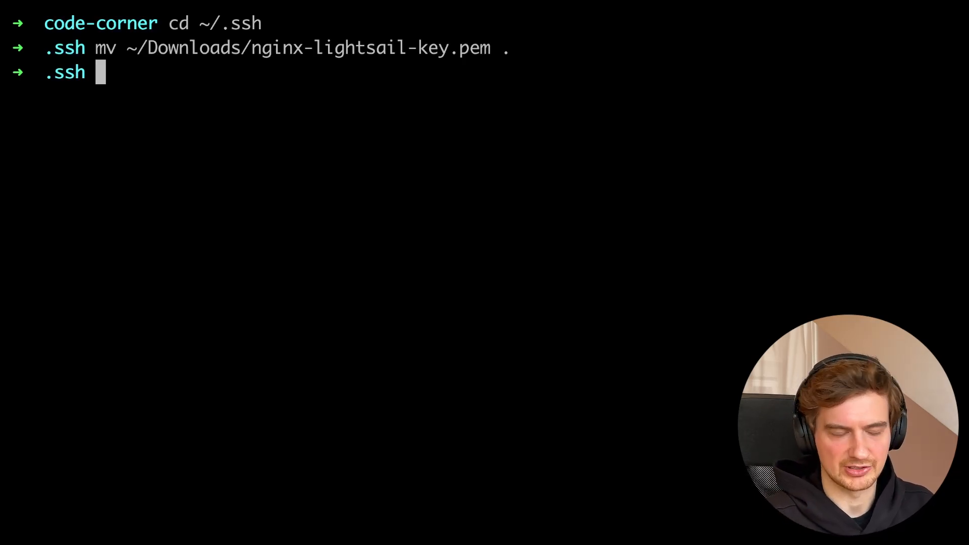
Step: Restrict nginx-lightsail-key.pem to owner-only permissions with chmod 700
text(sudo)
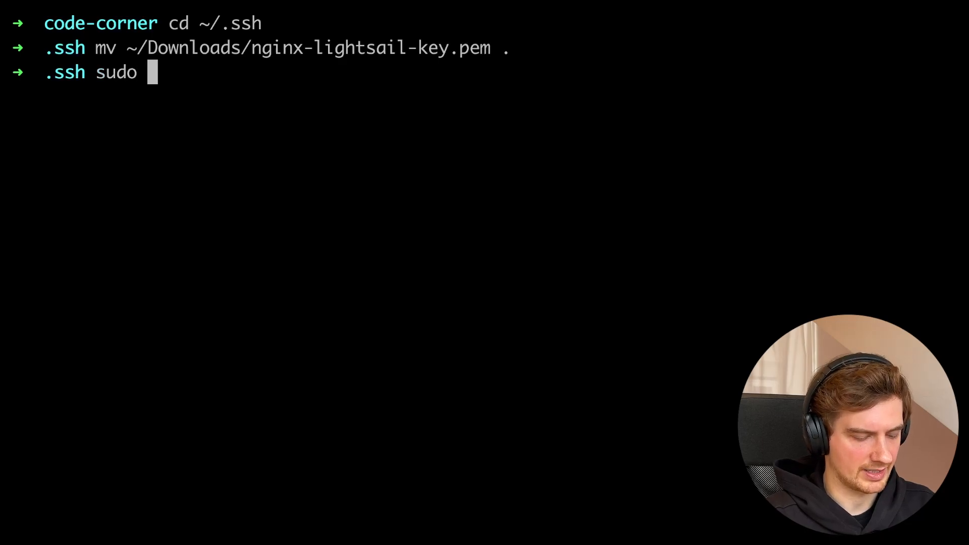
text(chmod)
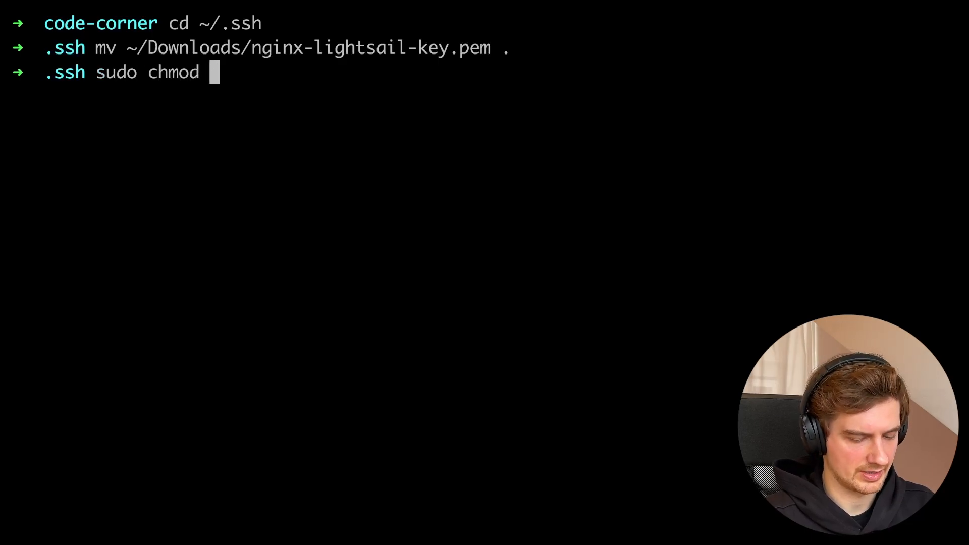
text(700)
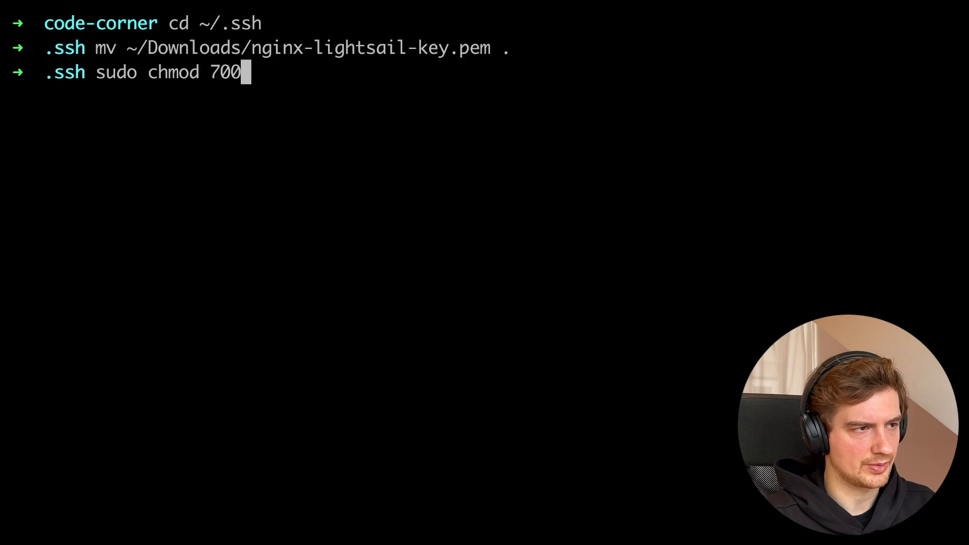
text(nginx-lightsail-key.pem)
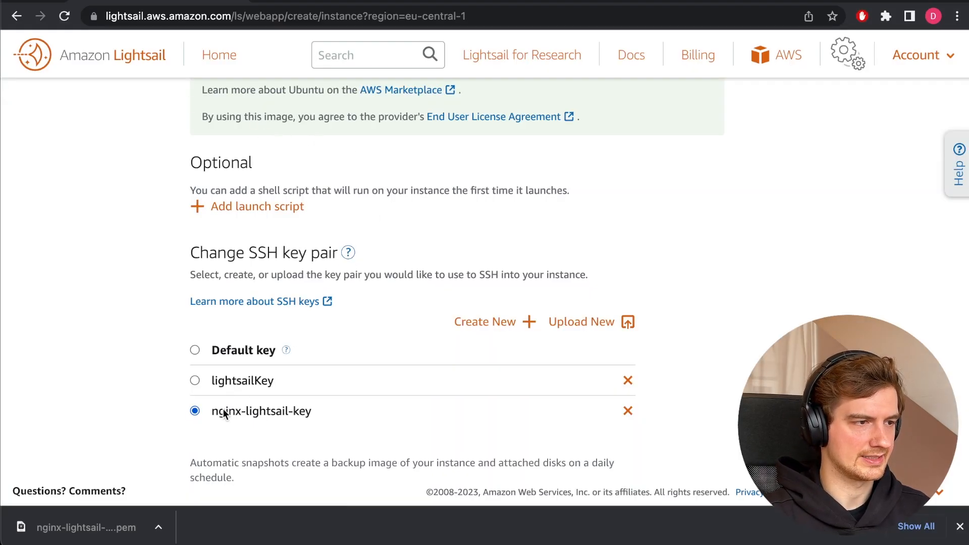
Step: Name the instance nginx-tutorials and create it with the nginx-lightsail-key key pair
scroll(down, 3)
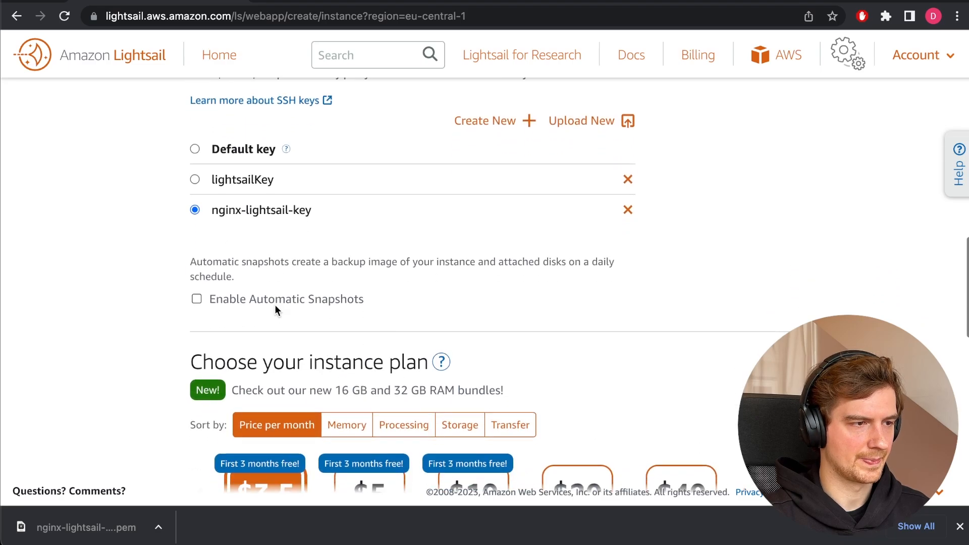
scroll(down, 3)
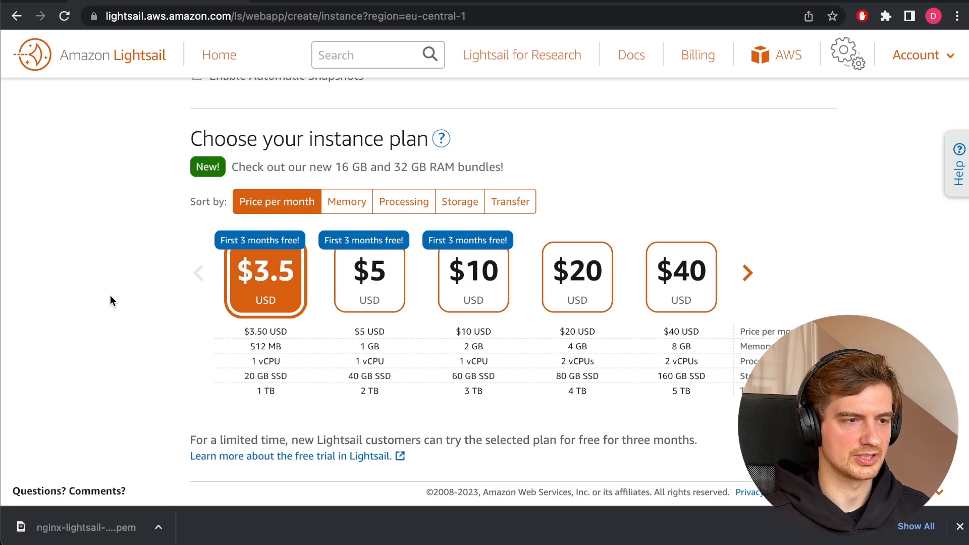
scroll(down, 3)
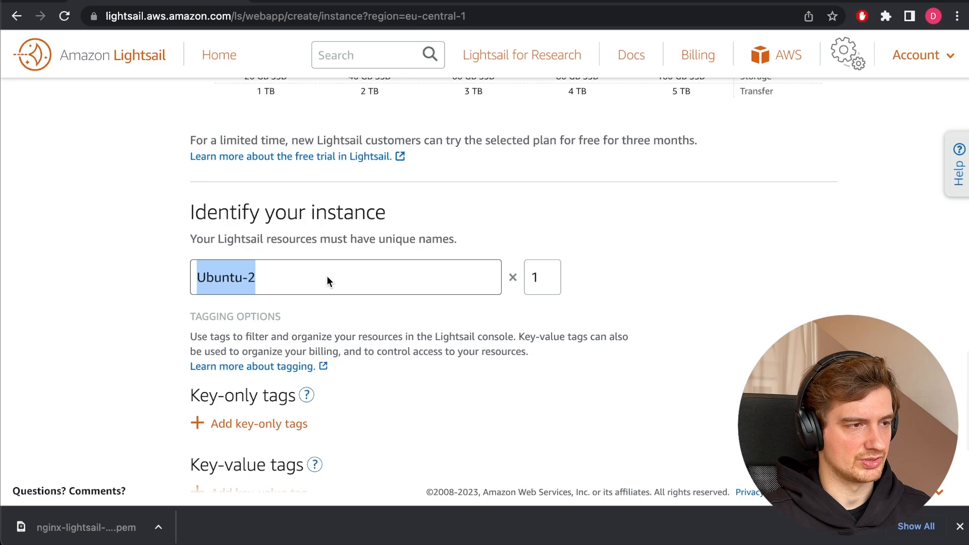
text(nginx-tu)
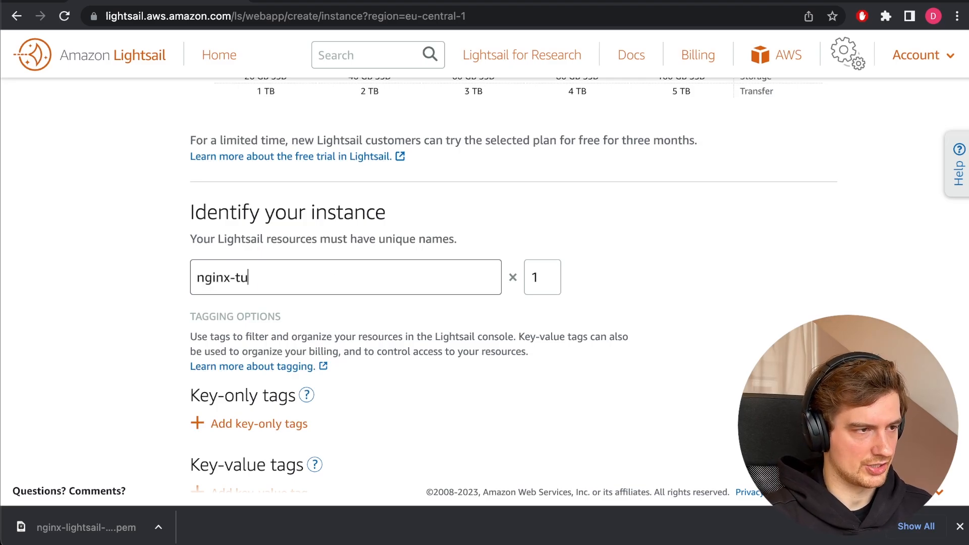
text(torials)
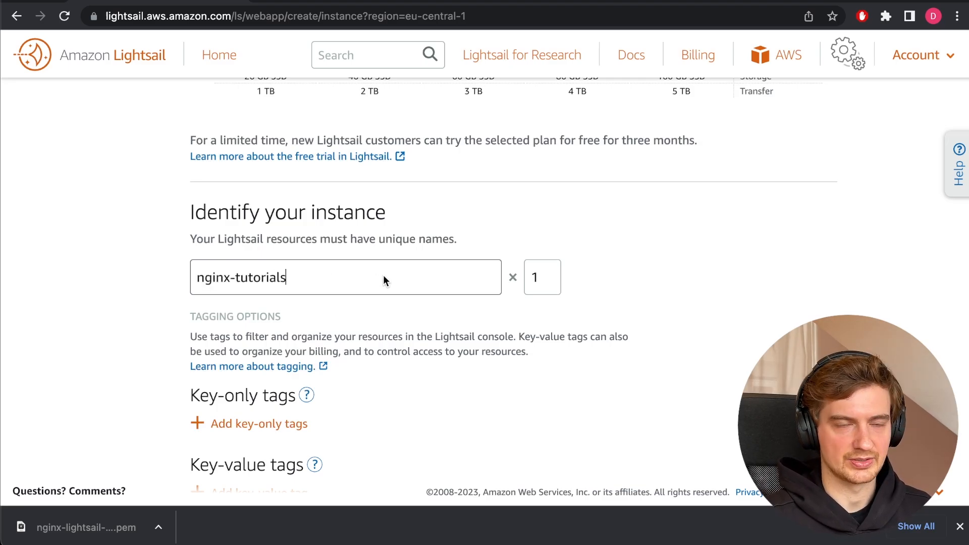
scroll(down, 3)
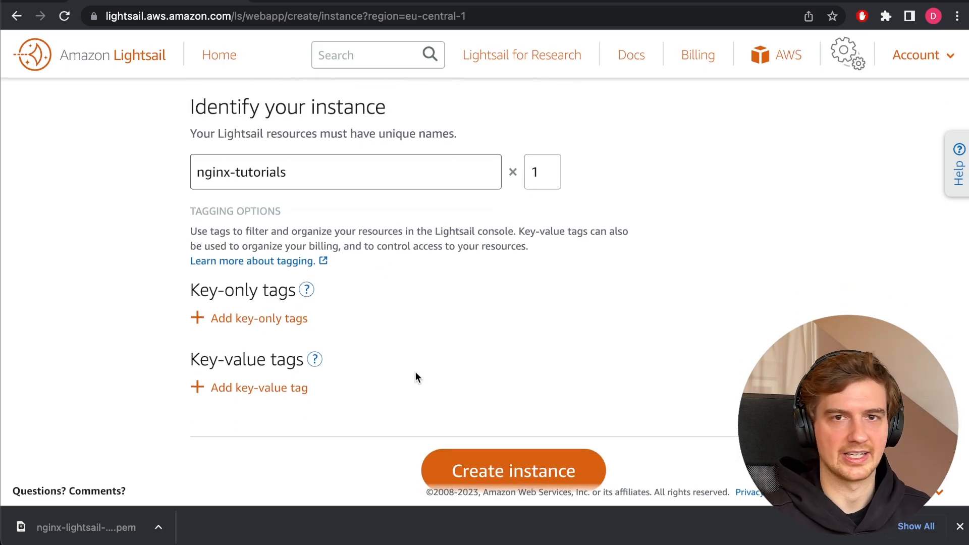
scroll(down, 3)
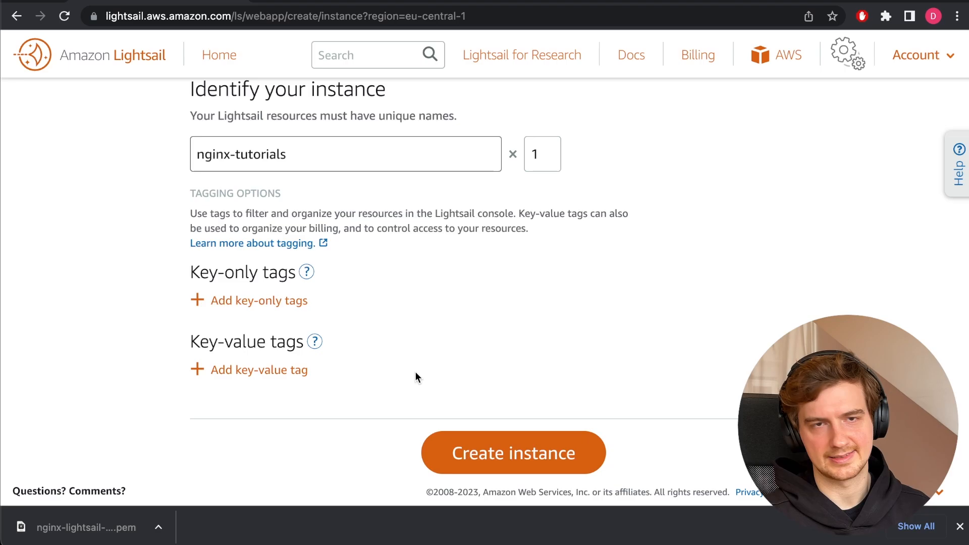
click(513, 452)
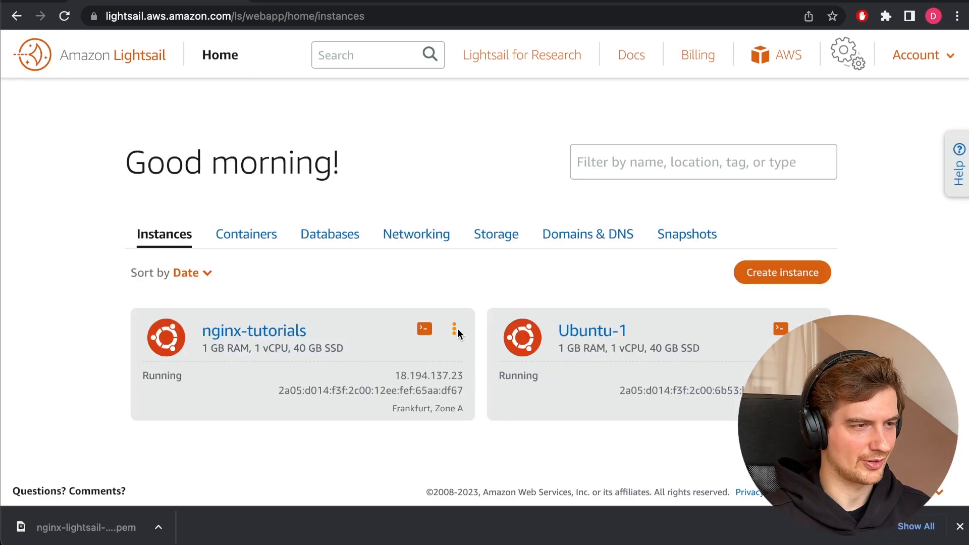
Step: Show the nginx-tutorials networking details with public IPv4 18.194.137.23
click(424, 328)
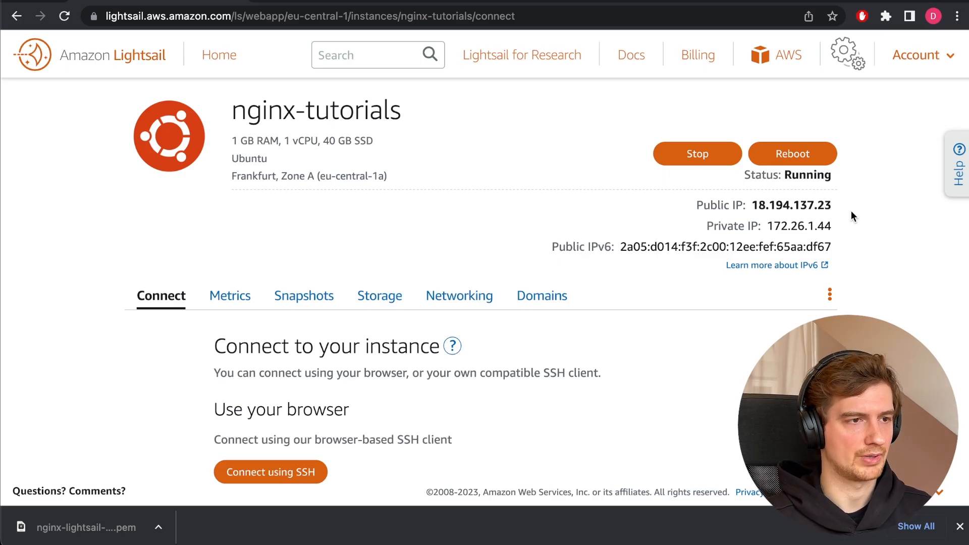
scroll(down, 3)
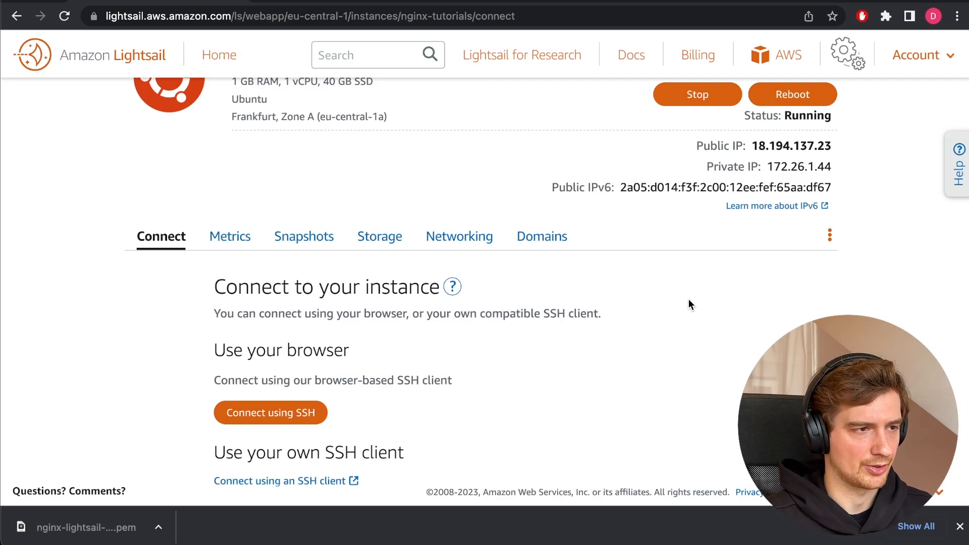
mouse_move(461, 274)
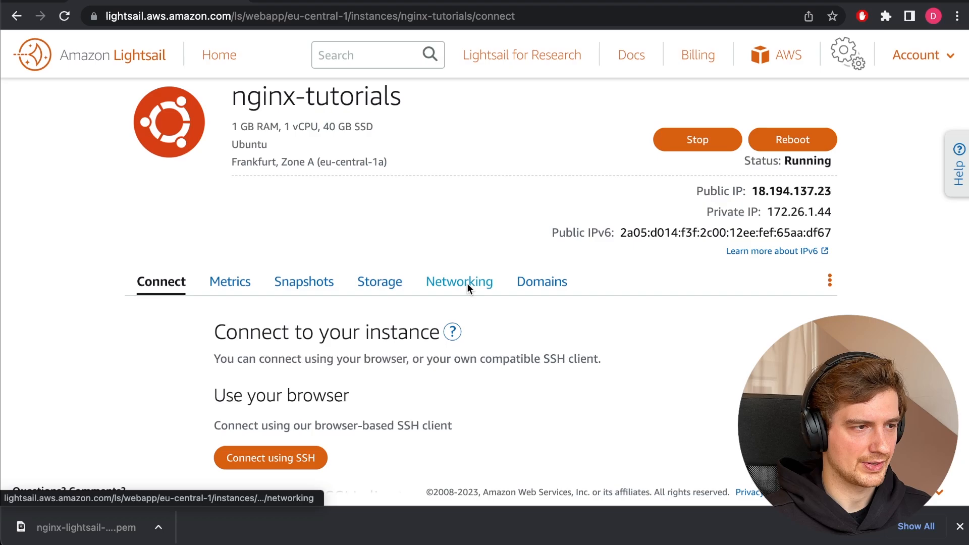
click(460, 282)
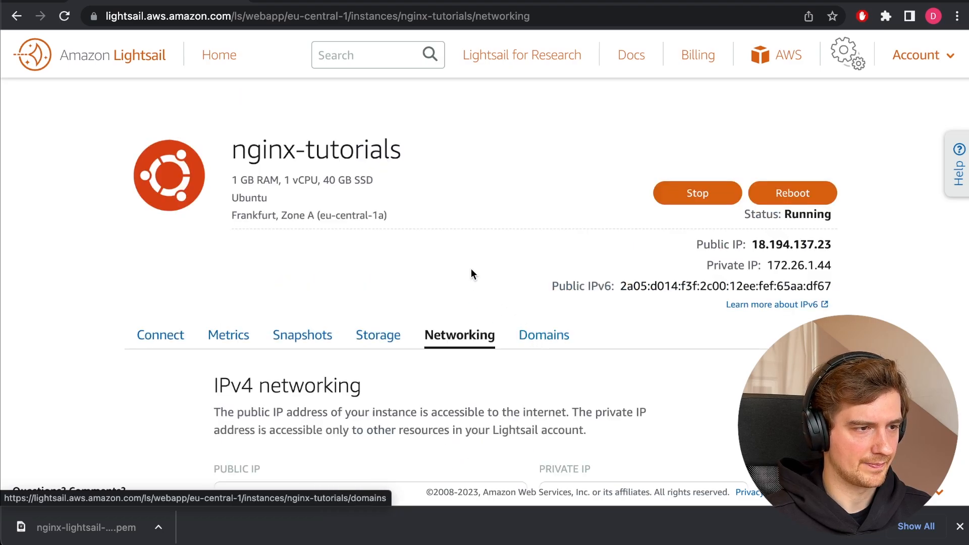
scroll(down, 3)
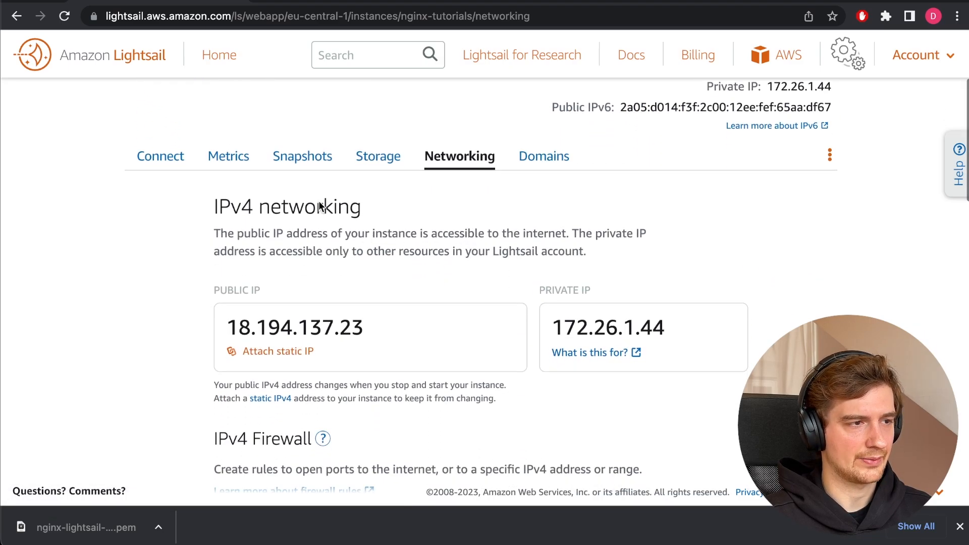
Step: Attach a static IP named nginx-tutorial-static-ip, giving the instance address 35.157.16.1
click(278, 351)
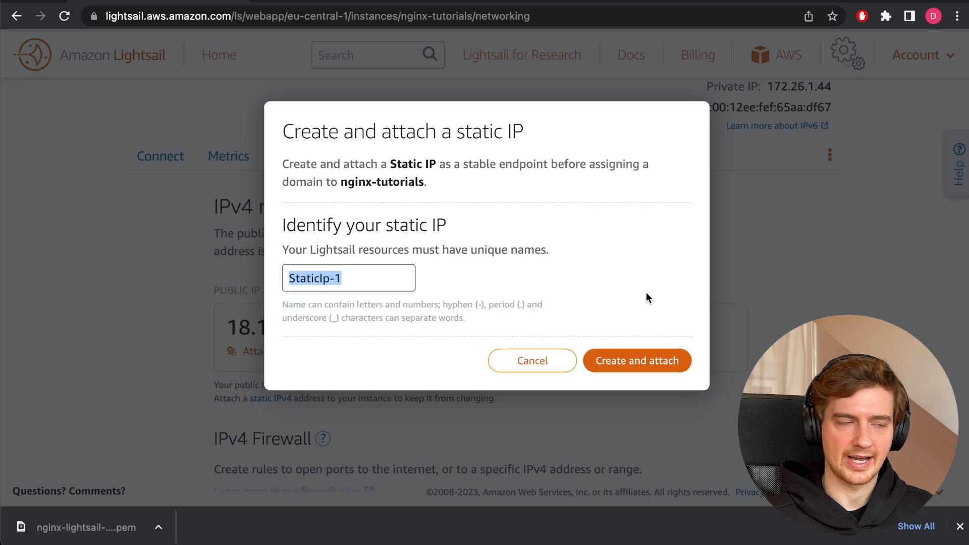
click(636, 360)
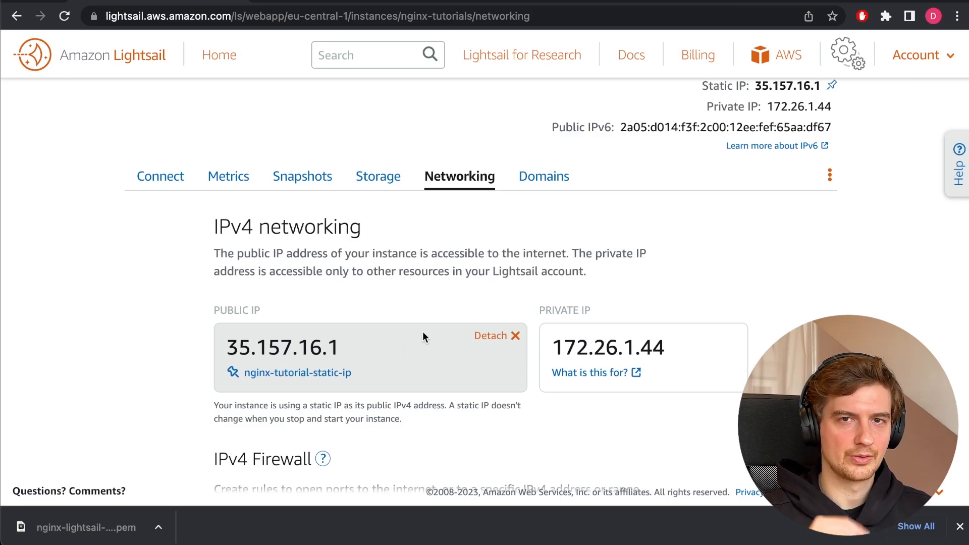
mouse_move(117, 55)
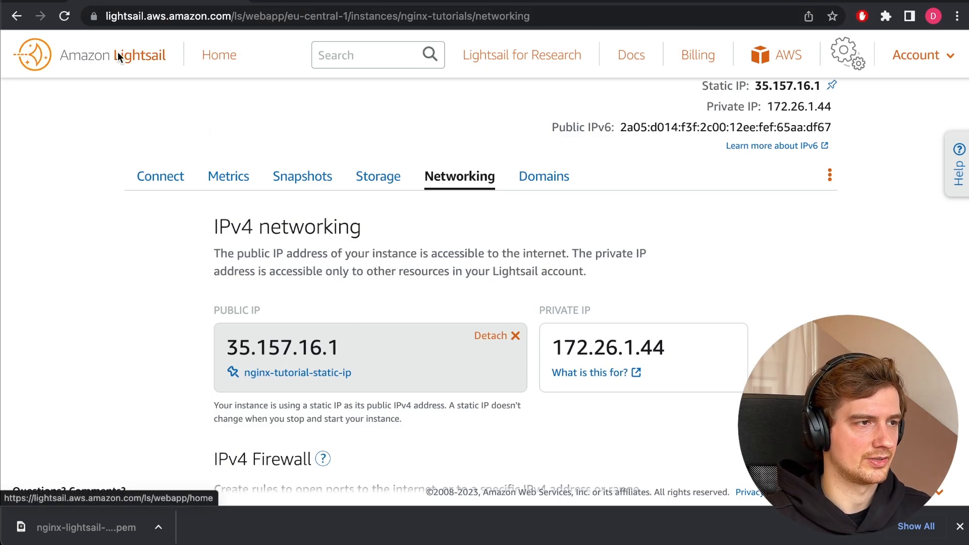
Step: List the static IPs from Home, showing nginx-tutorial-static-ip attached to nginx-tutorials
click(219, 55)
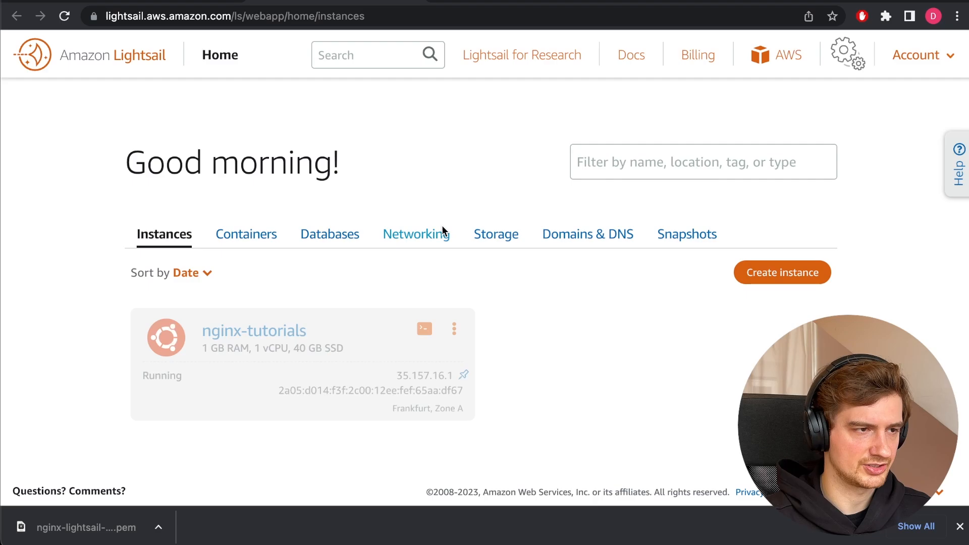
click(415, 233)
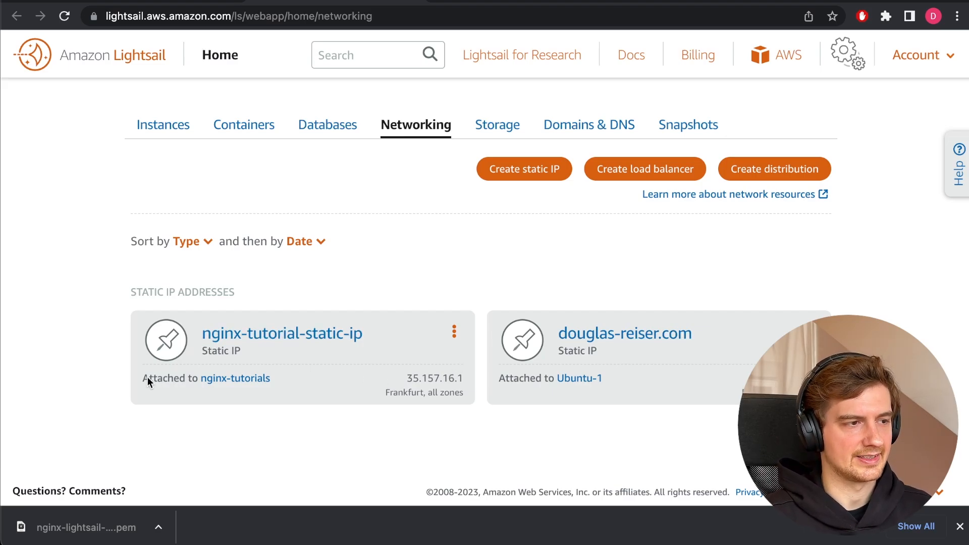
mouse_move(176, 284)
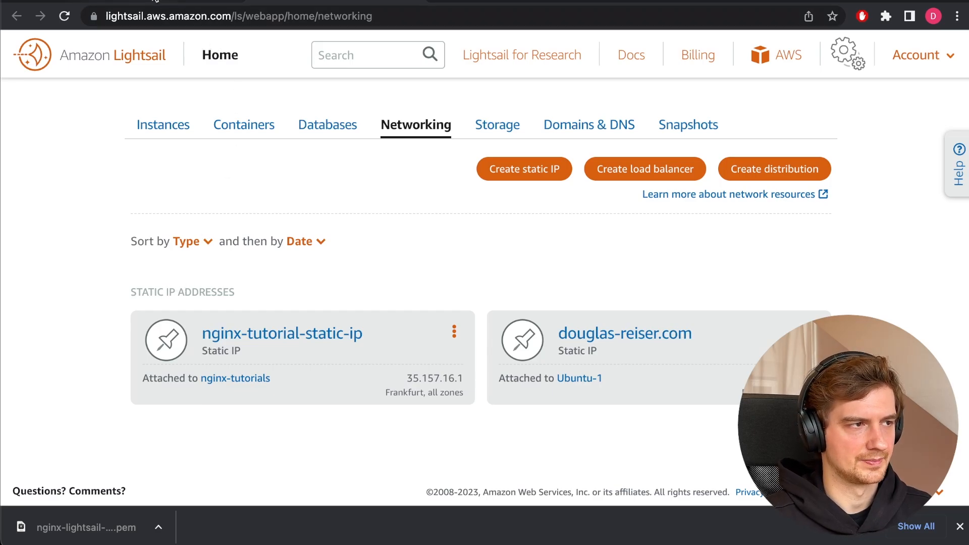
Step: Return to nginx-tutorials networking and show firewall rules for SSH 22 and HTTP 80
click(235, 377)
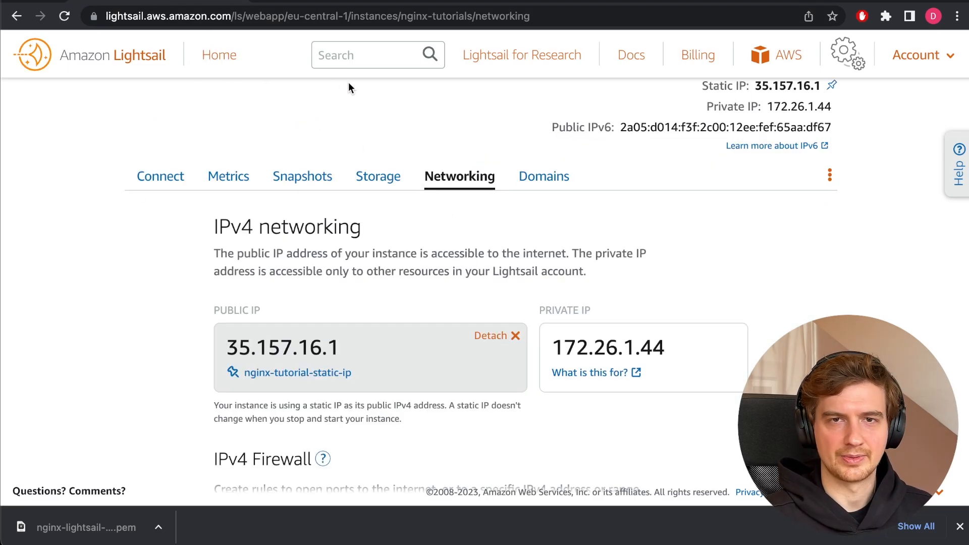
scroll(down, 3)
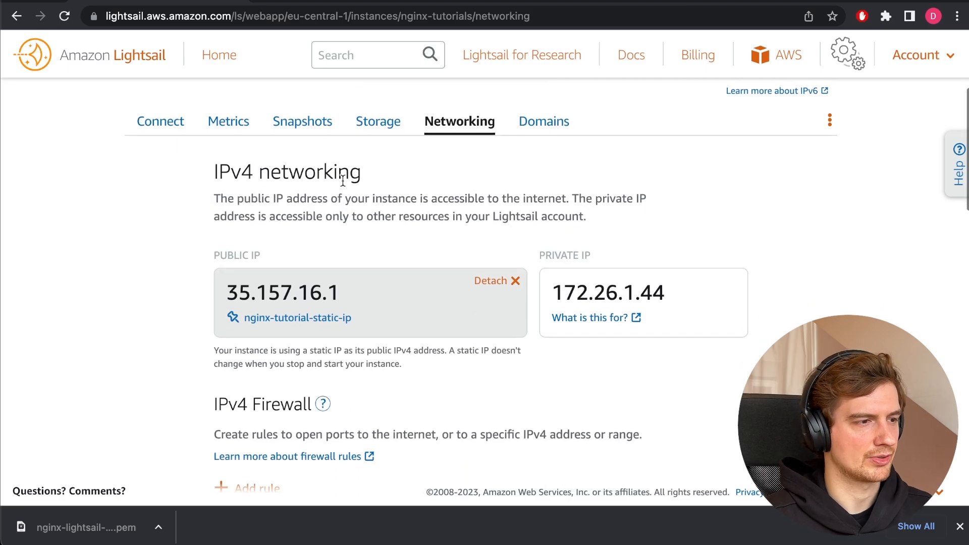
scroll(down, 3)
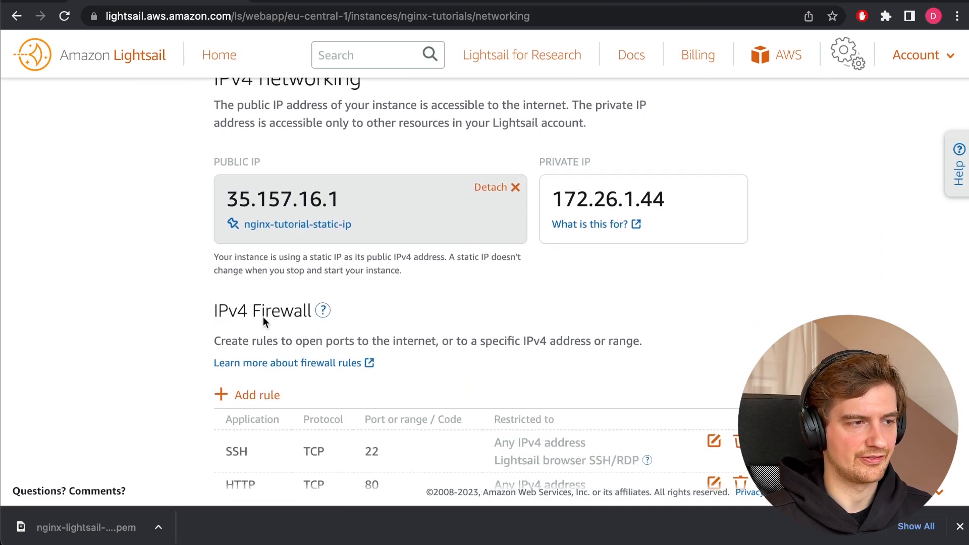
scroll(down, 3)
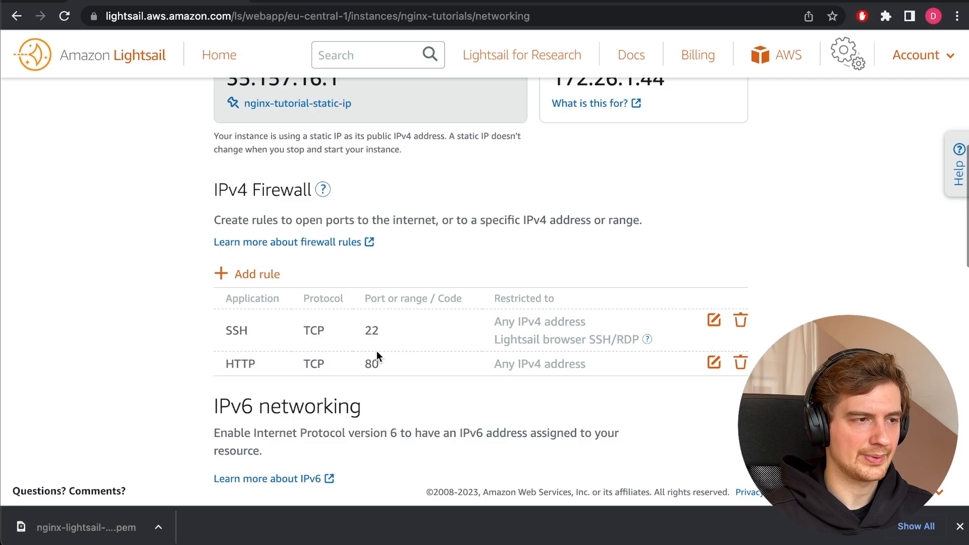
mouse_move(363, 337)
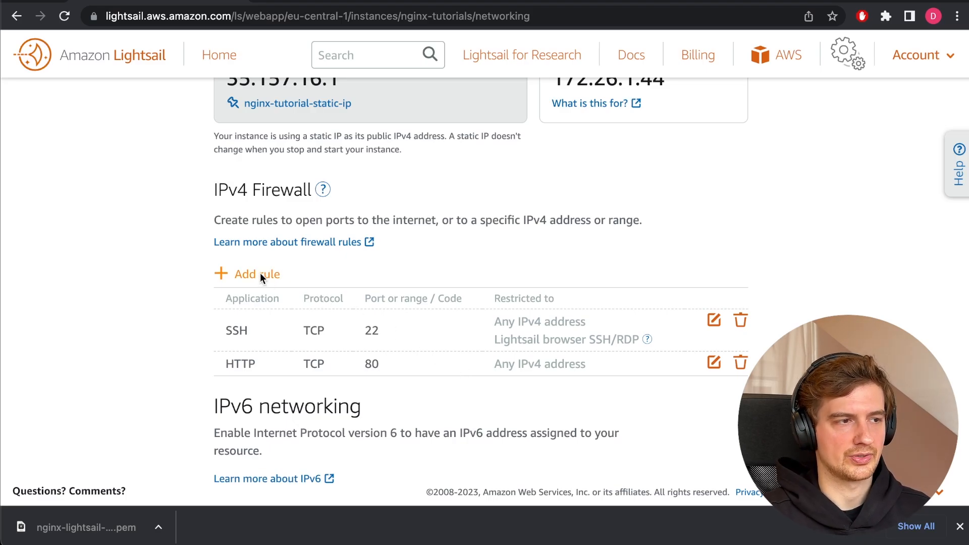
Step: Add a Custom TCP firewall rule on port 443 duplicated for IPv6 and verify it in both lists
click(248, 273)
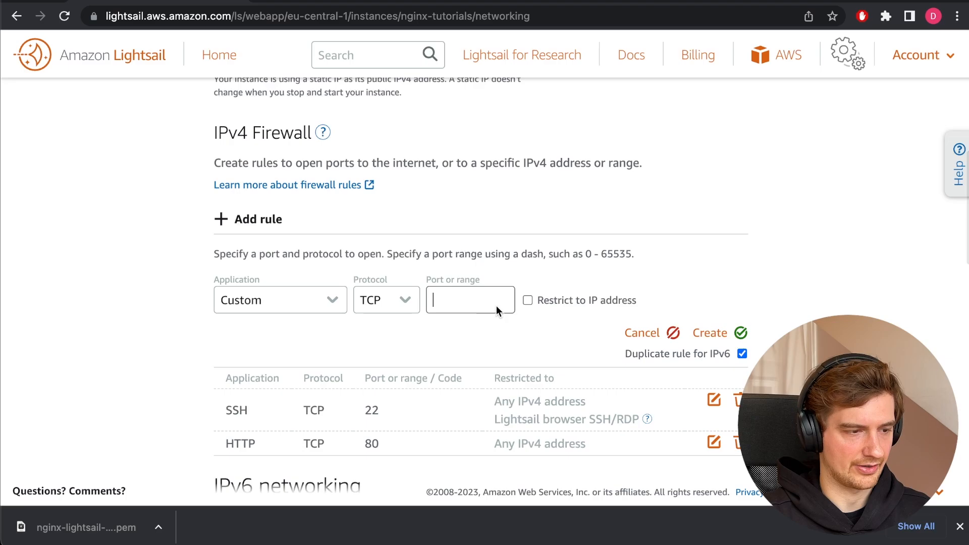
text(443)
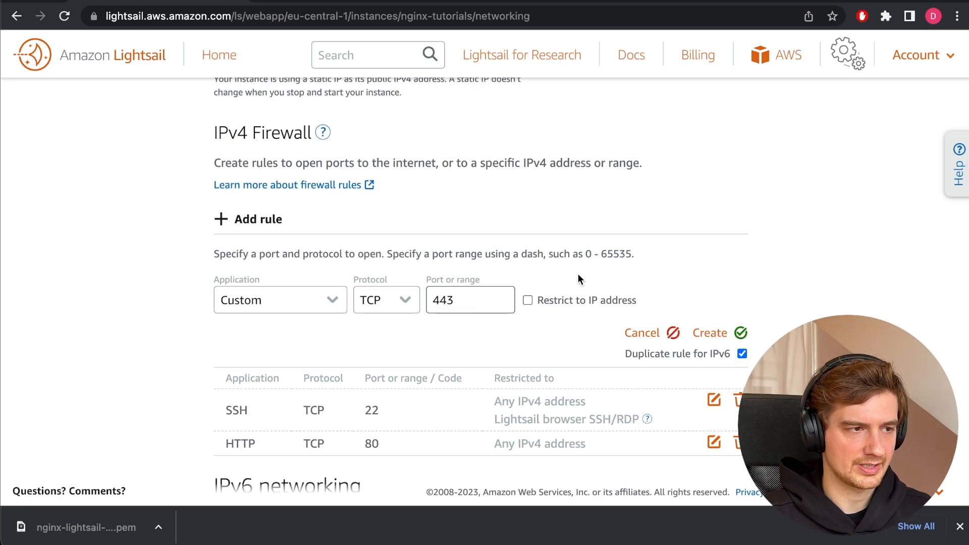
click(709, 332)
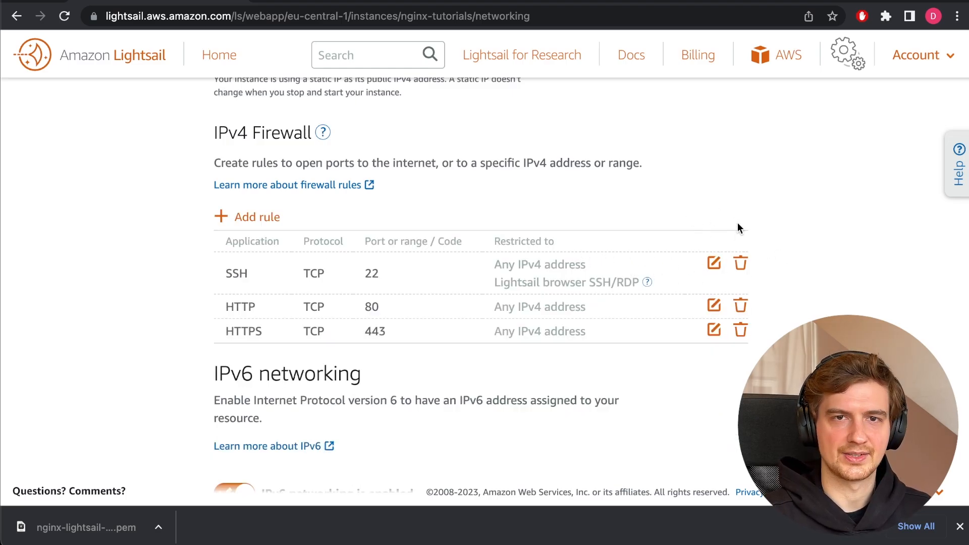
mouse_move(705, 227)
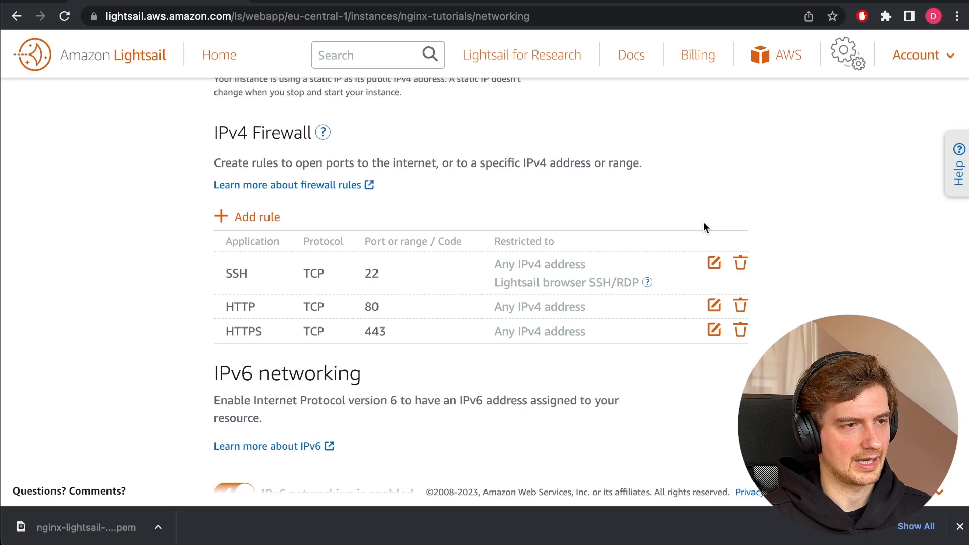
scroll(down, 3)
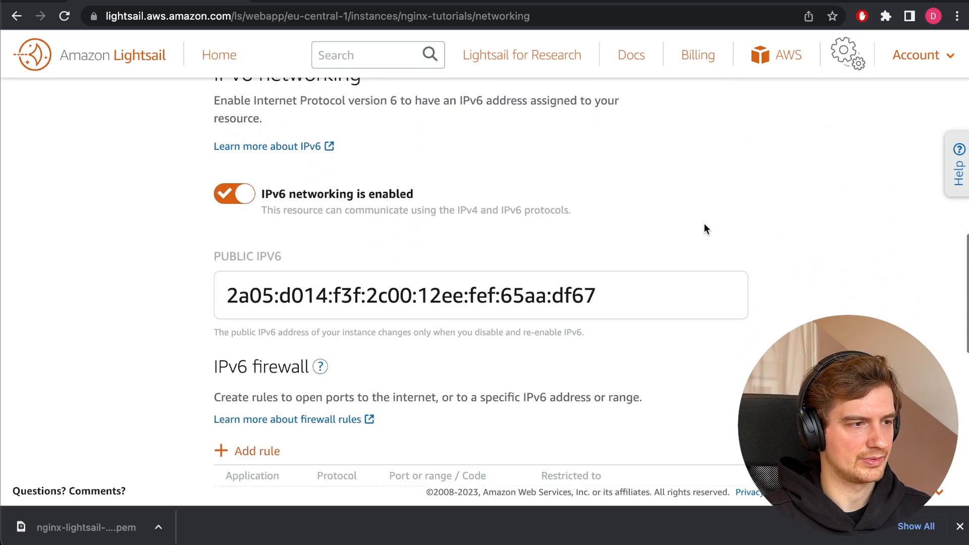
scroll(down, 3)
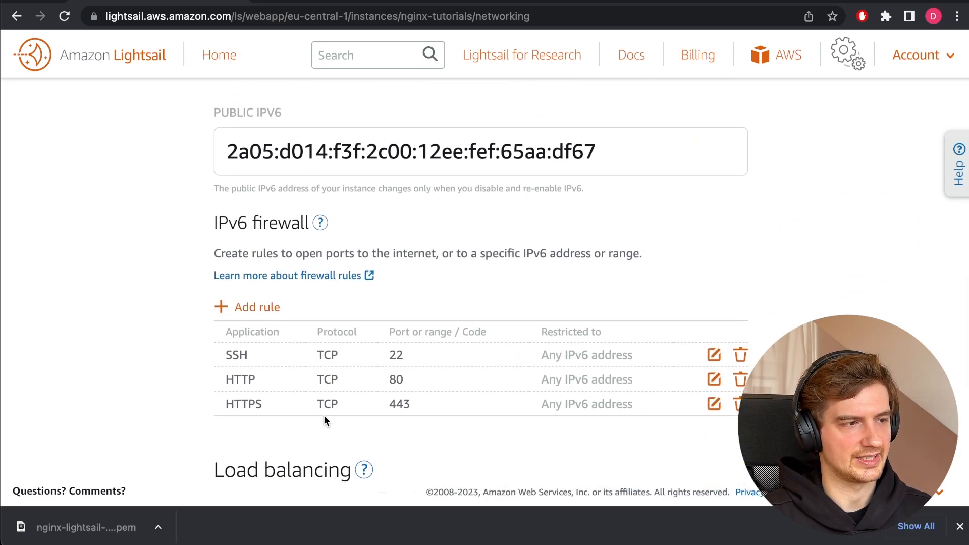
mouse_move(123, 134)
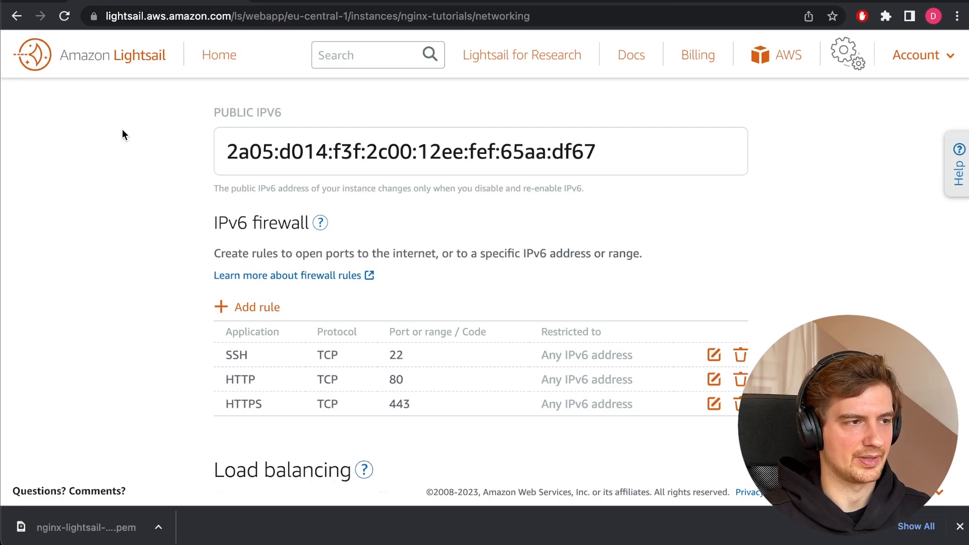
scroll(down, 3)
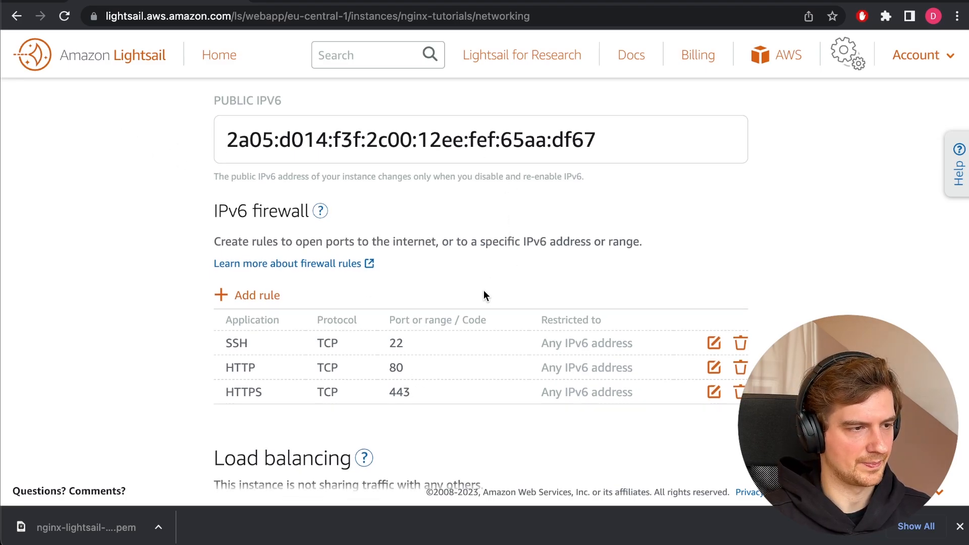
scroll(down, 3)
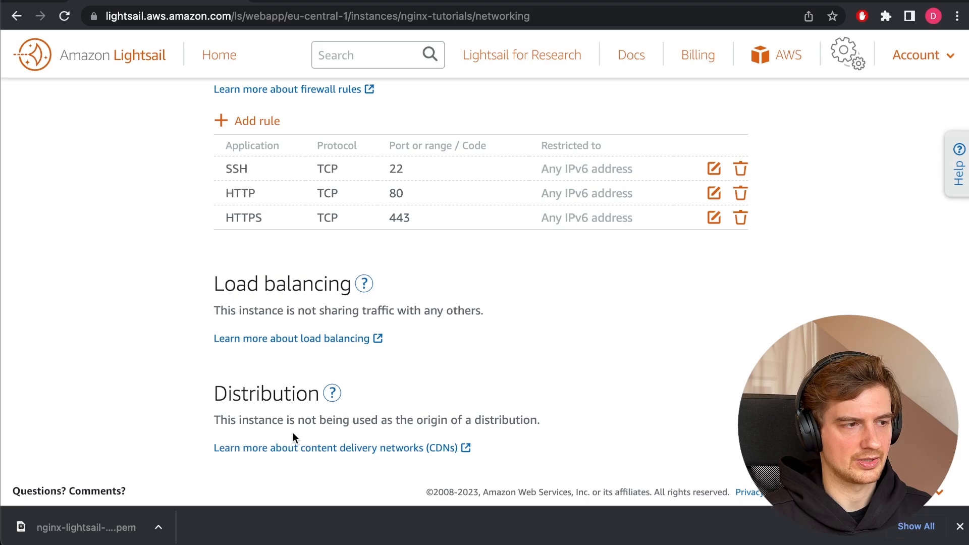
mouse_move(460, 357)
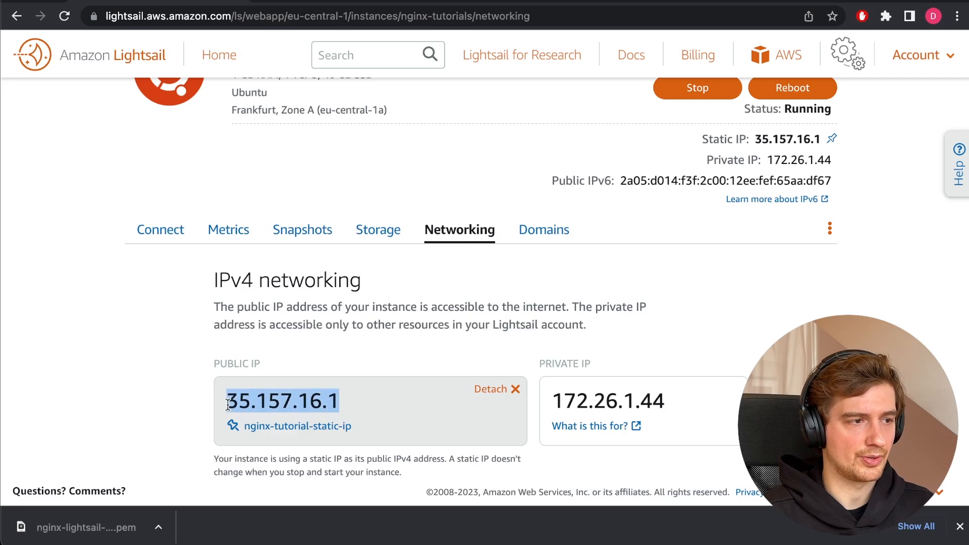
Step: Return to the Lightsail home overview to view the account's networking resources and static IPs
scroll(down, 3)
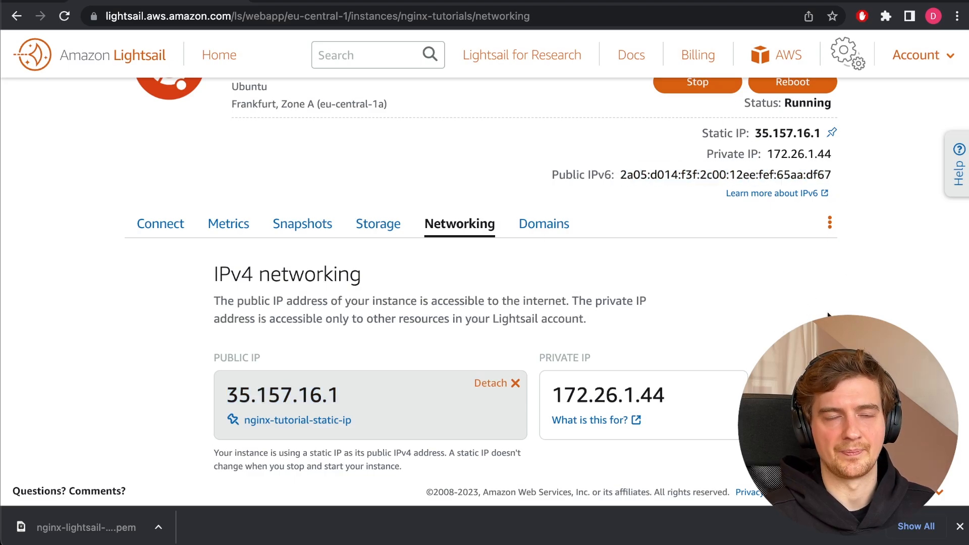
scroll(down, 3)
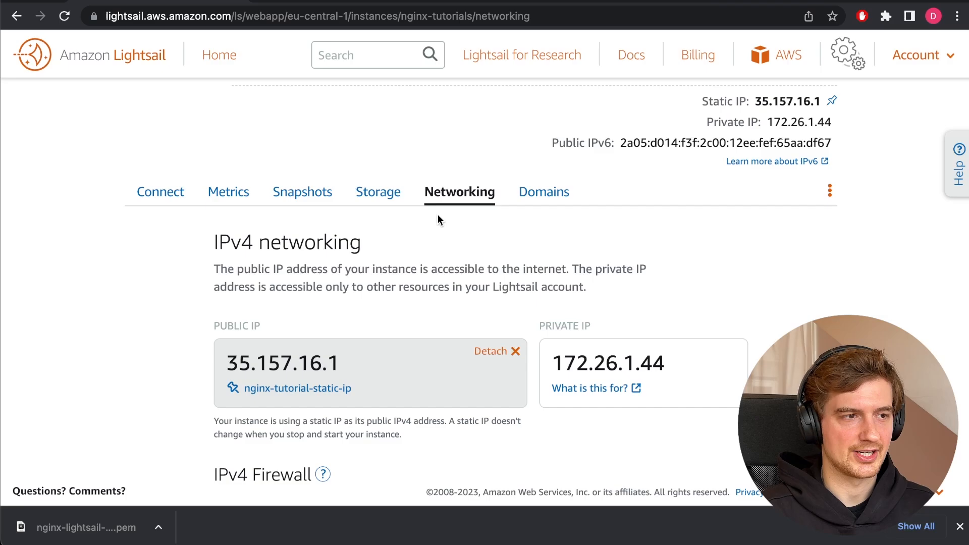
mouse_move(440, 220)
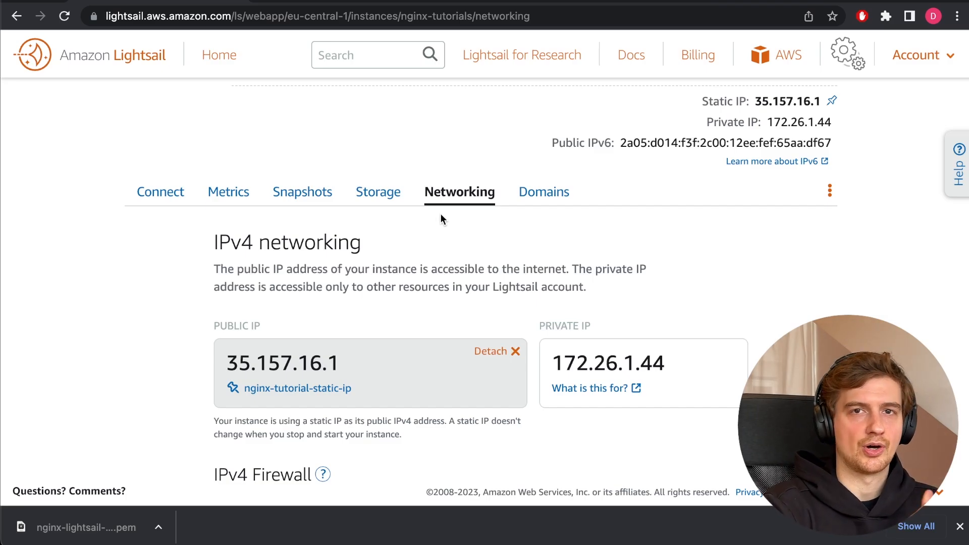
mouse_move(423, 119)
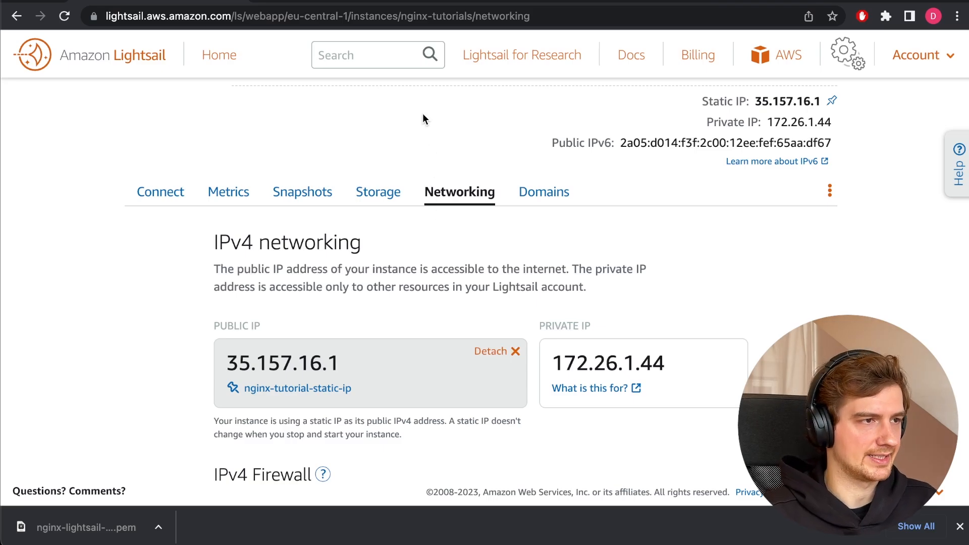
click(219, 55)
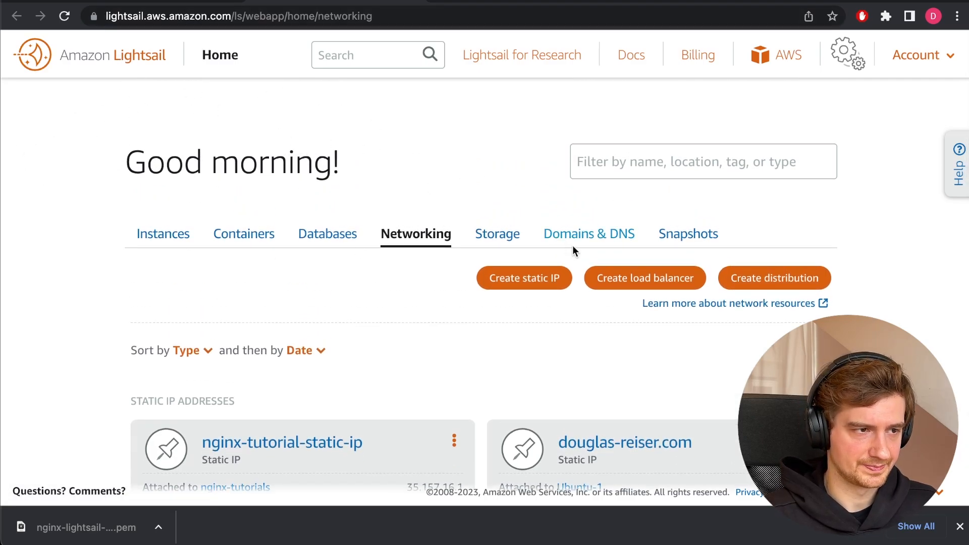
Step: Show the Domains & DNS overview listing the douglas-reiser.com DNS zone
click(588, 233)
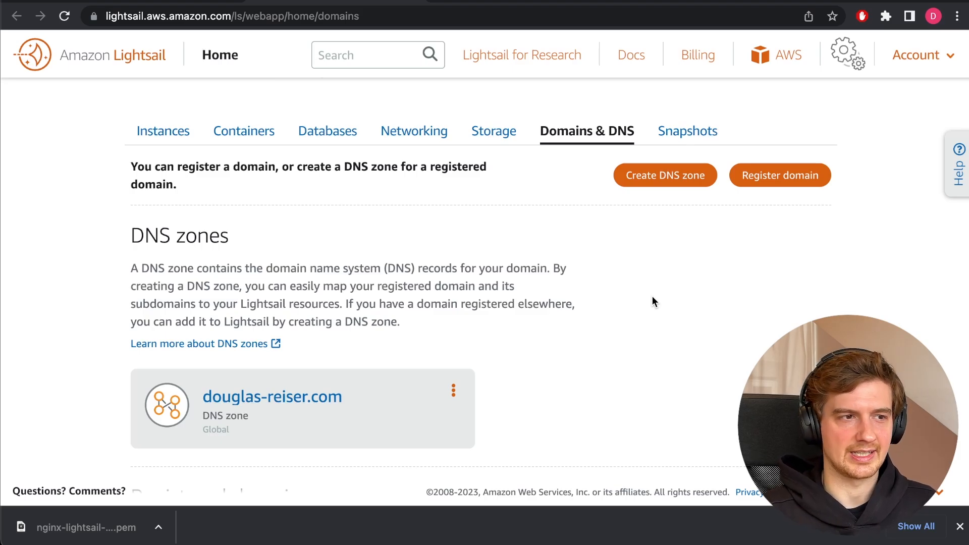
mouse_move(769, 206)
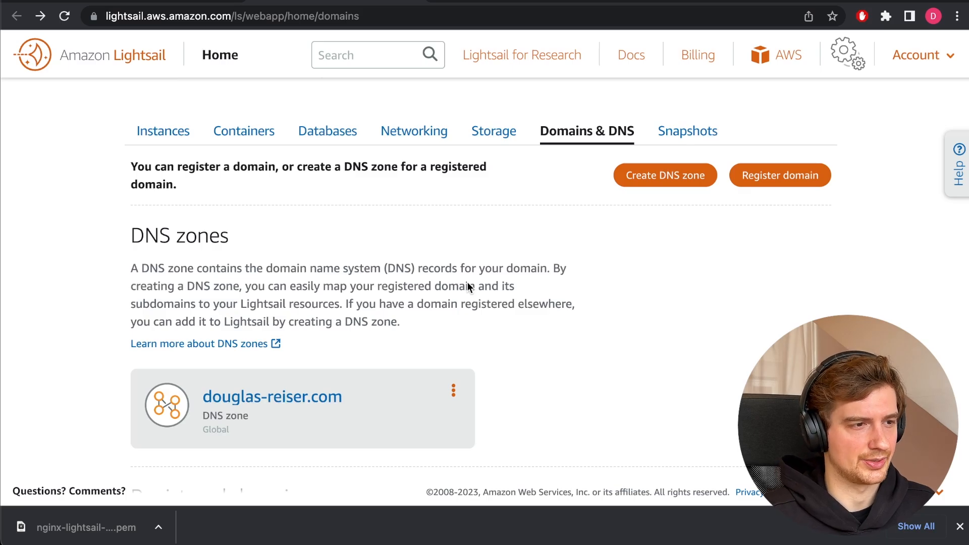
mouse_move(429, 396)
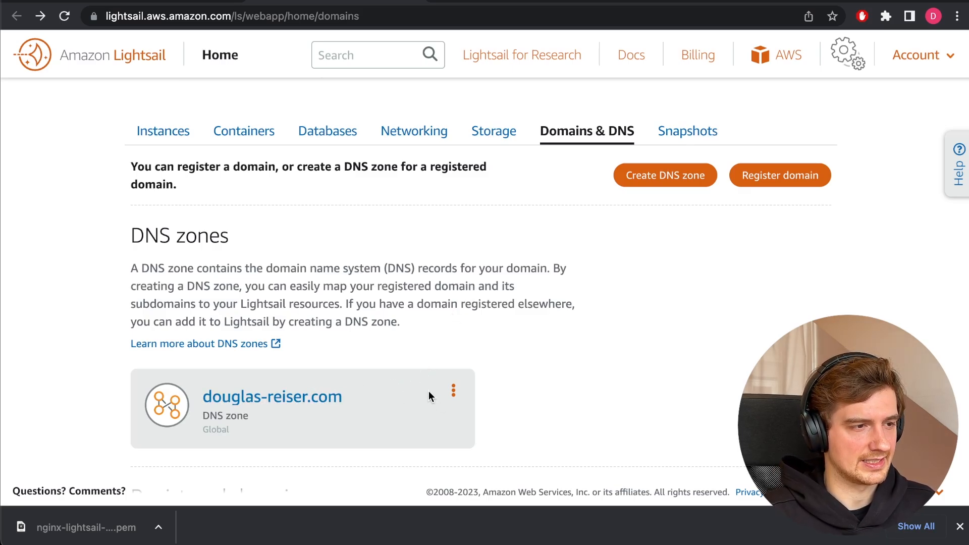
Step: In the douglas-reiser.com zone's DNS records, try adding a TXT record with value 'asdfasf'
click(272, 395)
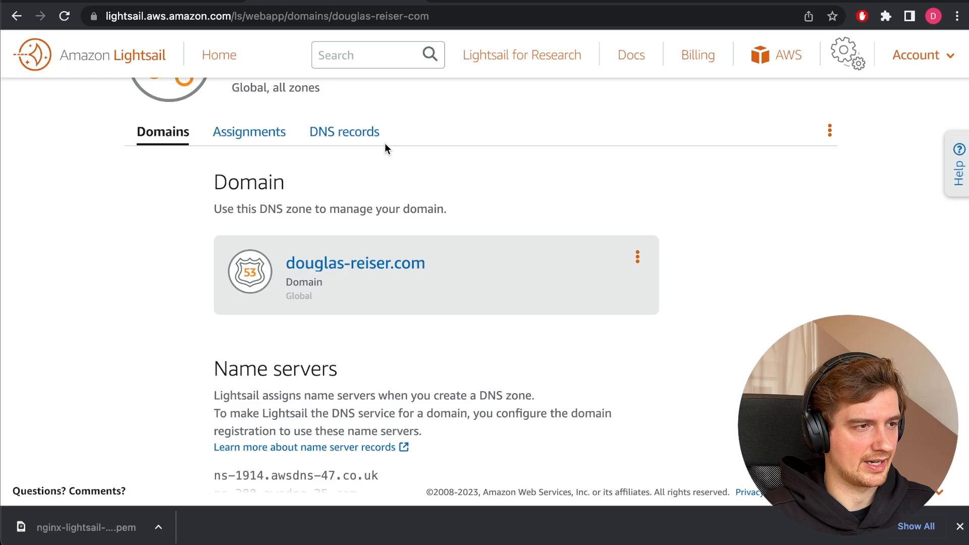
click(343, 131)
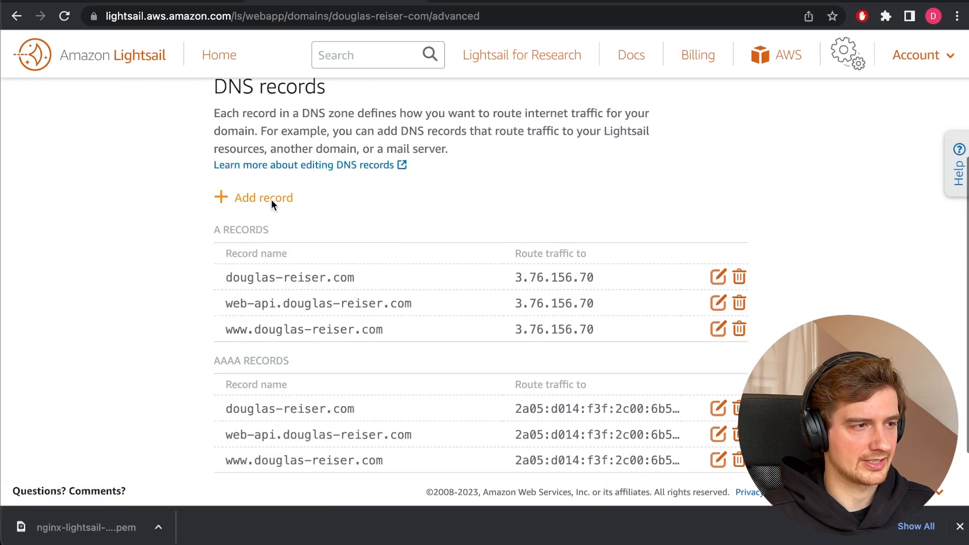
click(263, 197)
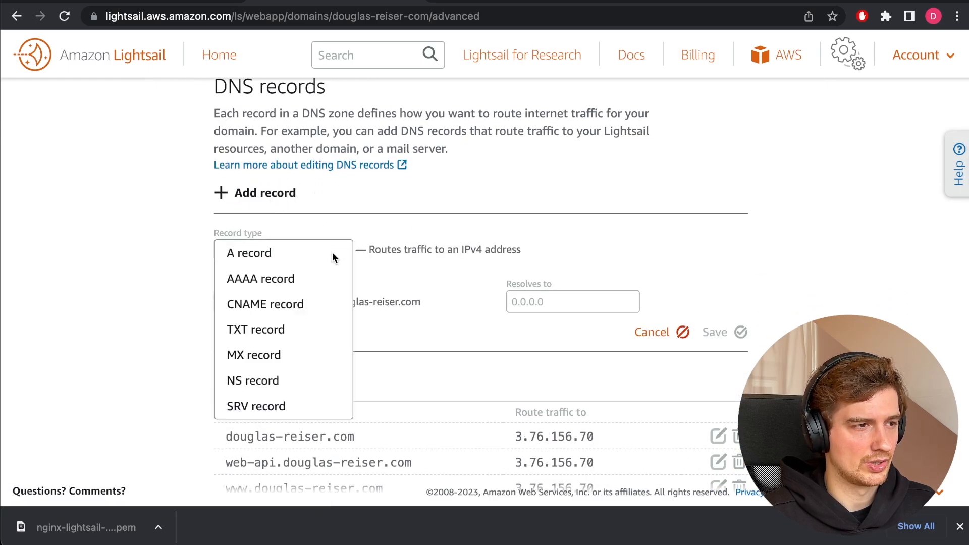
click(256, 329)
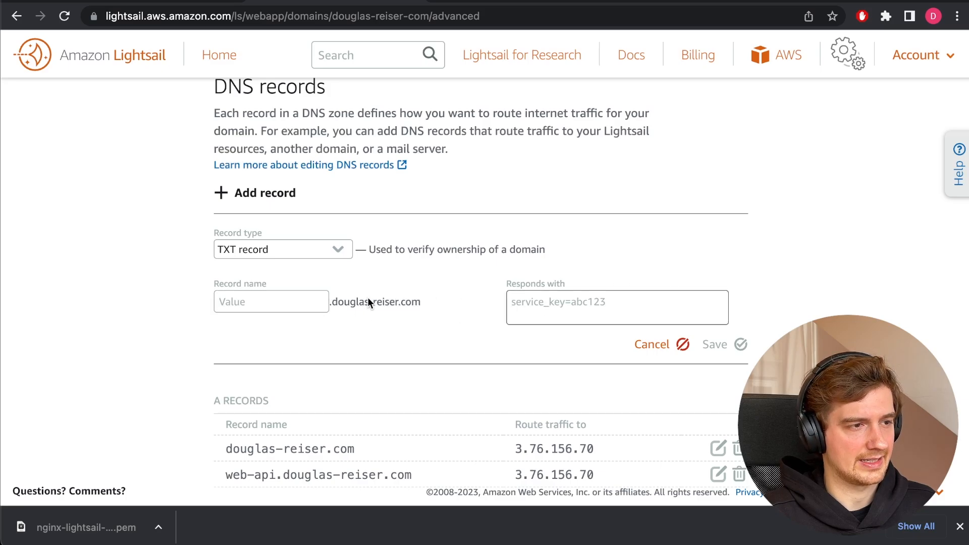
text(asdfasf)
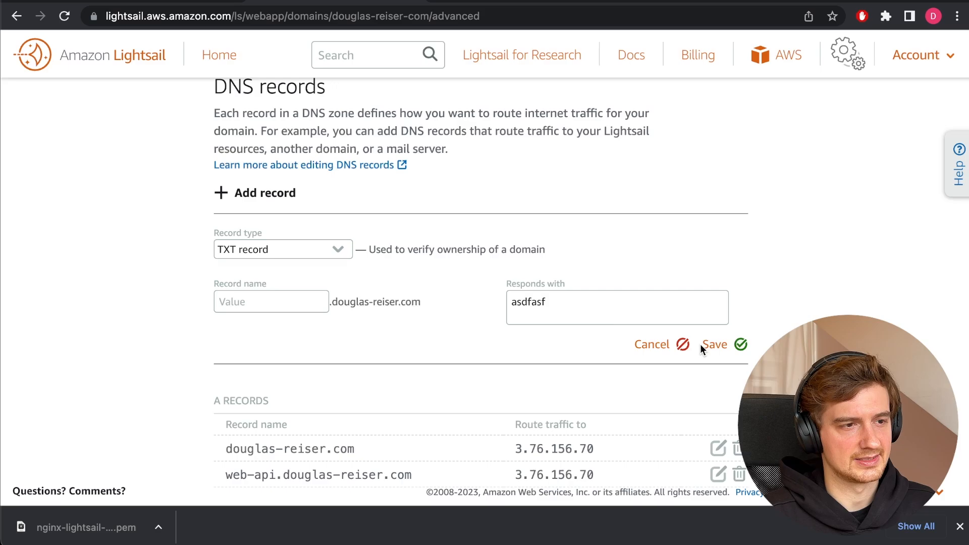
click(714, 345)
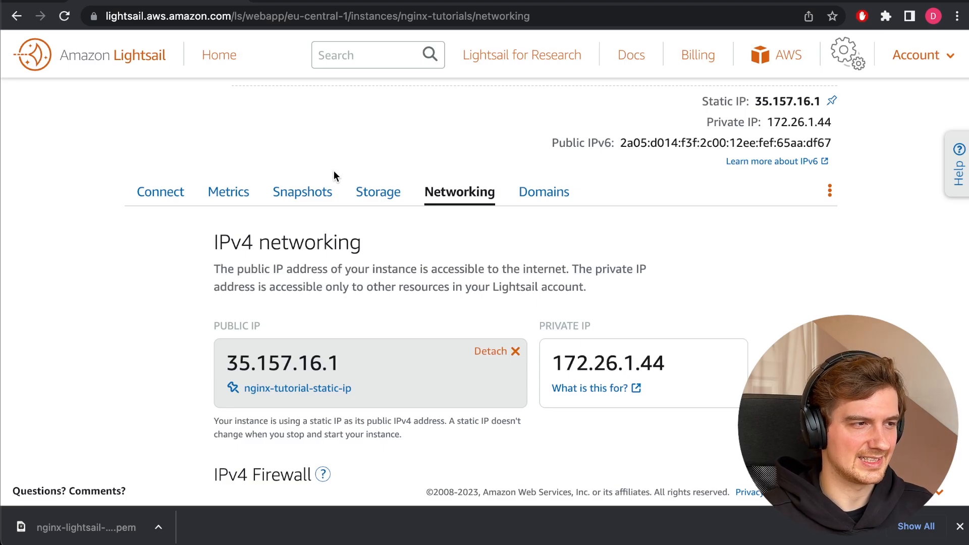
Step: From the instance's Domains tab, begin assigning a domain and choose douglas-reiser.com
click(542, 191)
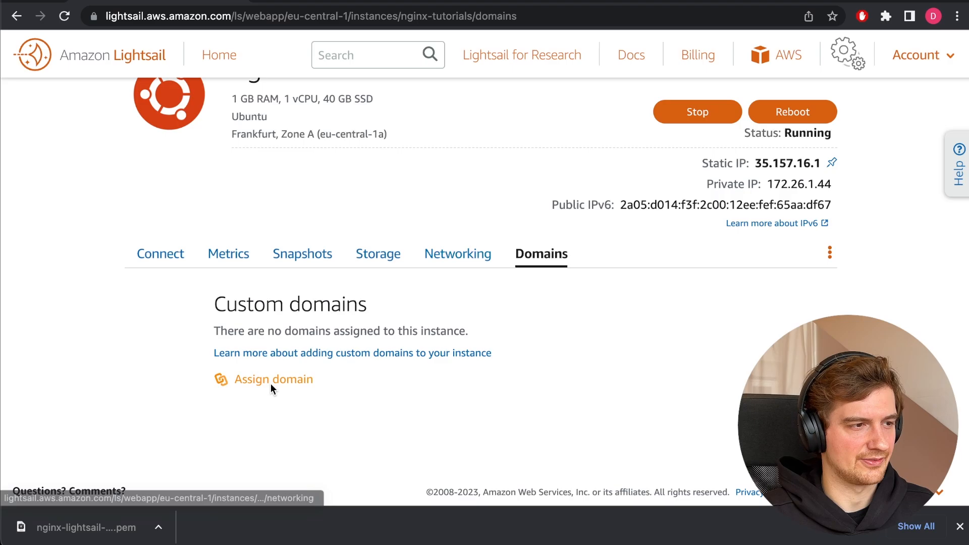
click(274, 379)
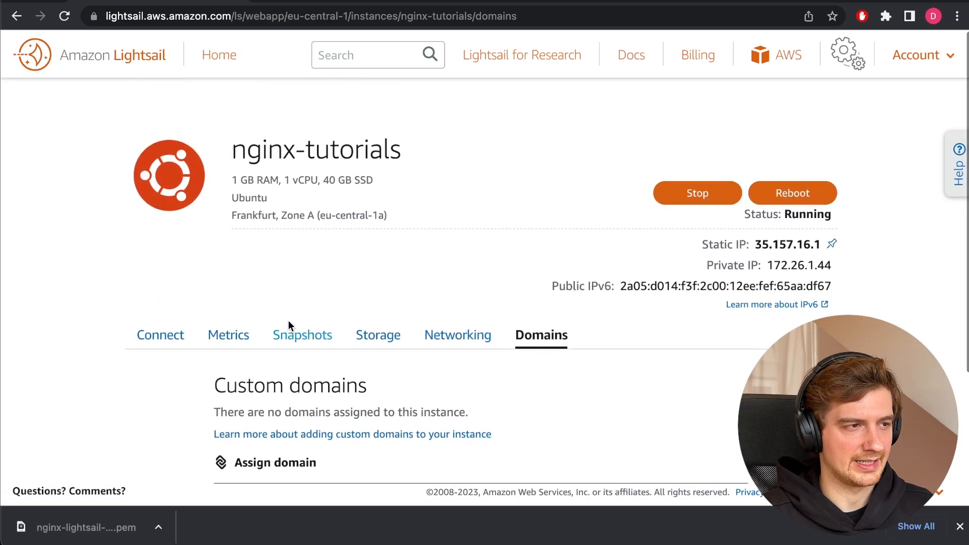
click(274, 462)
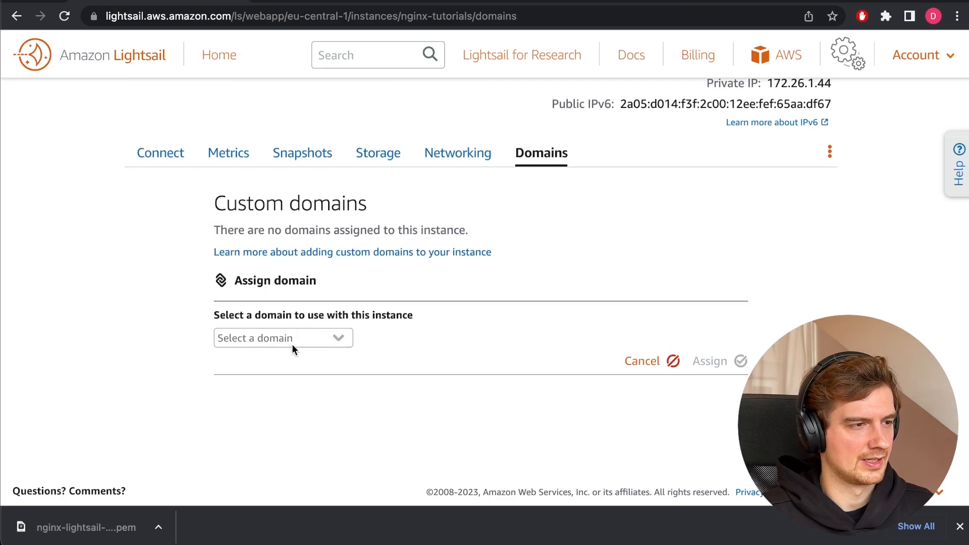
click(283, 337)
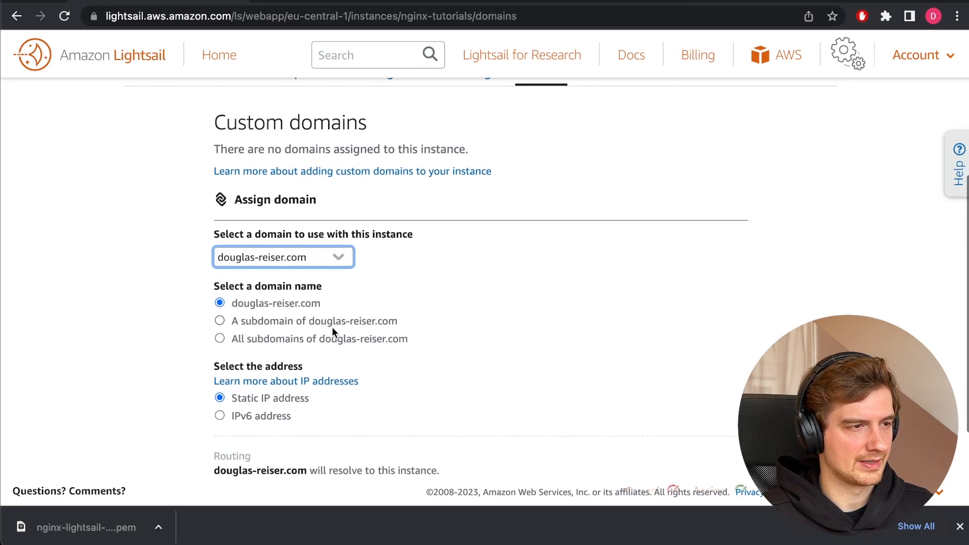
Step: Assign the A subdomain 'nginx' pointing to the instance's static IP address
text(nginx)
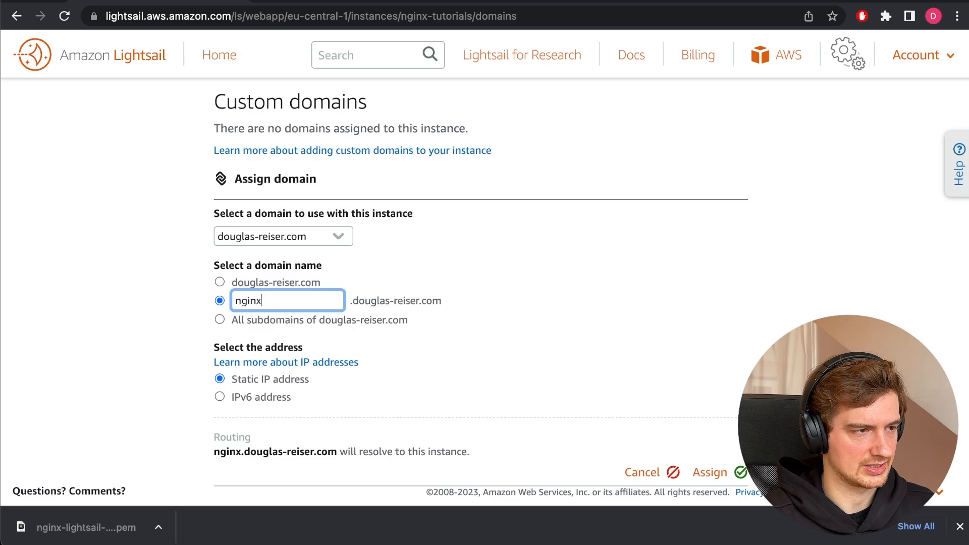
scroll(down, 3)
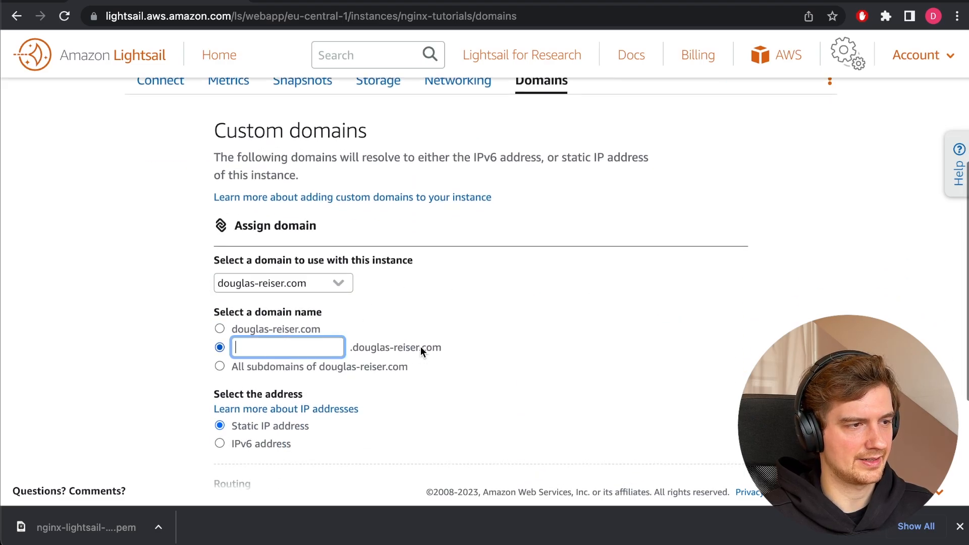
text(nginx)
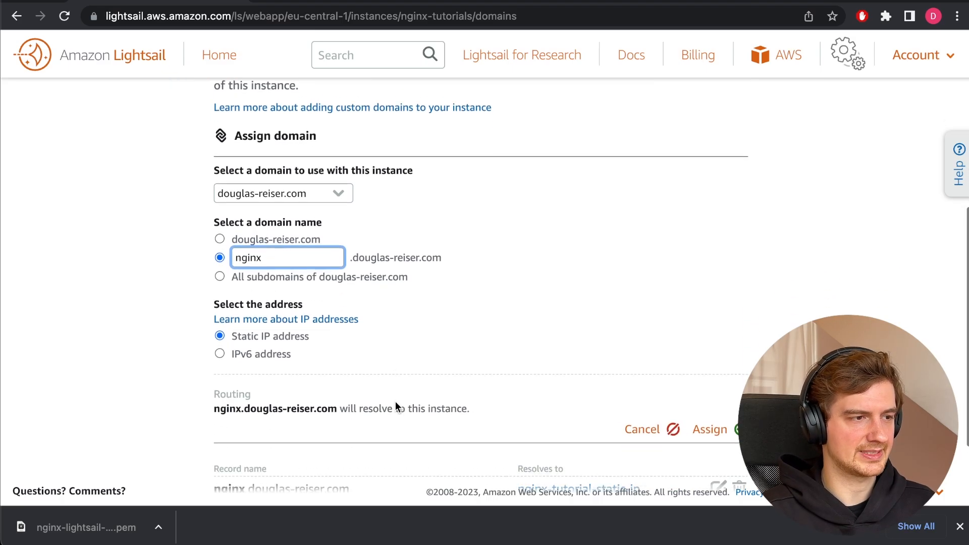
click(219, 353)
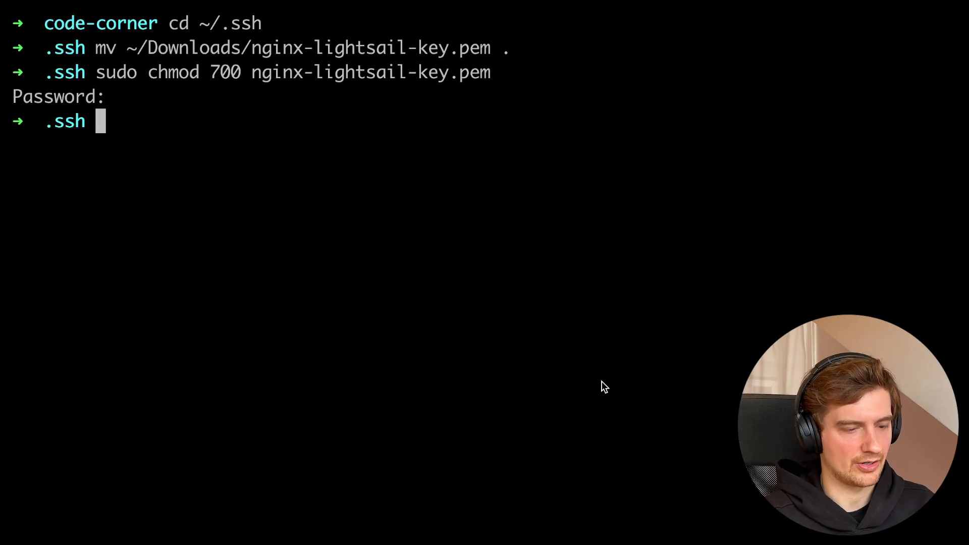
Step: Launch the editor on the ~/.ssh config file with 'code config'
text(code)
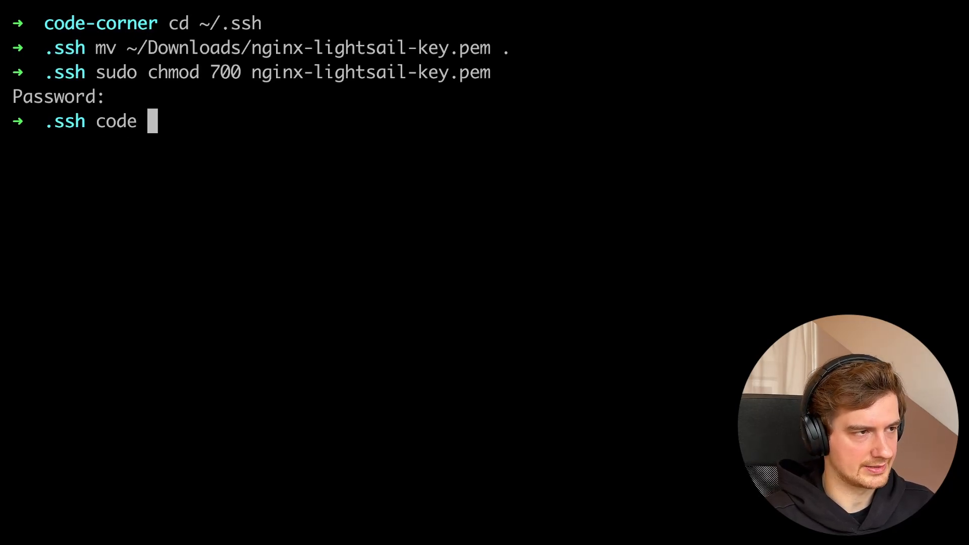
text(config)
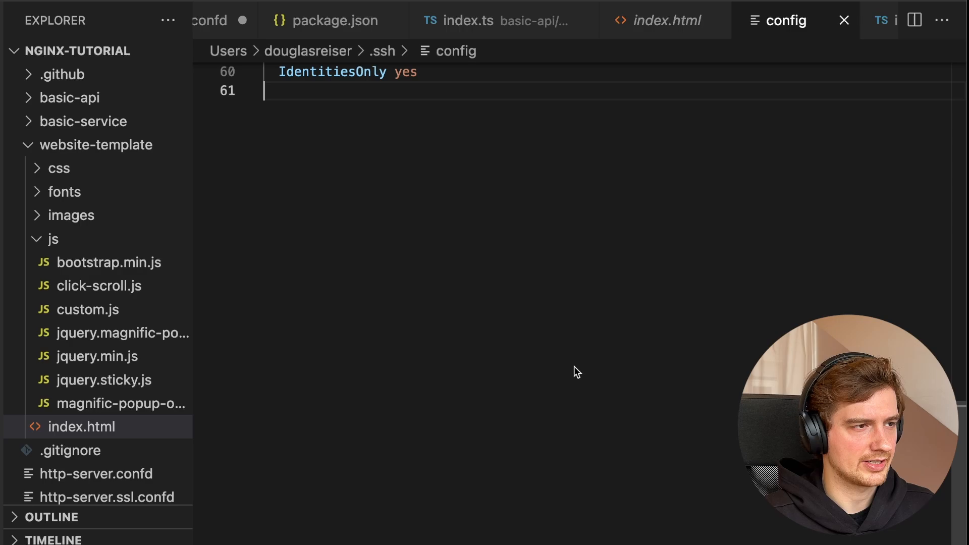
Step: Add a Host nginx-tutorial entry with User ubuntu at the end of the SSH config
key(Enter)
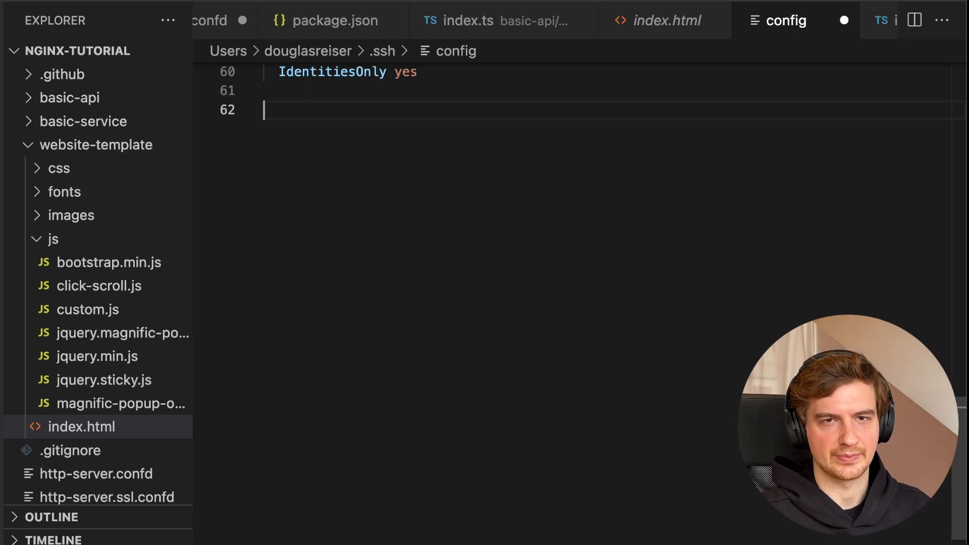
text(Host)
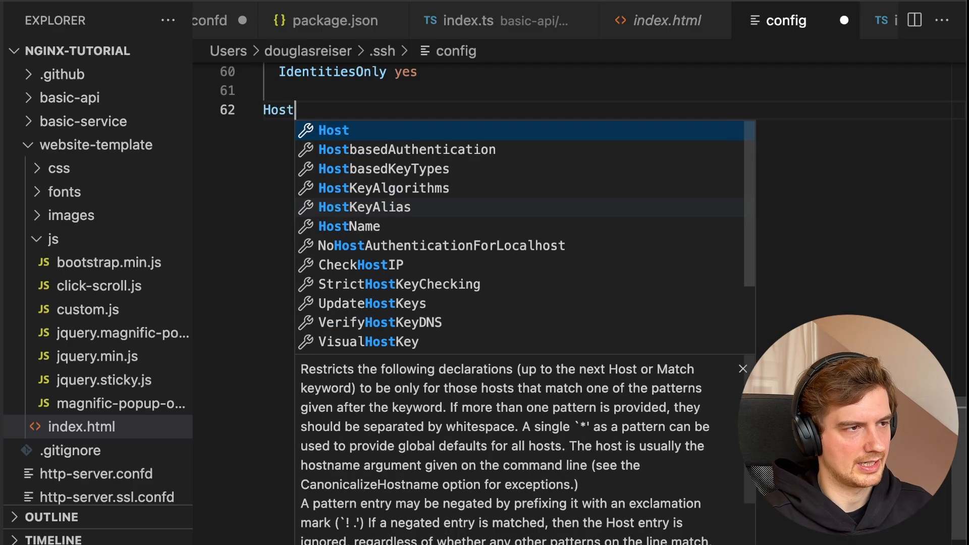
text(nginx-tu)
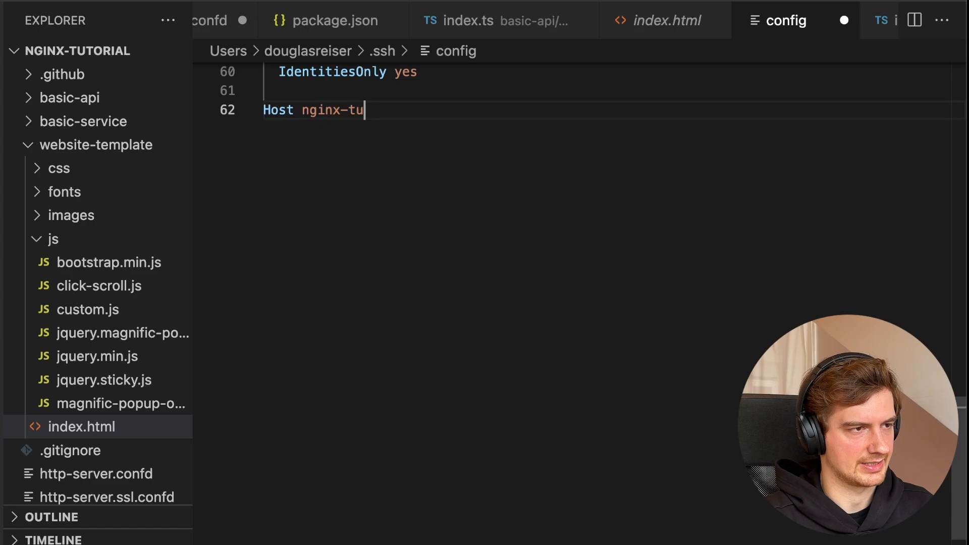
text(torial)
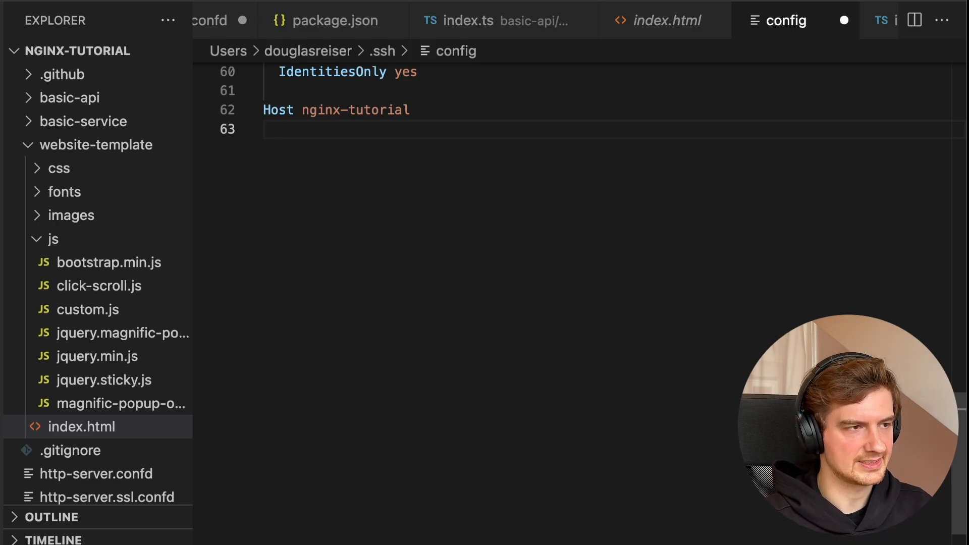
text(User)
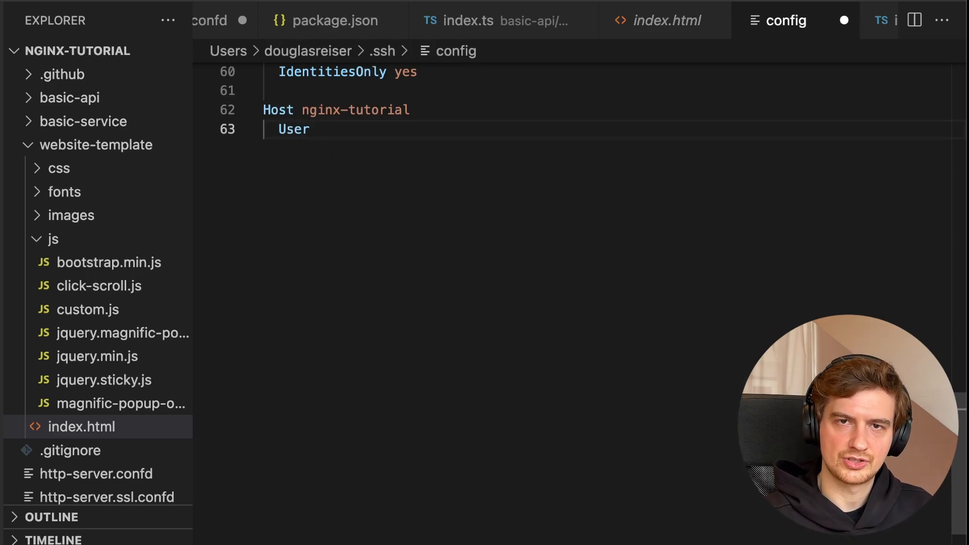
text(ubuntu)
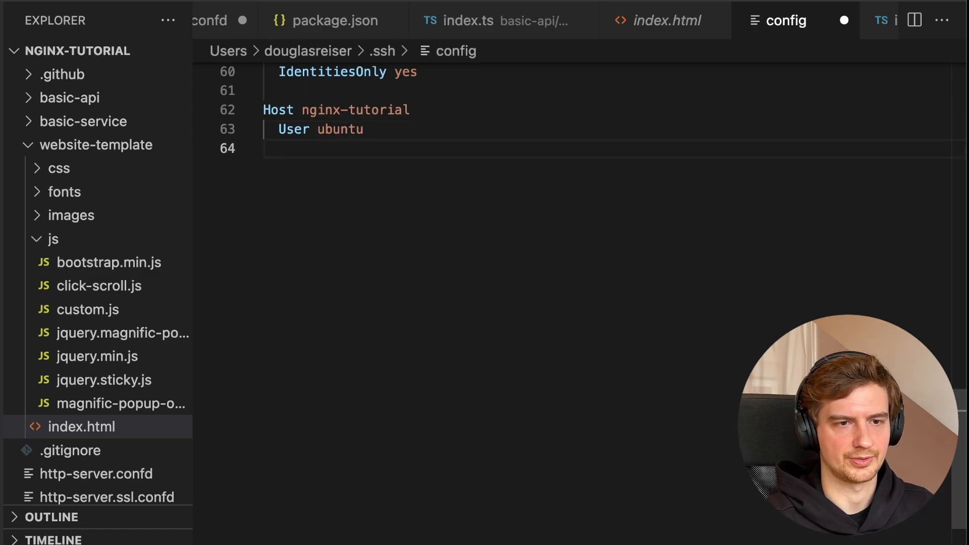
Step: Set the entry's HostName to nginx.douglas-reiser.com
text(HostName)
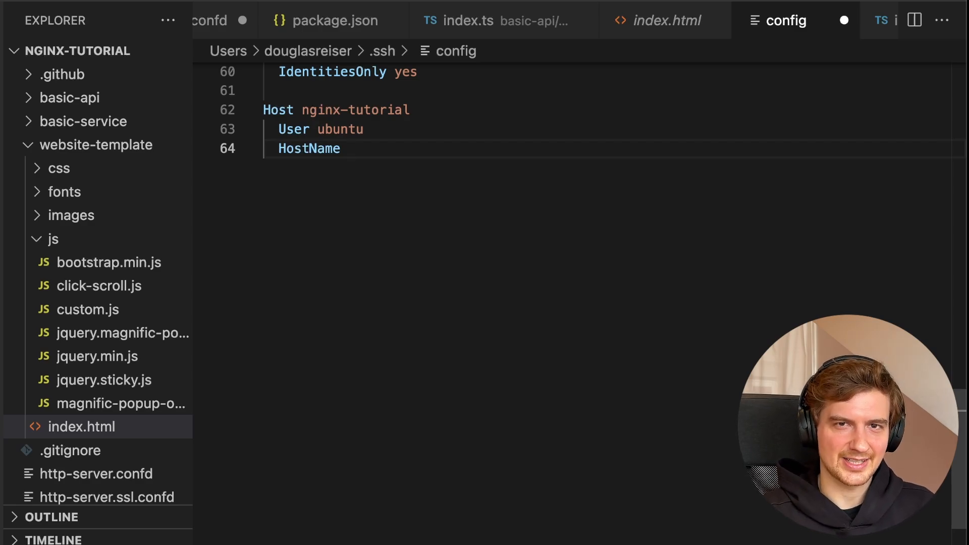
text(ngin)
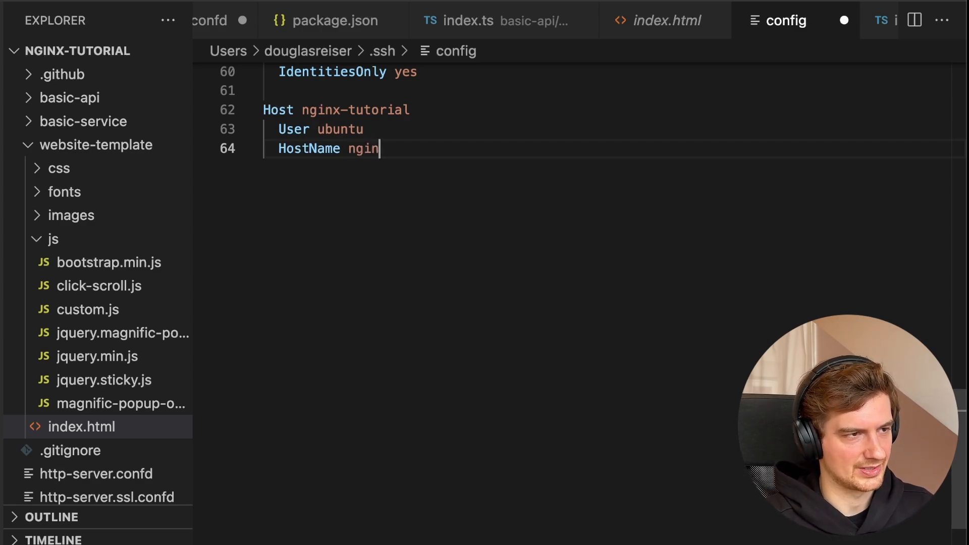
text(x.douglas)
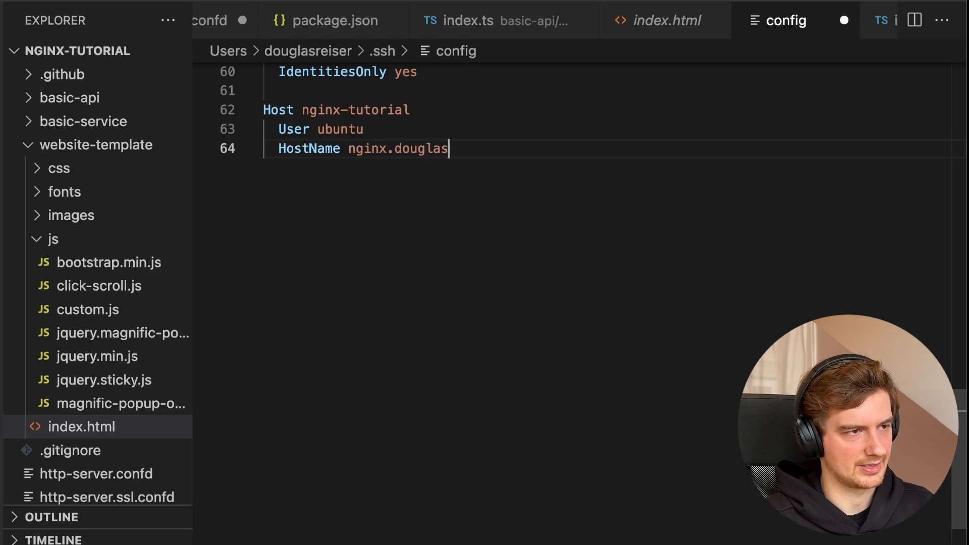
text(-reiser.co)
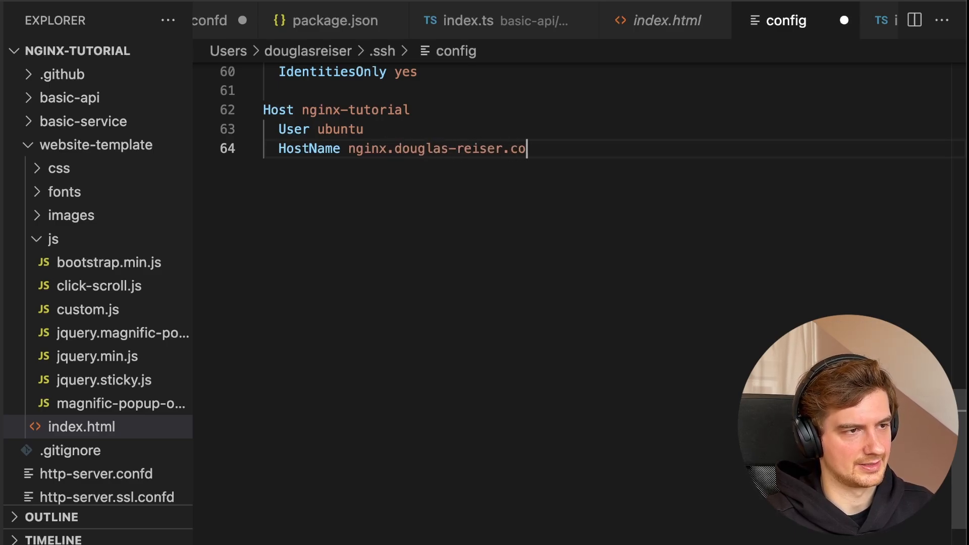
text(m)
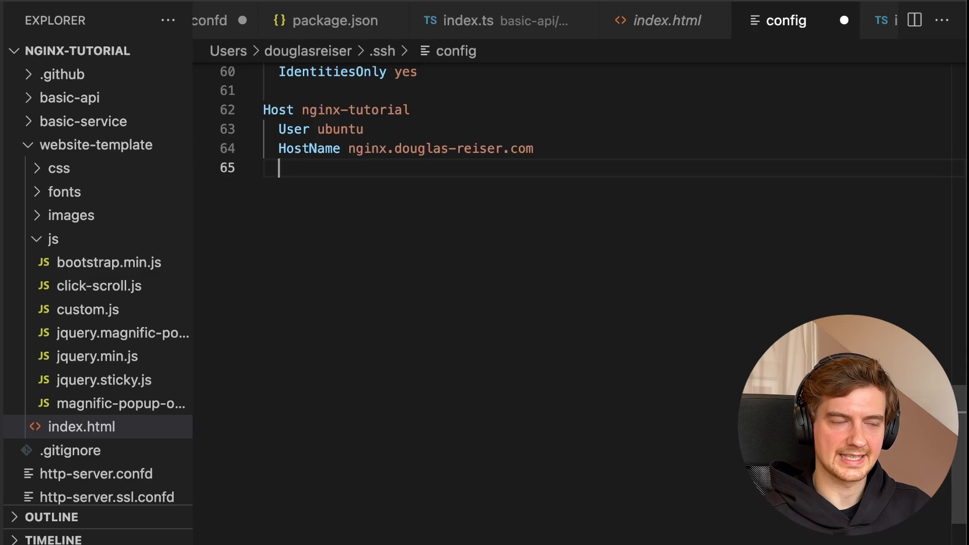
Step: Add IdentityFile ~/.ssh/nginx-lightsail-key.pem plus AddKeysToAgent yes and IdentitiesOnly yes
text(Identi)
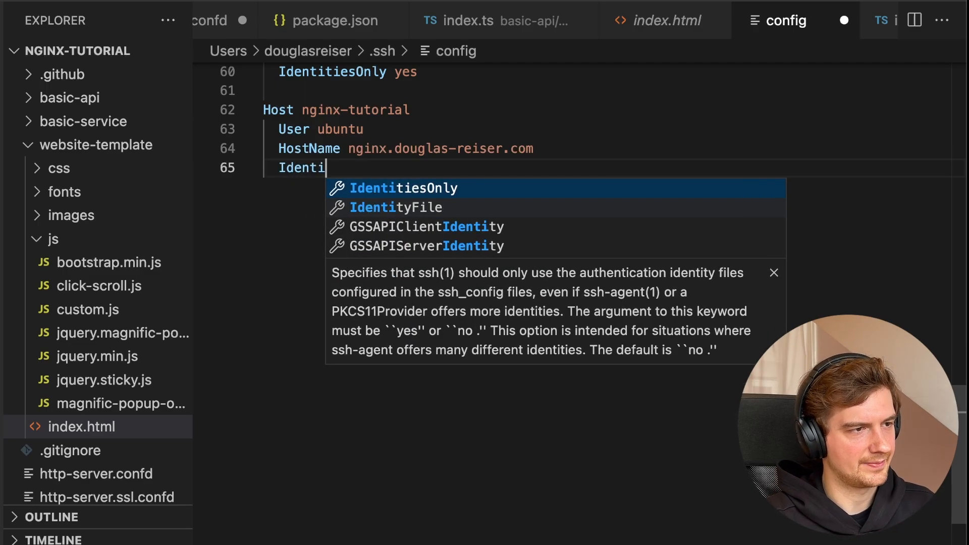
key(Tab)
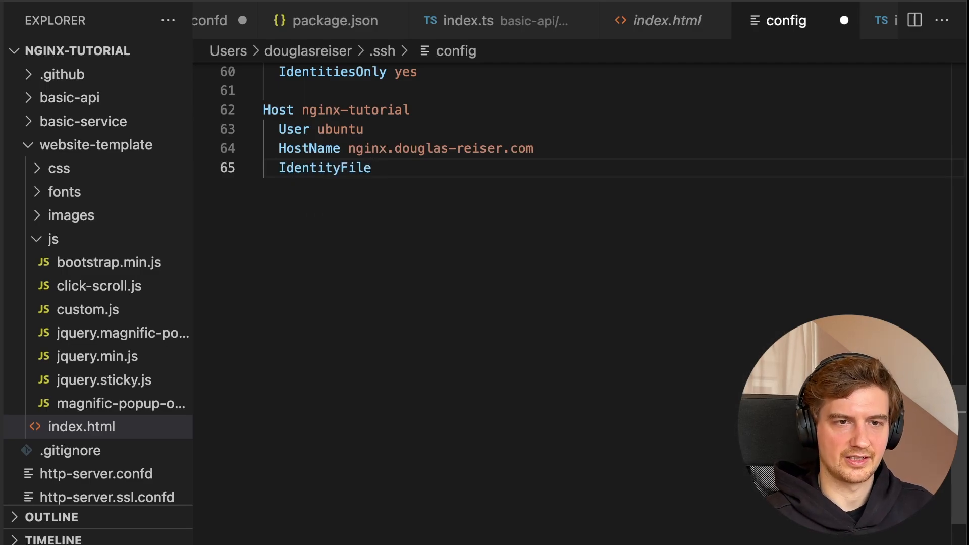
text(~/ss)
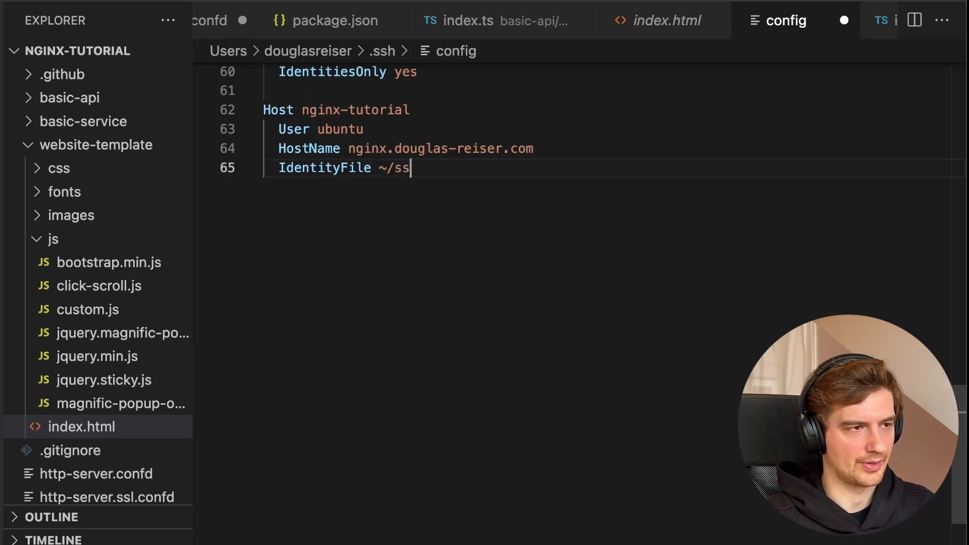
text(.ssh/)
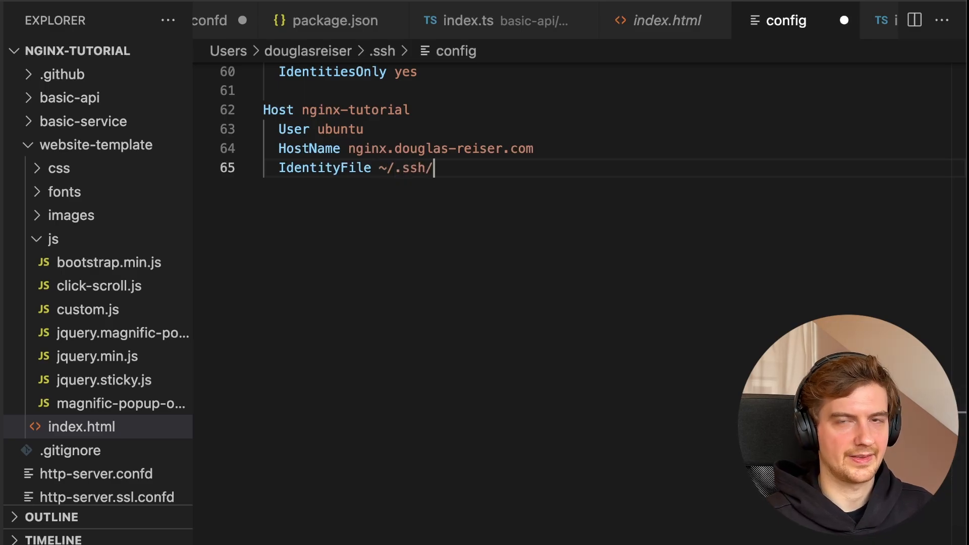
text(nginx-lightsail-key.pem)
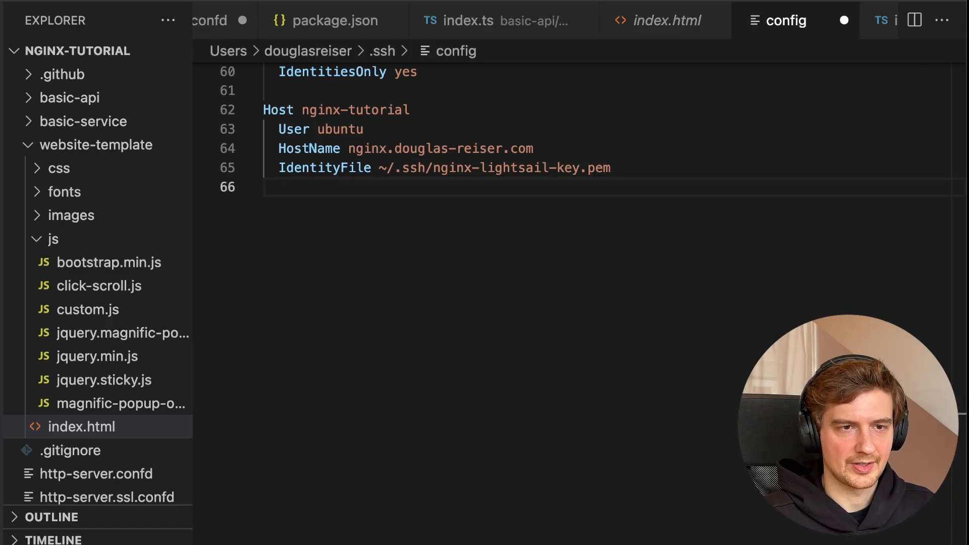
text(AddKeysToAgent yes)
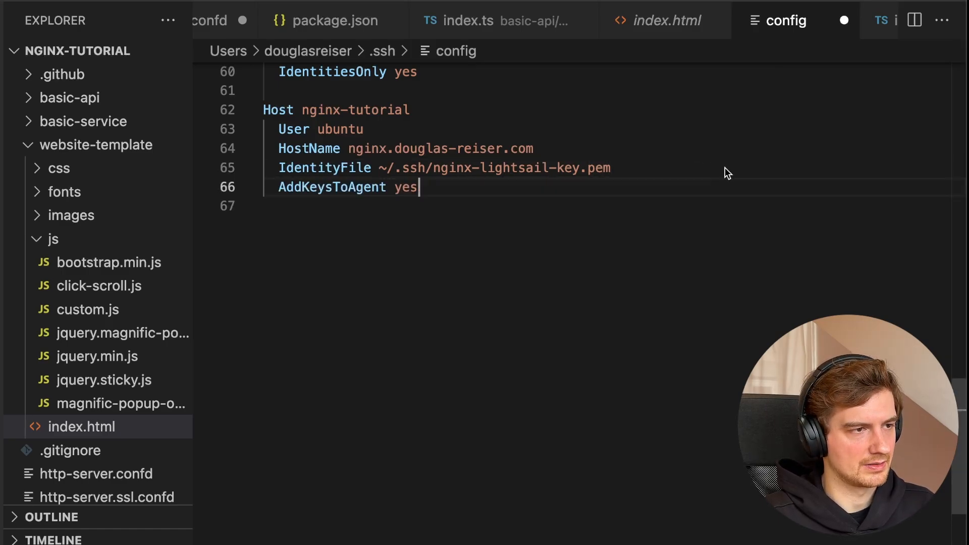
mouse_move(696, 214)
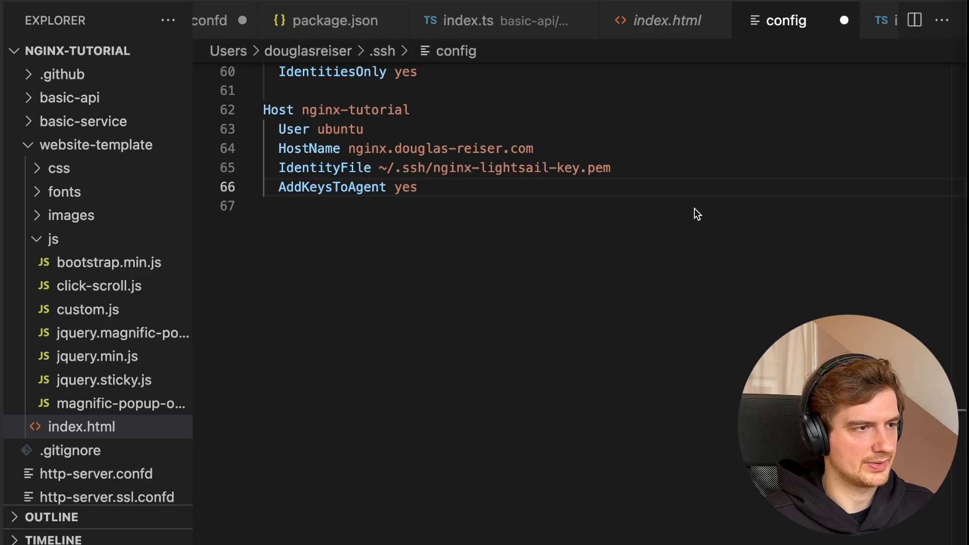
text(IdentitiesOnly yes)
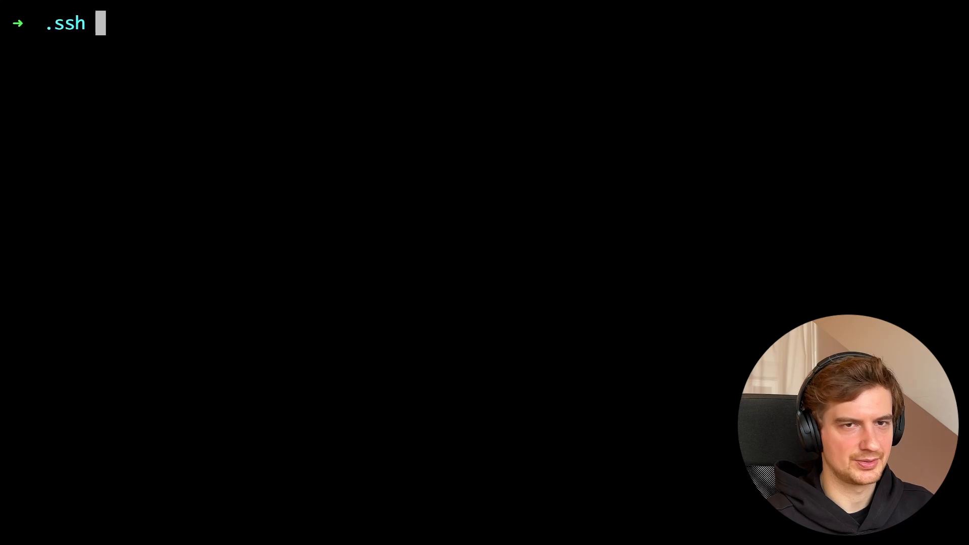
Step: Connect with 'ssh nginx-tutorial' and answer yes to trust the new host key
text(ssh nginx-)
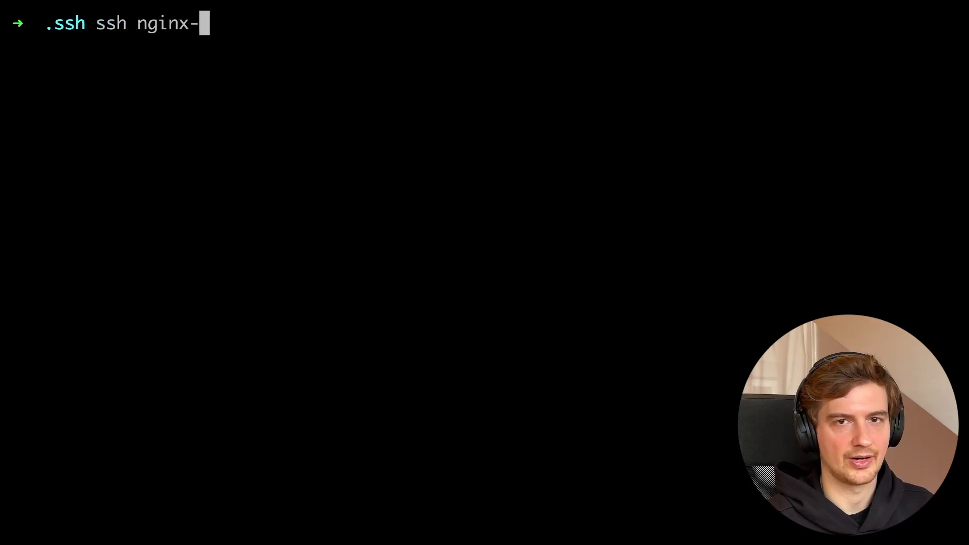
text(tutorial)
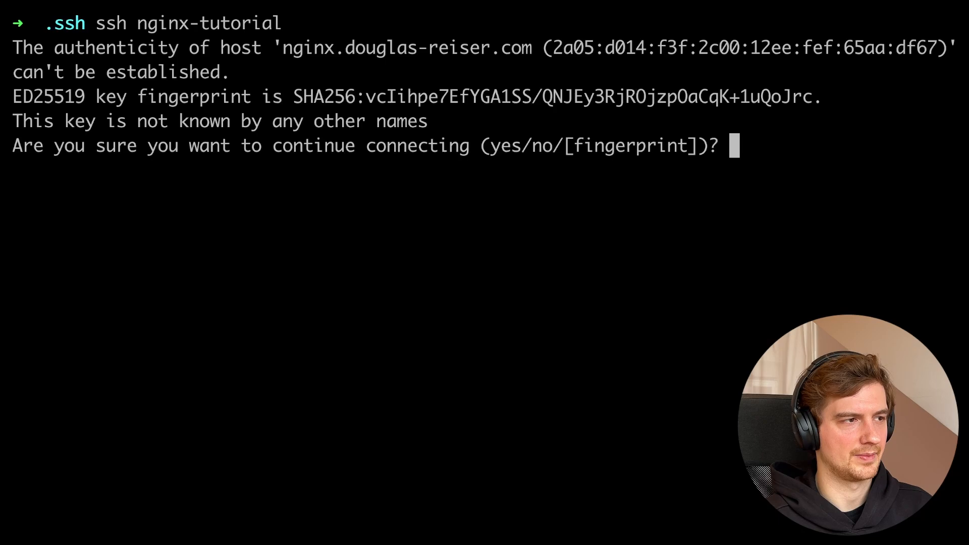
text(yes)
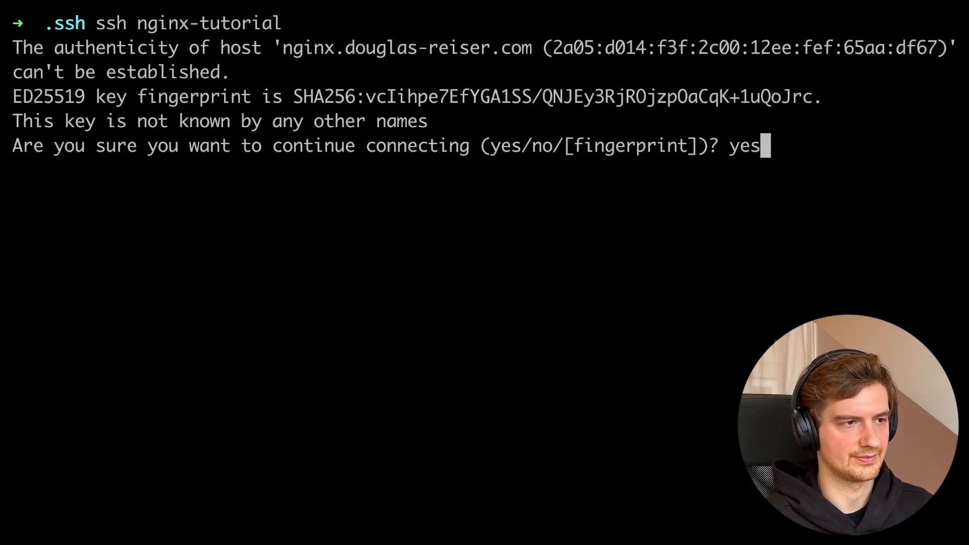
key(enter)
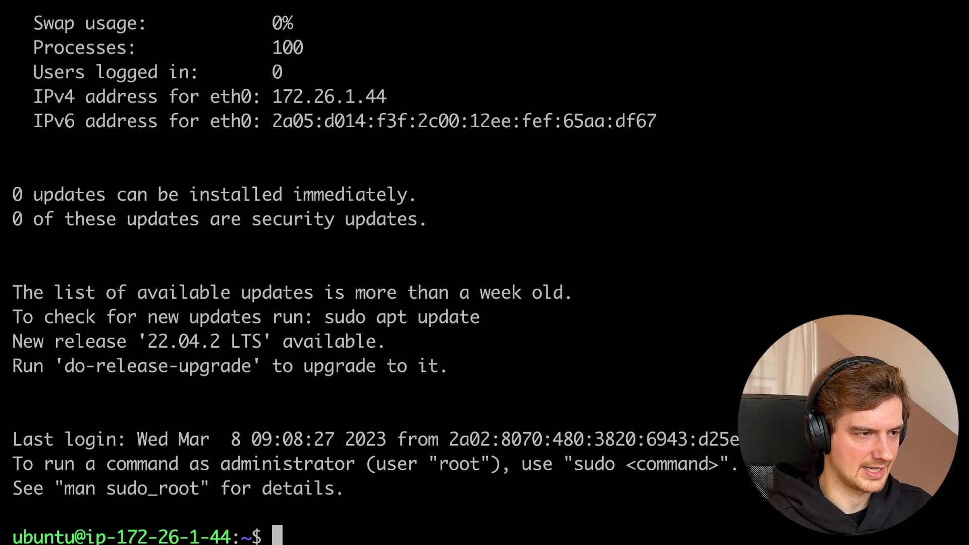
Step: Start a sudo apt upgrade on the server and respond to the sshd_config configuration prompt
text(sudo ag)
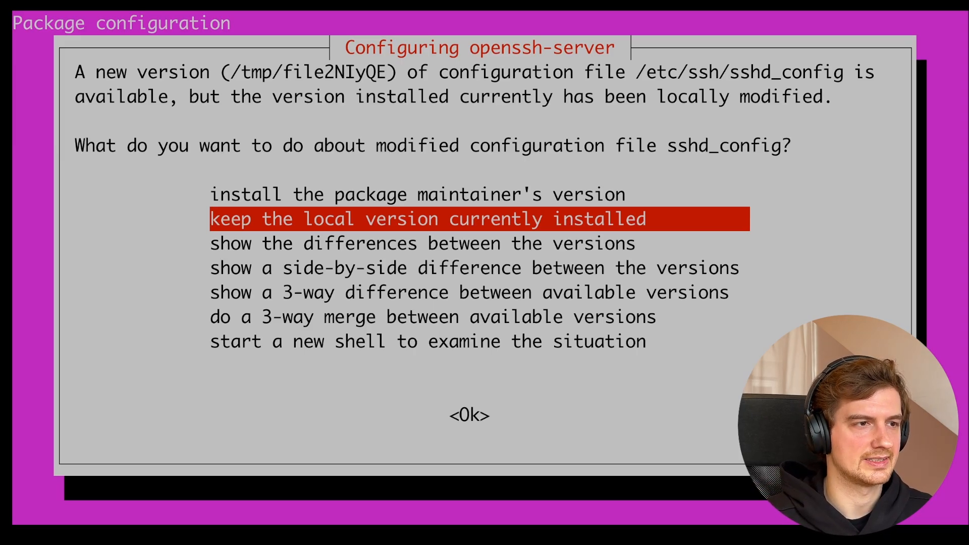
mouse_move(639, 79)
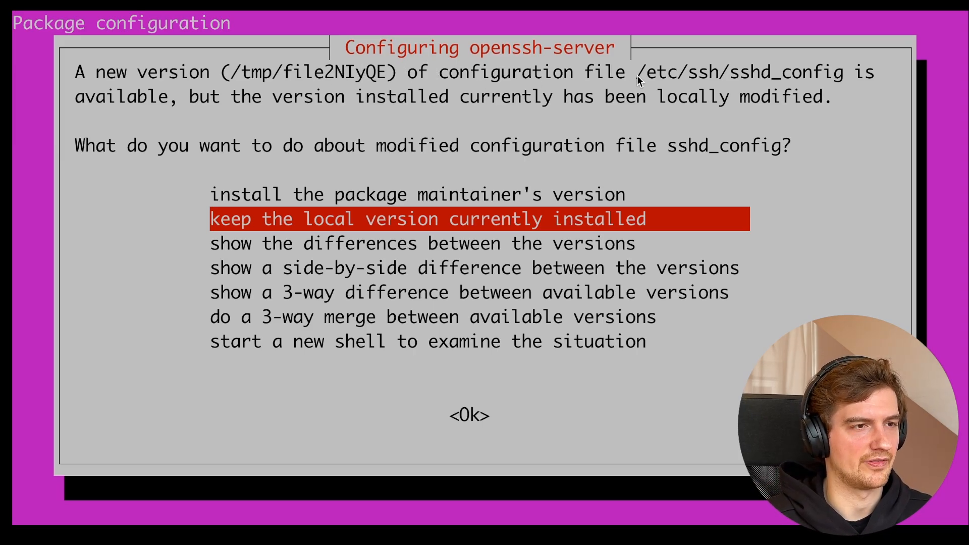
mouse_move(822, 77)
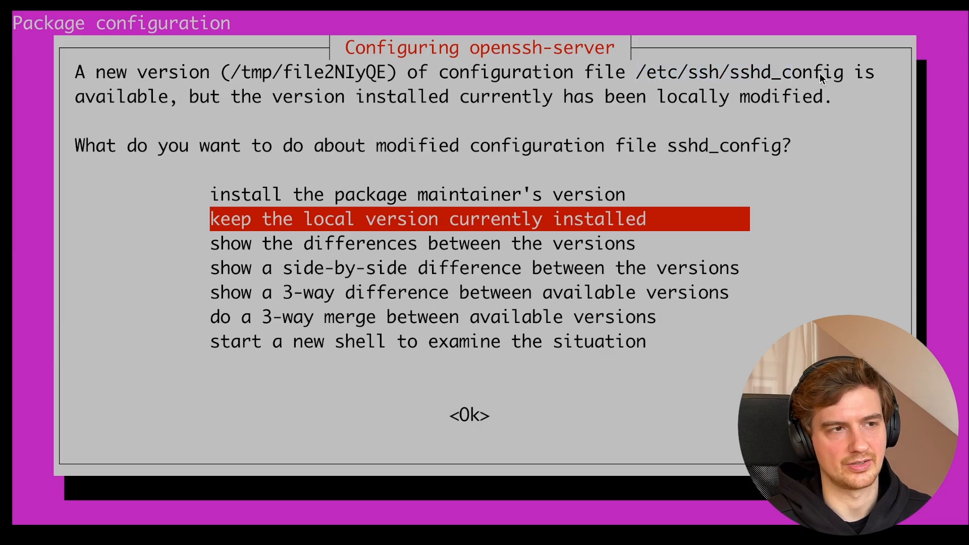
mouse_move(865, 92)
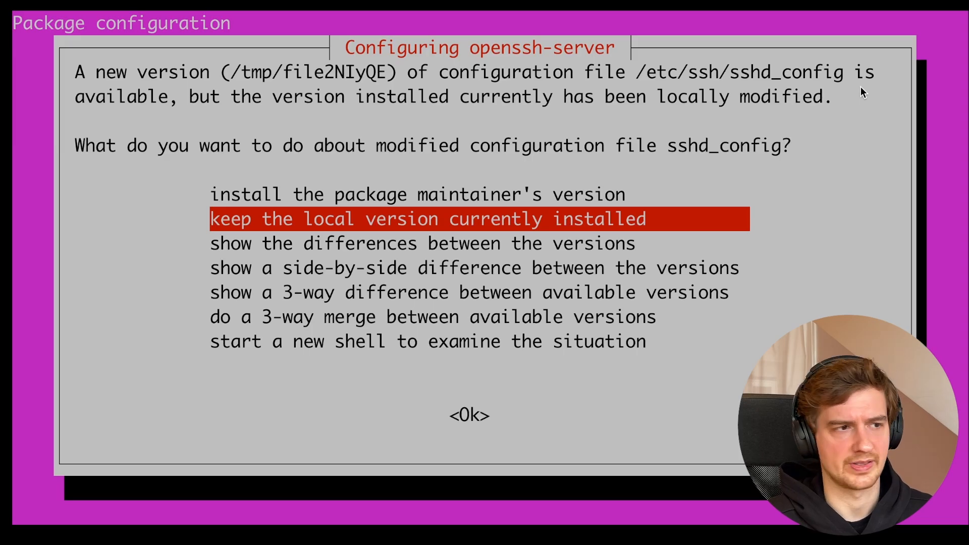
click(469, 415)
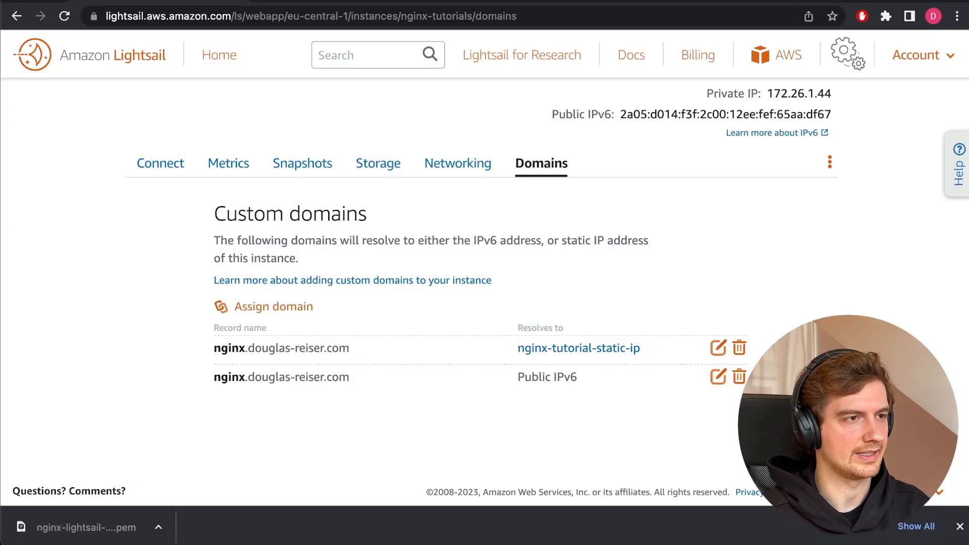
Step: Look up all DNS records for nginx.douglas-reiser.com on dnschecker.org, confirming A record 35.157.16.1
text(dnschecker.org/all-dns-records-of-domain.php)
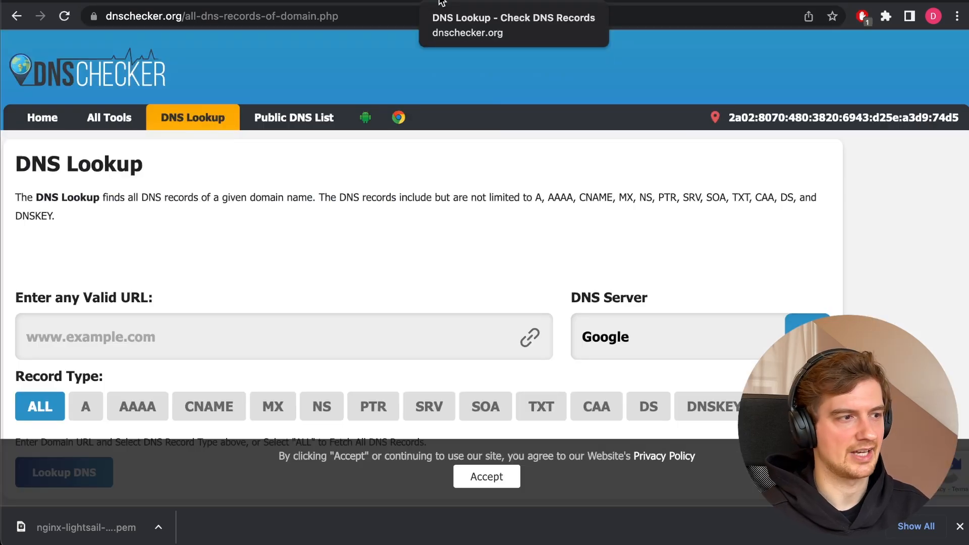
click(486, 477)
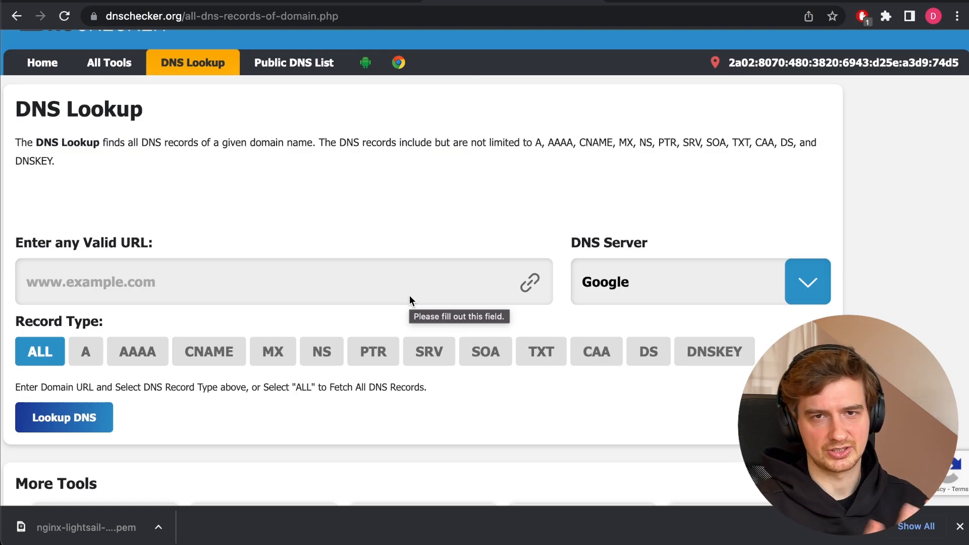
click(272, 282)
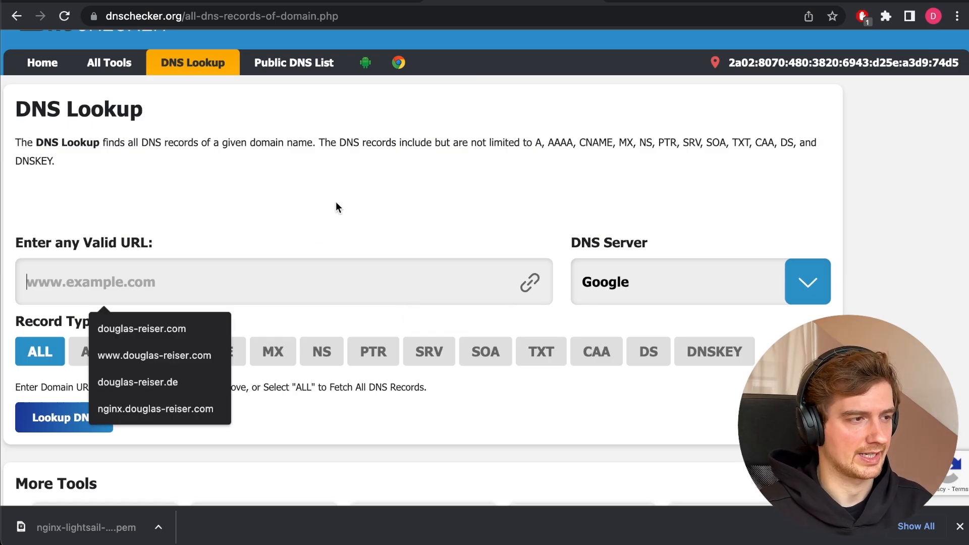
text(nginx.douglas-reiser.com)
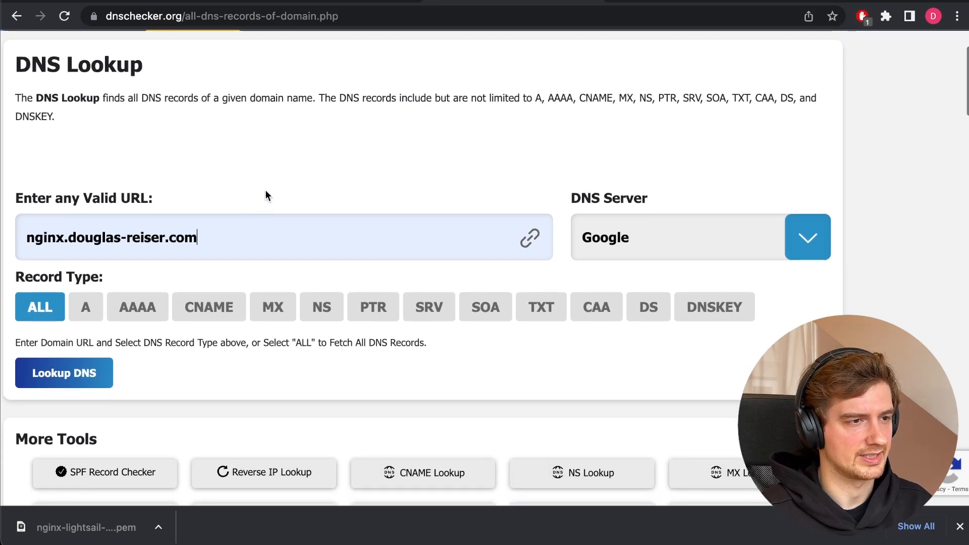
click(64, 372)
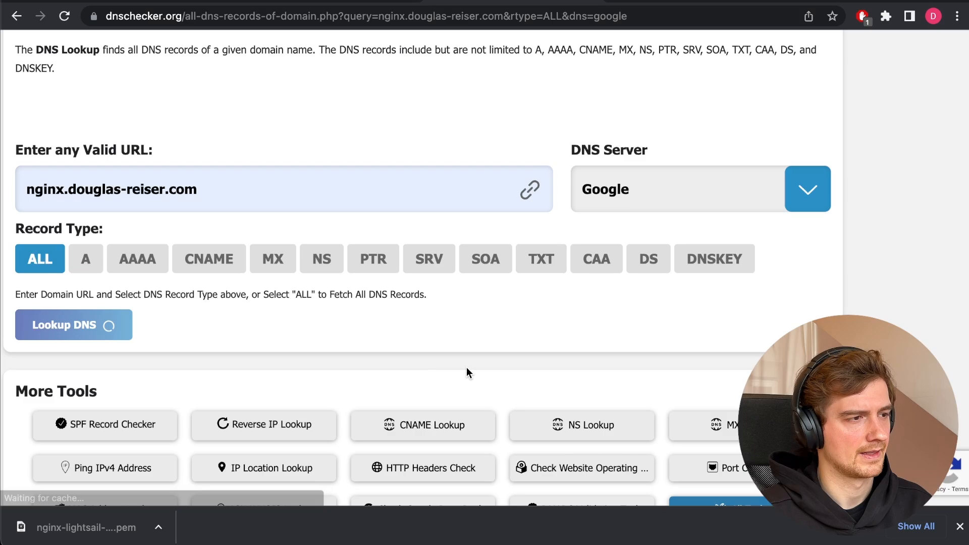
click(63, 324)
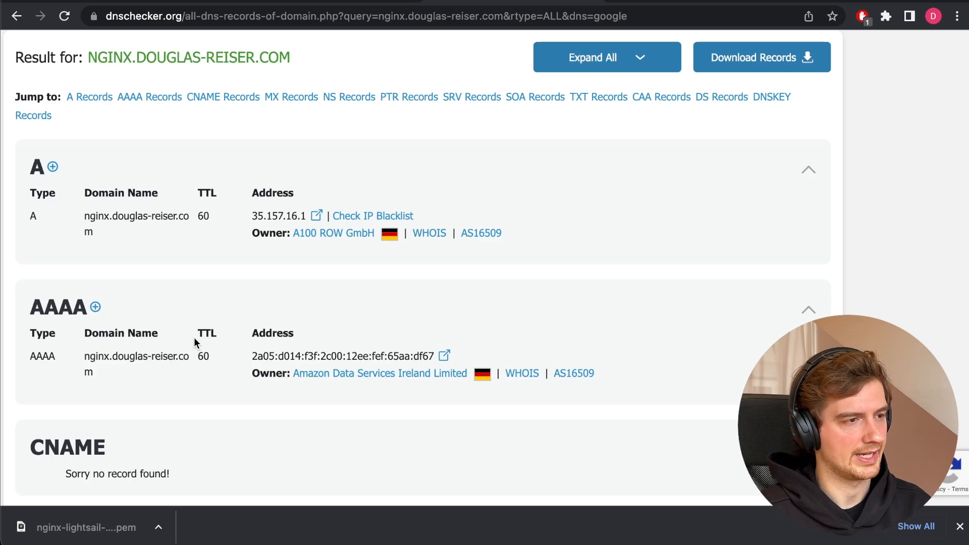
mouse_move(260, 376)
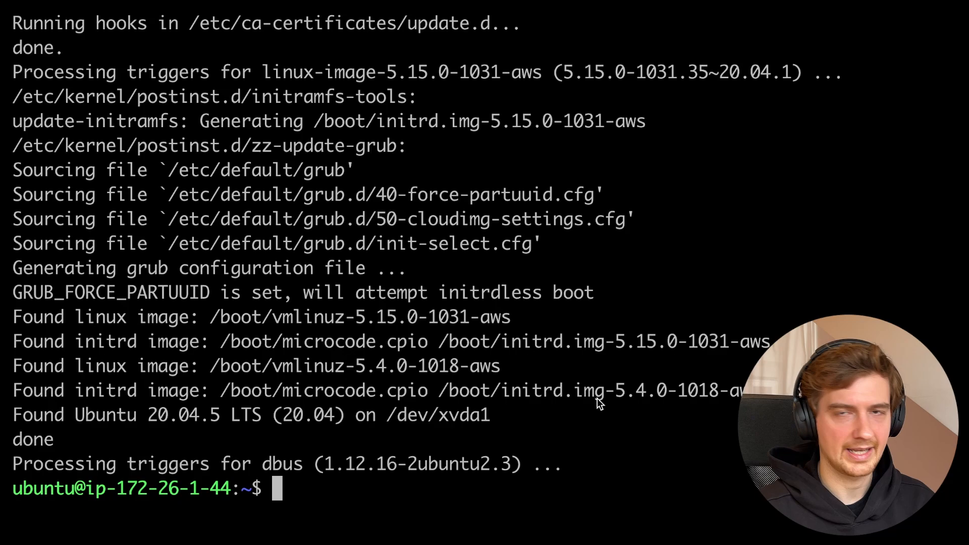
mouse_move(529, 285)
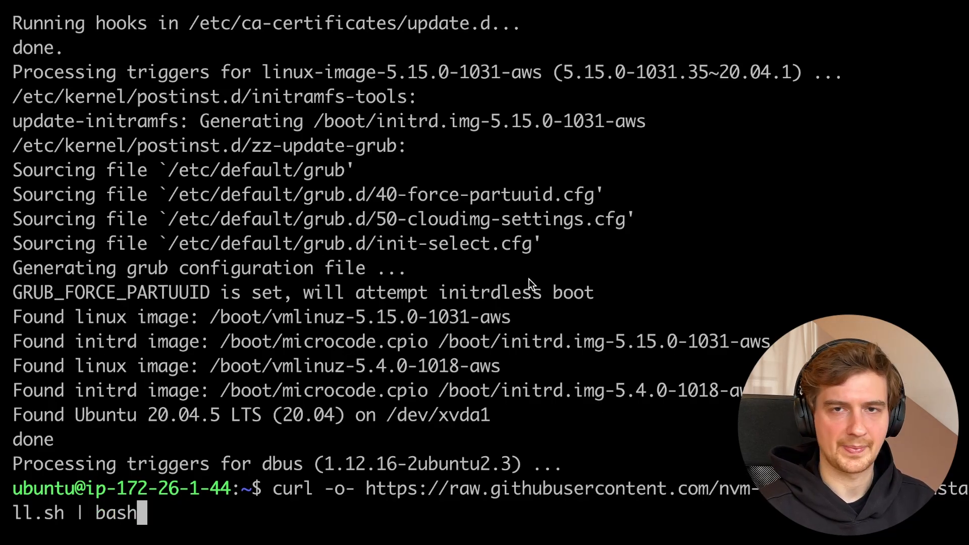
mouse_move(420, 436)
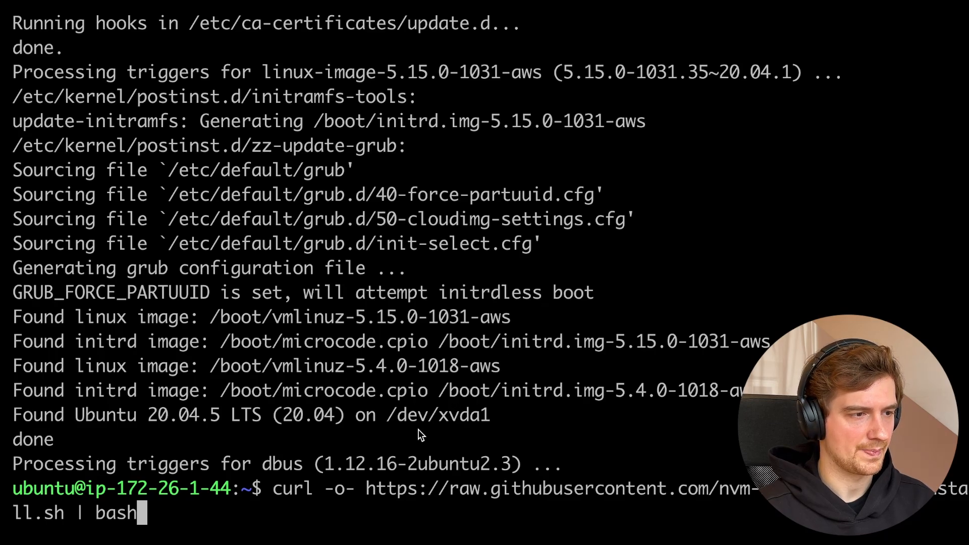
mouse_move(396, 494)
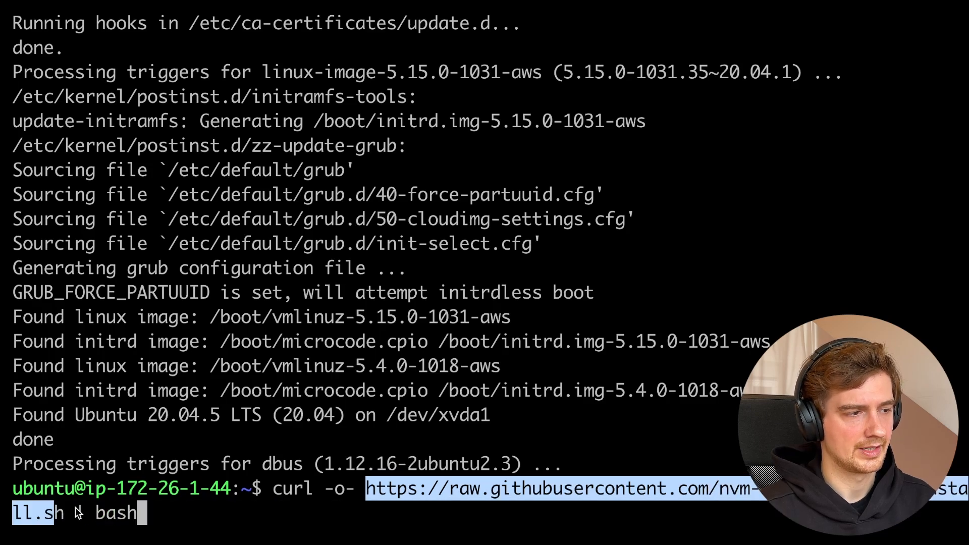
Step: Run the nvm install script on the server so nvm 0.38.0 is available
key(Return)
text(nvm -v)
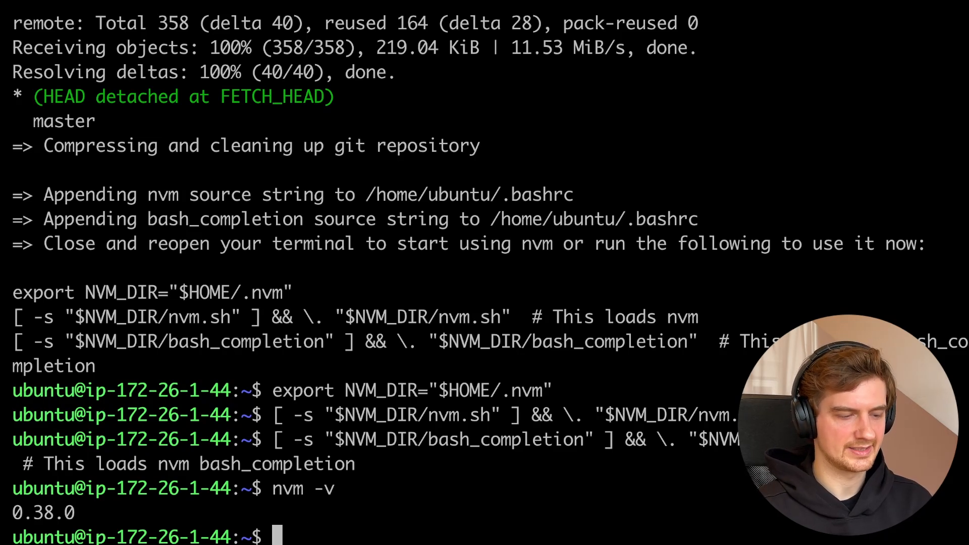
Step: Install the LTS Node release via nvm and confirm it reports v18.15.0
text(nvm install --lts)
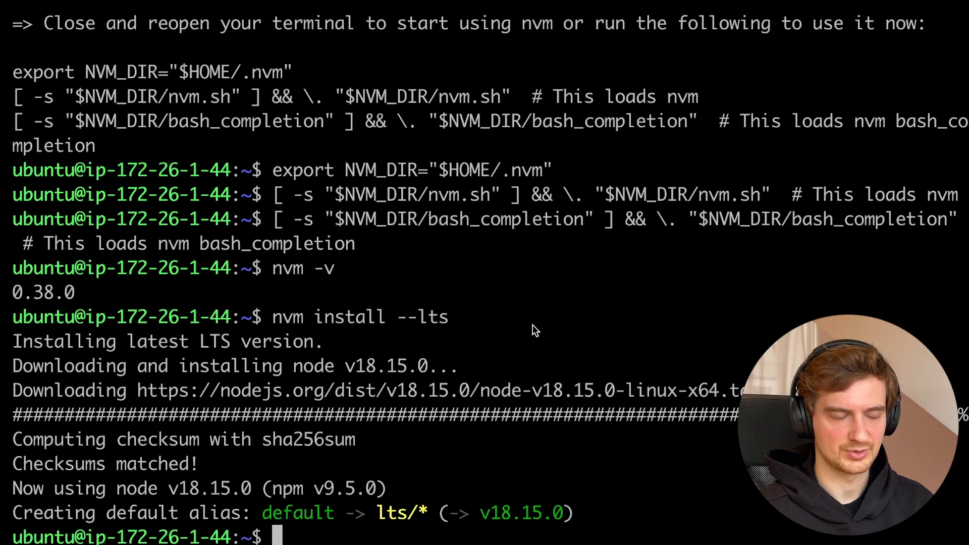
text(node -v)
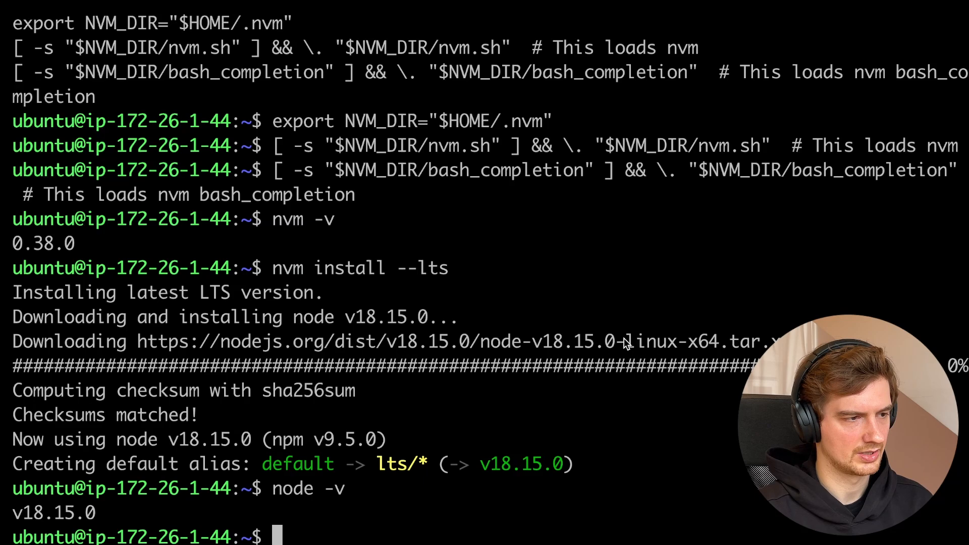
Step: Create a test folder, initialise a default package.json and start installing Express with npm
text(mkdir test)
text(n)
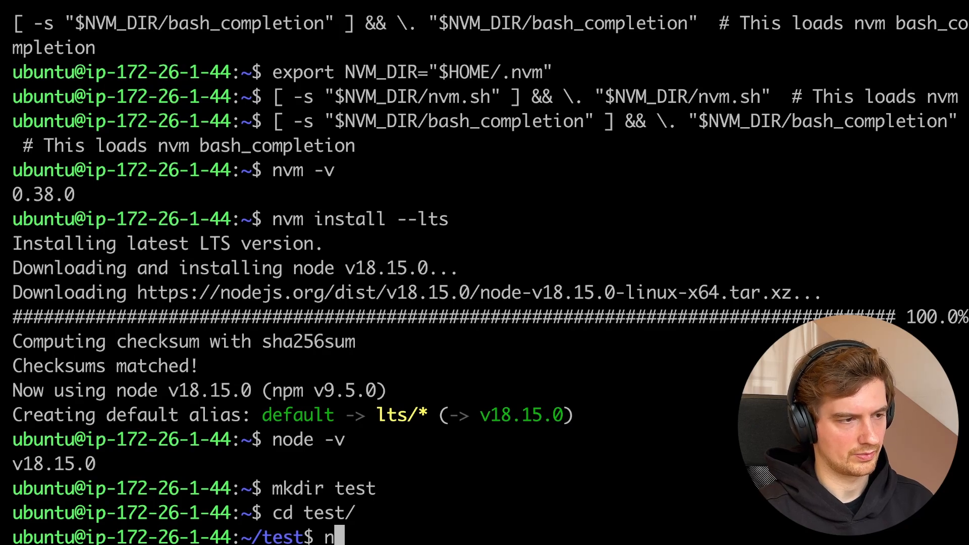
text(pm init)
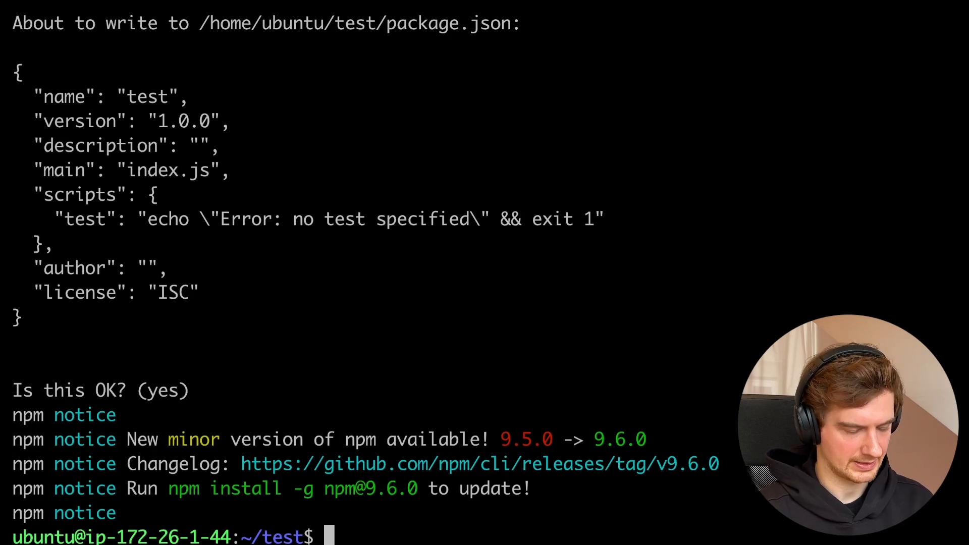
text(npm install)
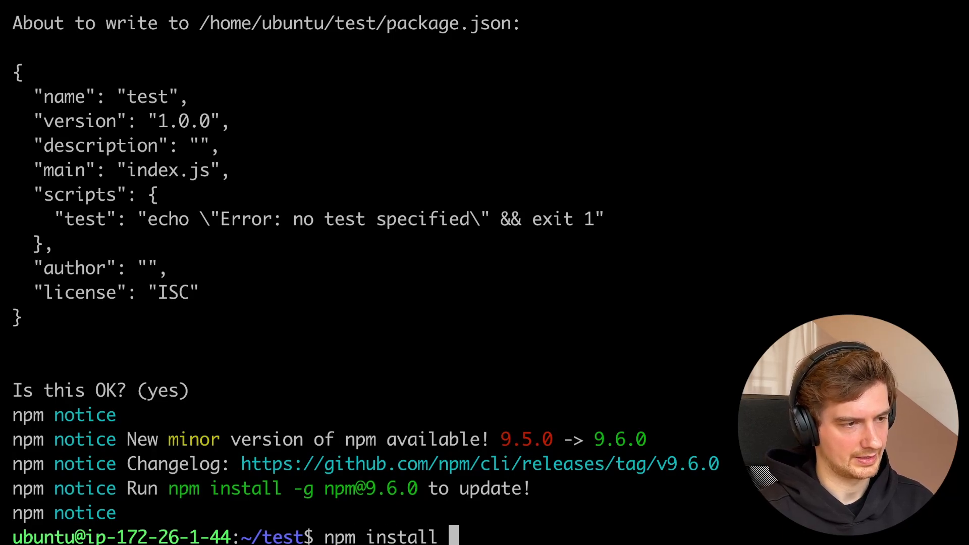
text(express)
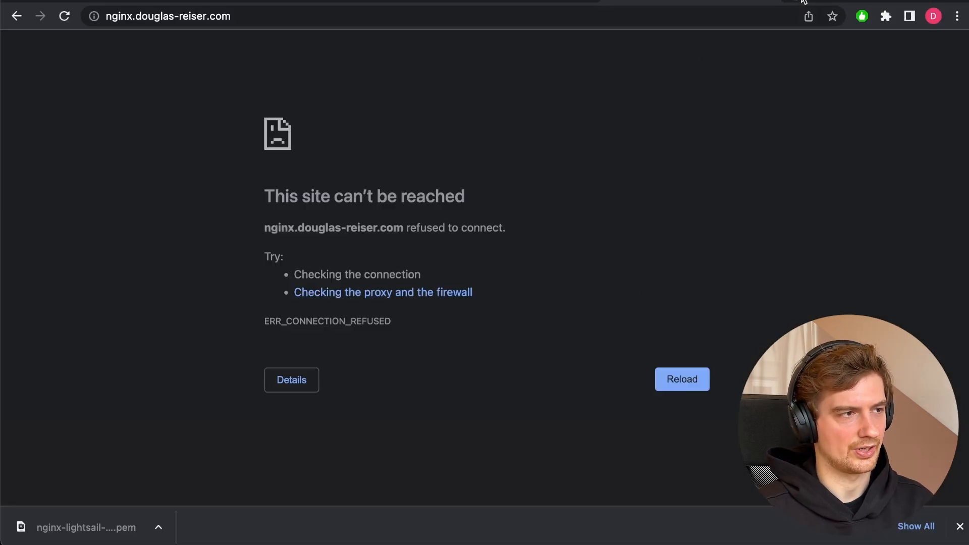
Step: Bring up the Express Hello World example page from the address bar suggestions
text(express)
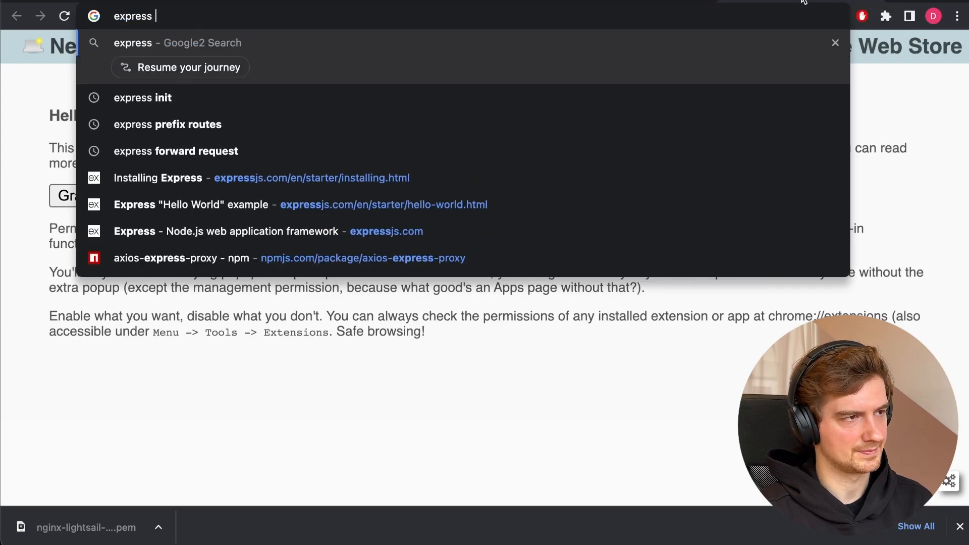
click(192, 205)
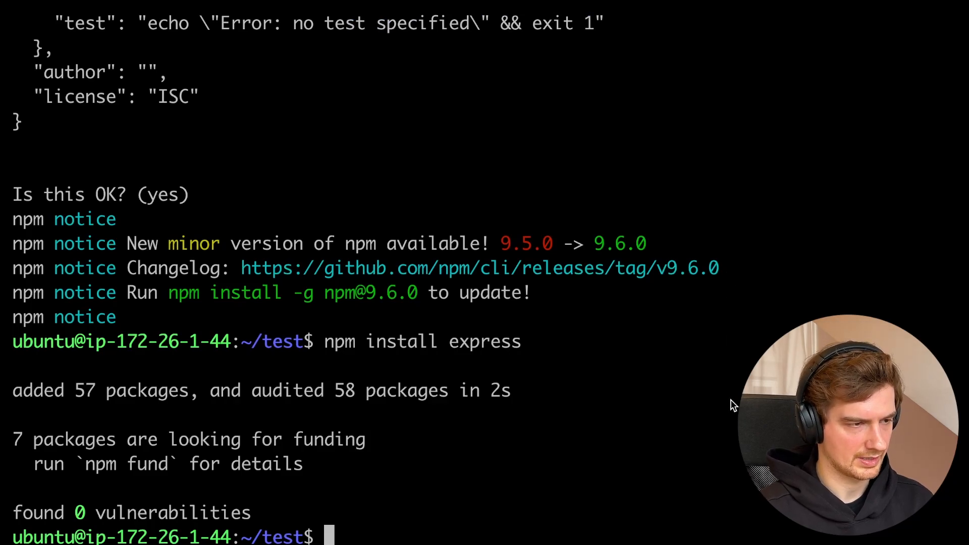
Step: Create index.js in nano holding the Express Hello World app on port 3000 and save it
text(nano)
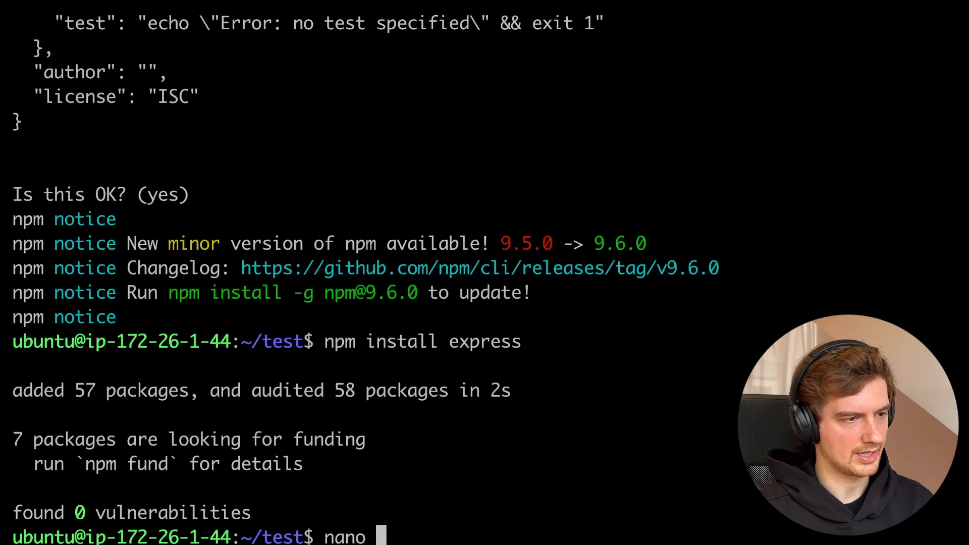
text(in)
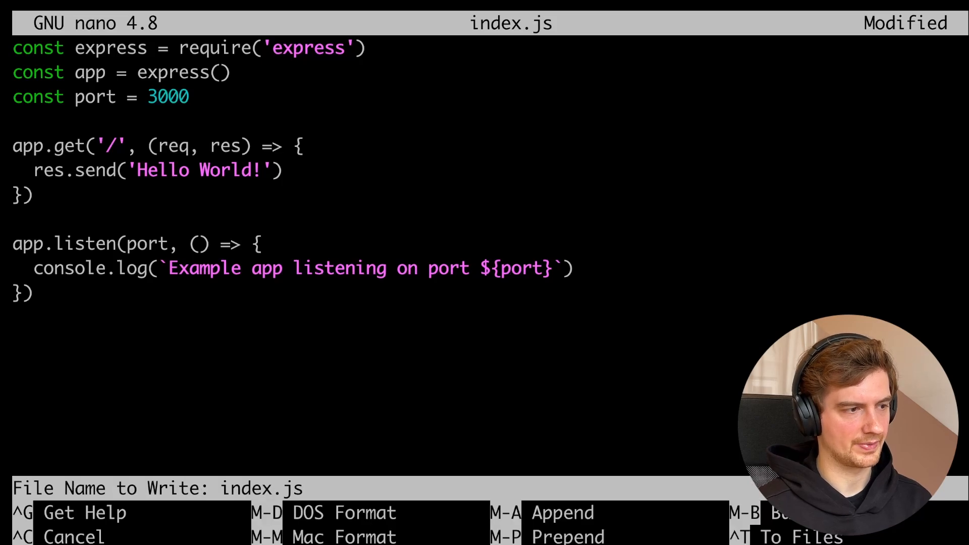
key(Enter)
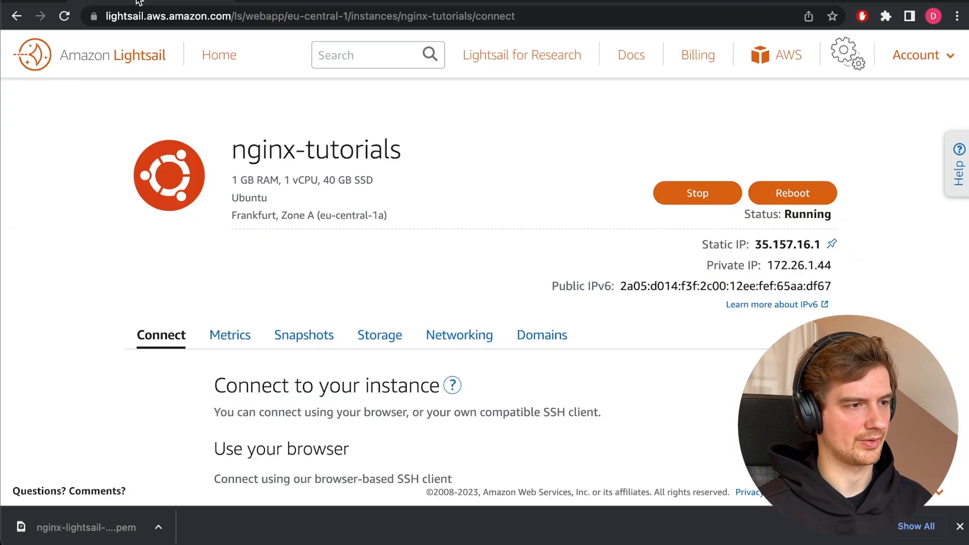
Step: Add a custom TCP port 3000 rule to the nginx-tutorials IPv4 firewall
click(459, 334)
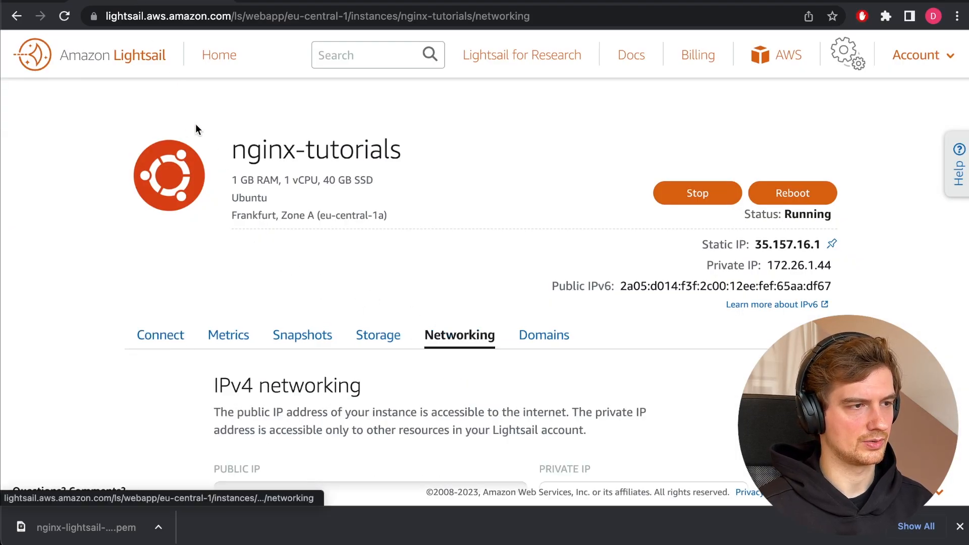
scroll(down, 3)
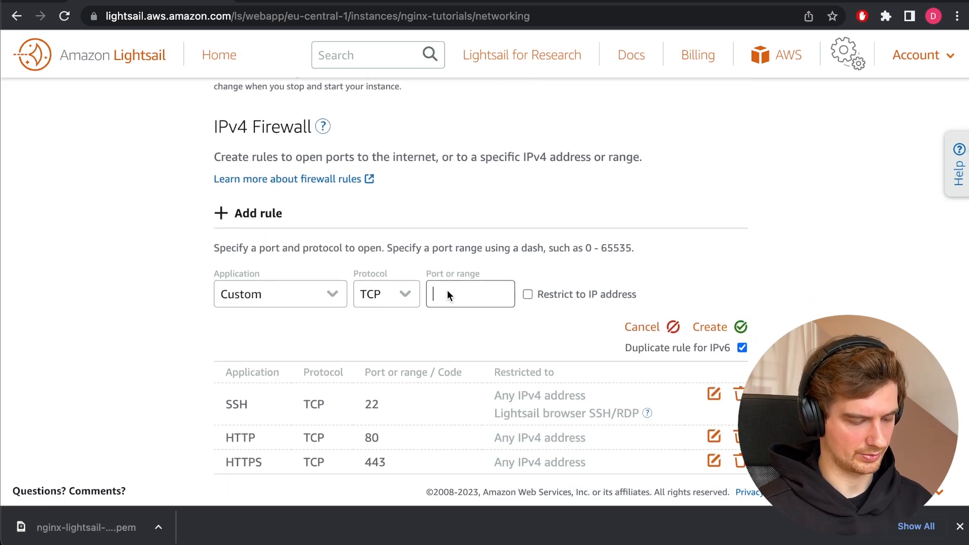
text(3000)
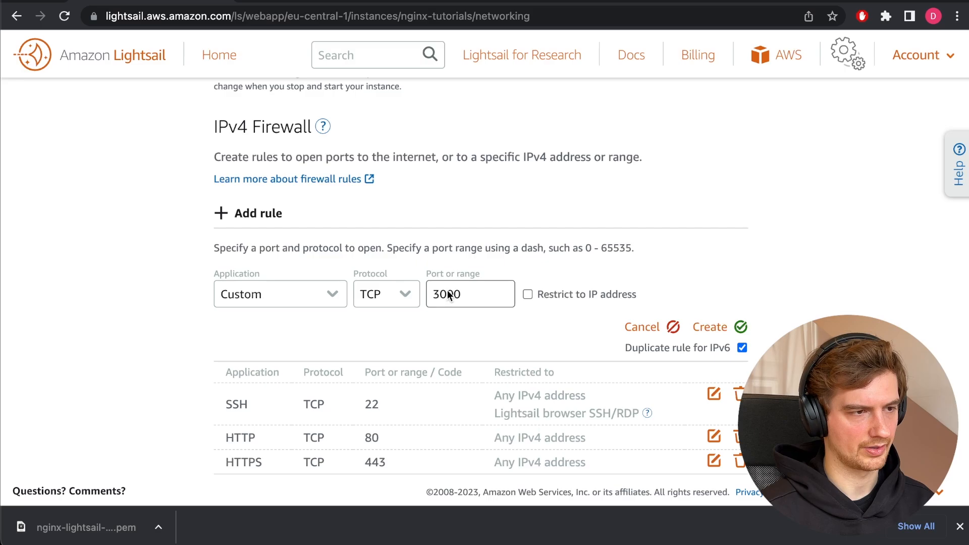
click(709, 325)
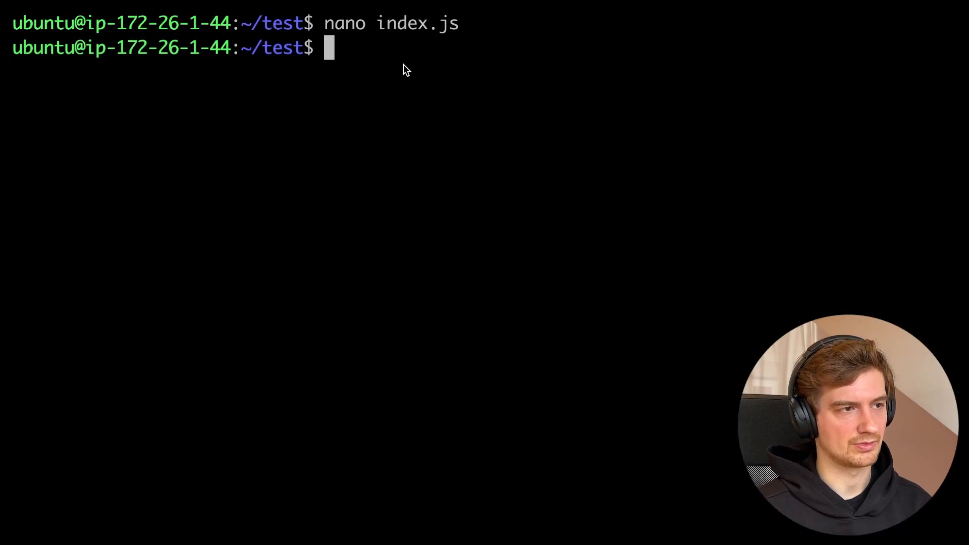
mouse_move(512, 52)
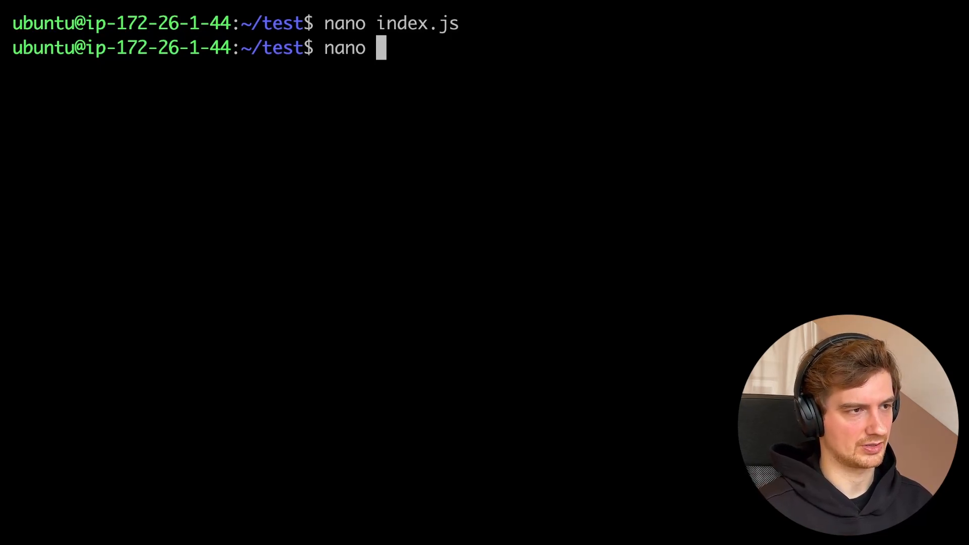
Step: Start the test app on the server with node index.js
text(node inde)
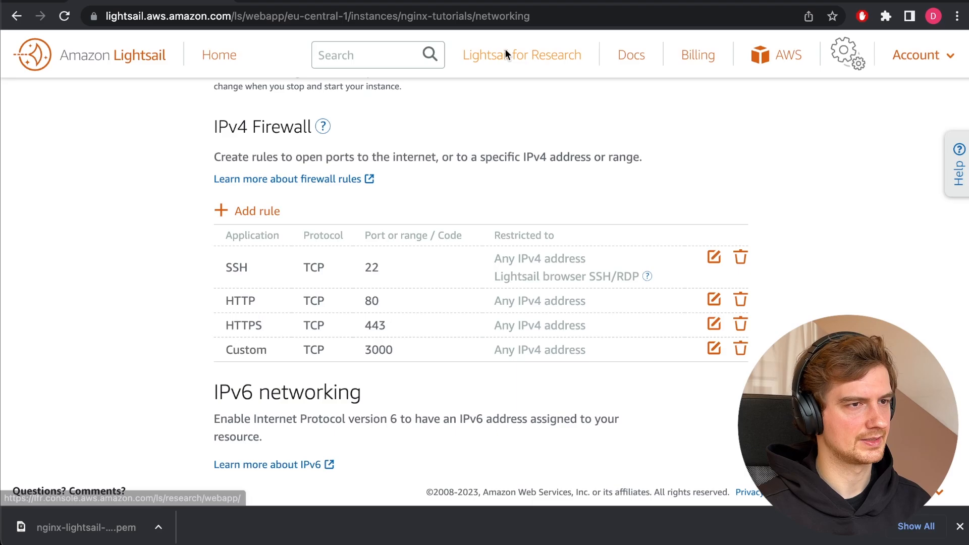
Step: Load nginx.douglas-reiser.com:3000, which fails with an SSL error, and select the address to edit it
text(nginx.douglas-reiser.com)
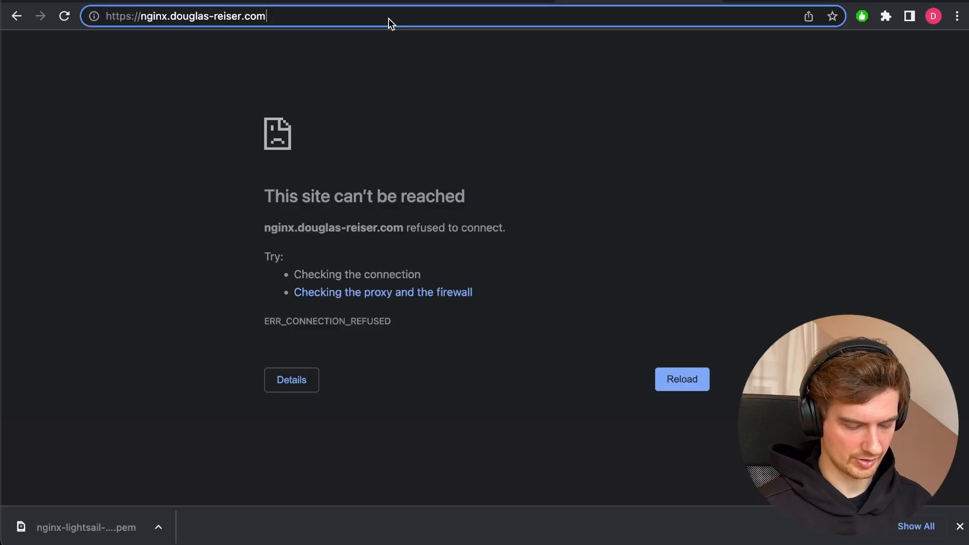
text(:3000)
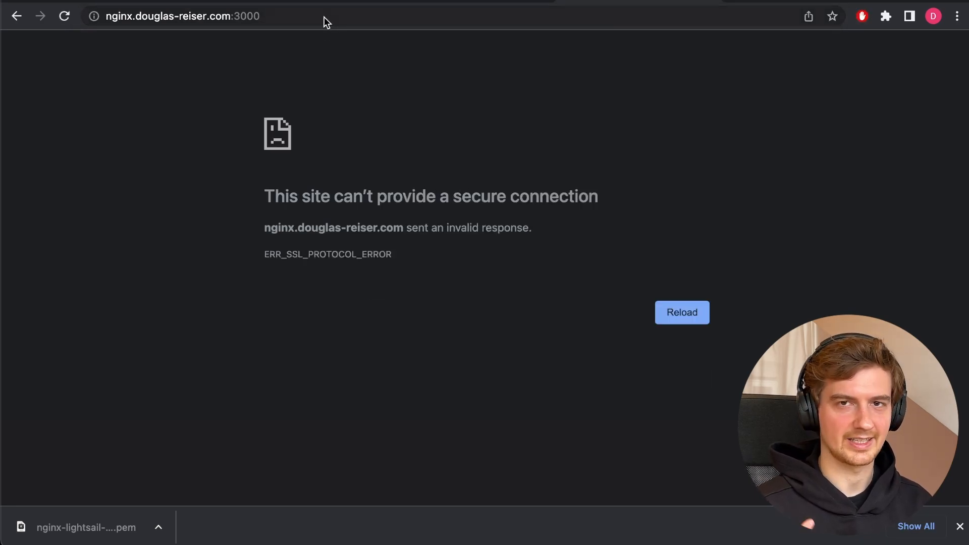
click(182, 16)
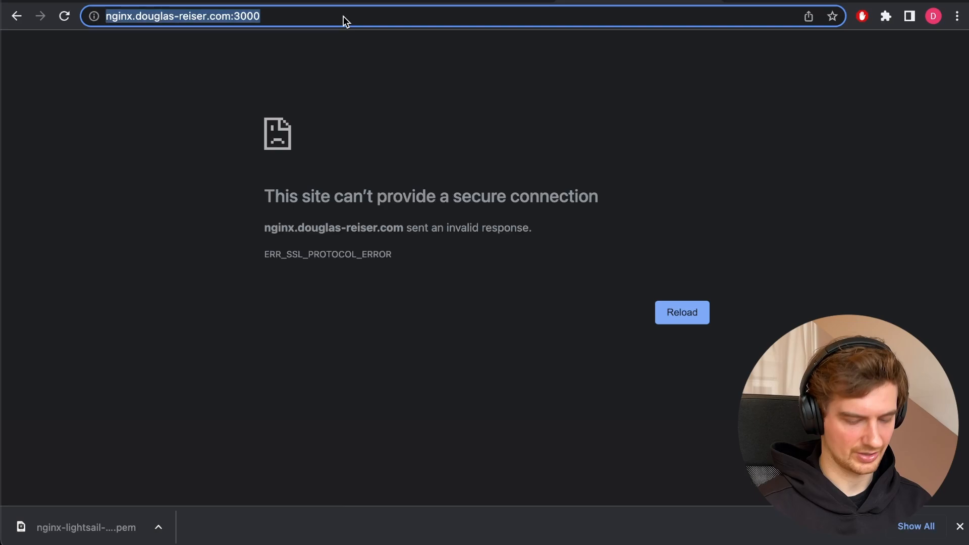